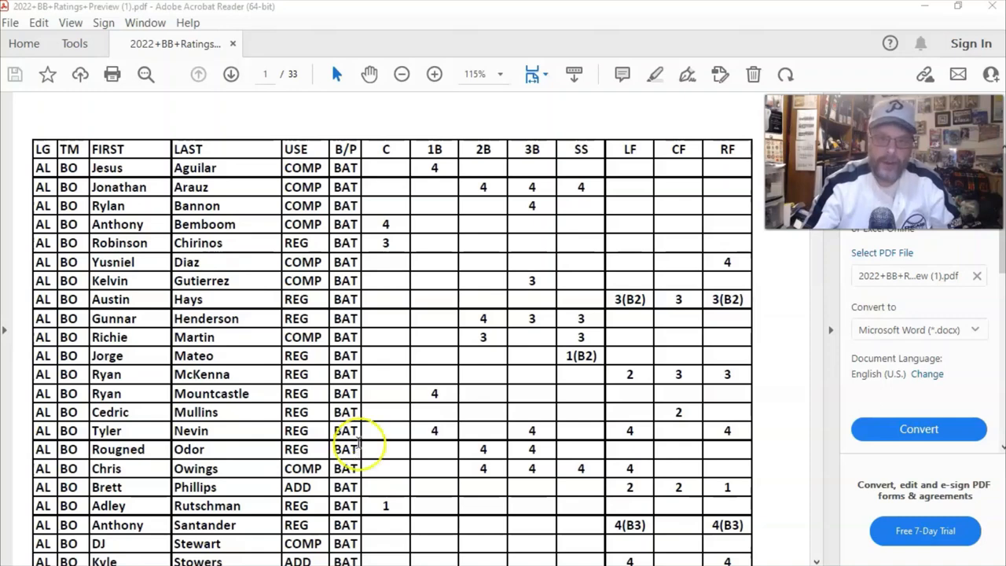
pyautogui.moveTo(506, 113)
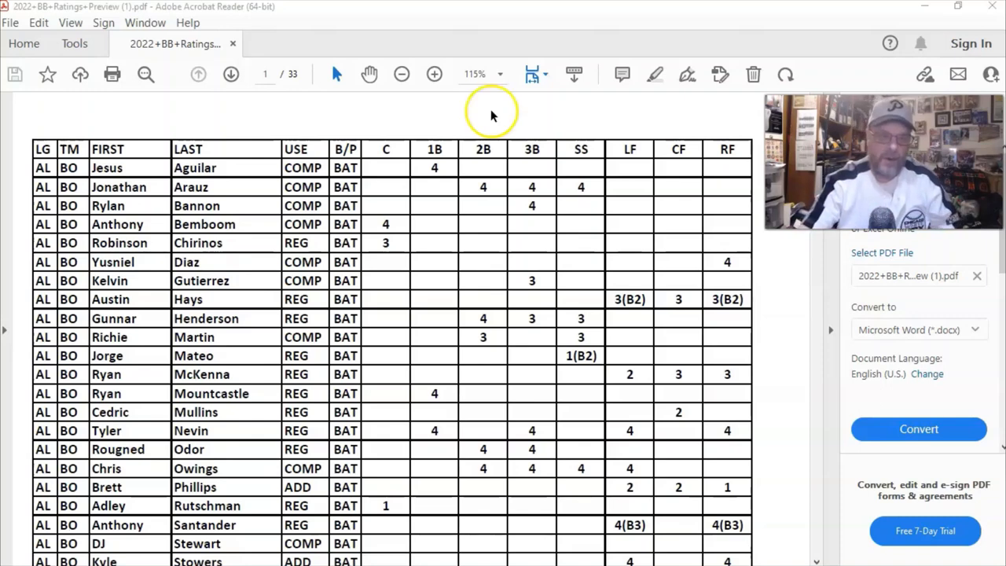
pyautogui.moveTo(489, 117)
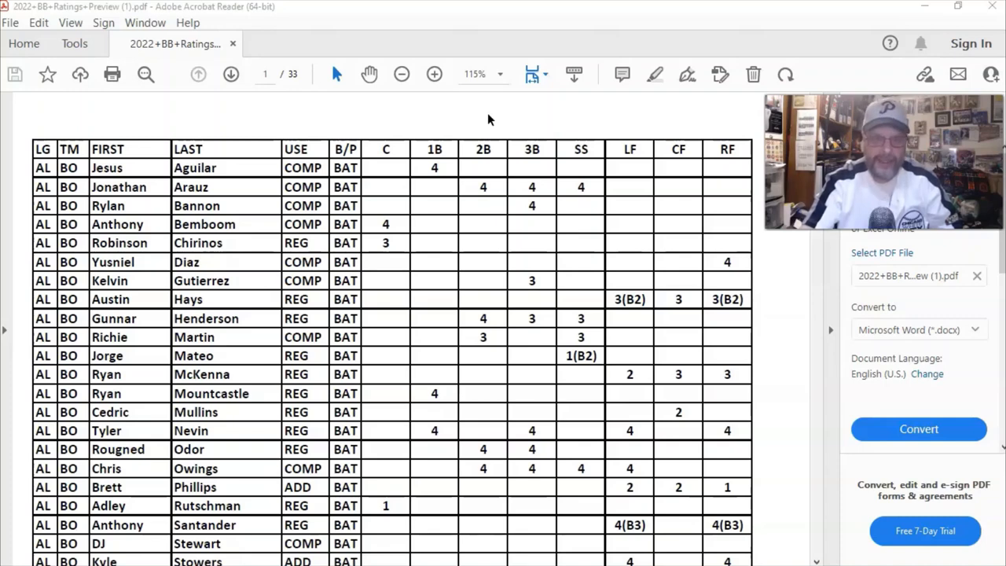
pyautogui.moveTo(481, 131)
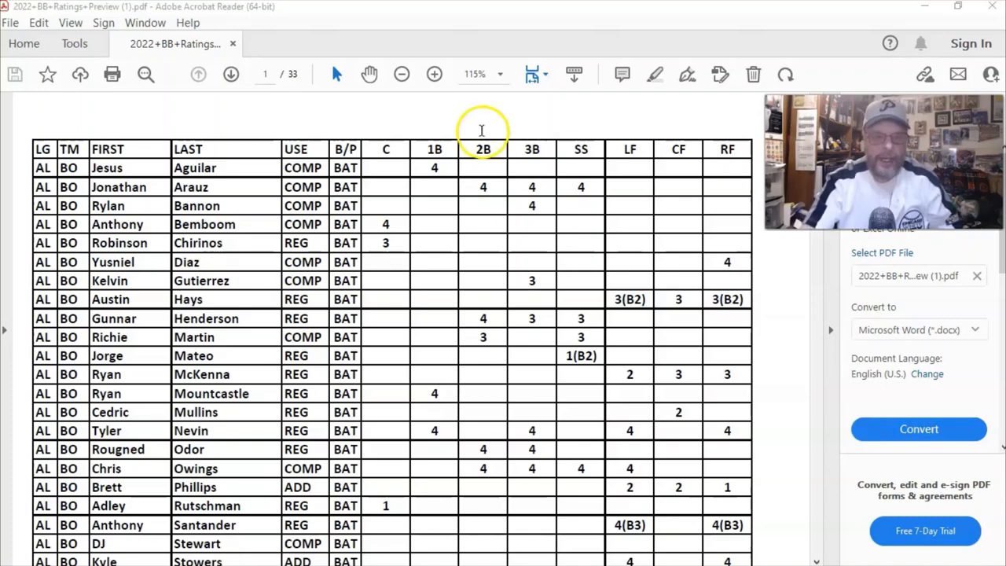
# Step: Scroll down page 1 past the BO batters until the red BO pitcher rows appear
pyautogui.scroll(-3)
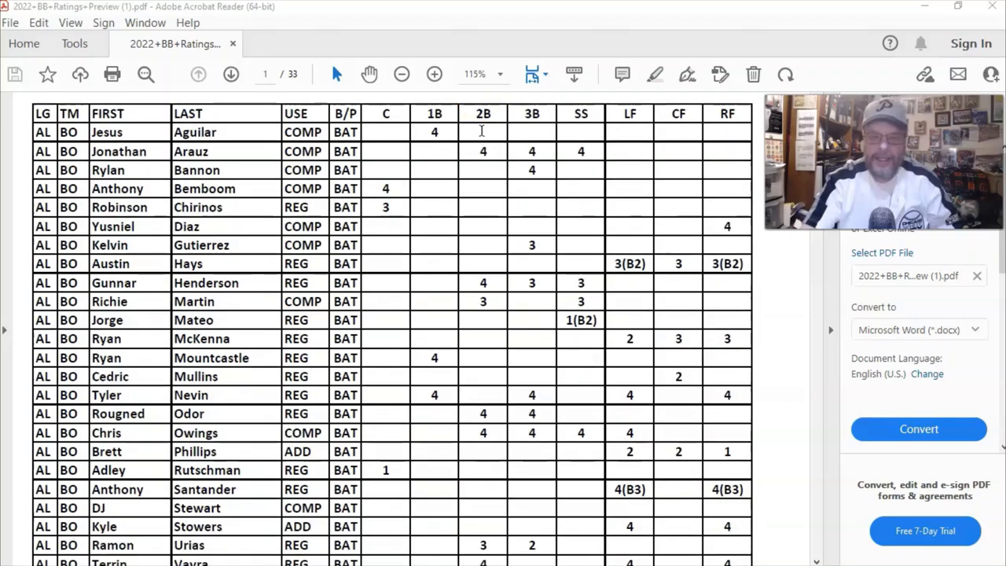
pyautogui.scroll(-3)
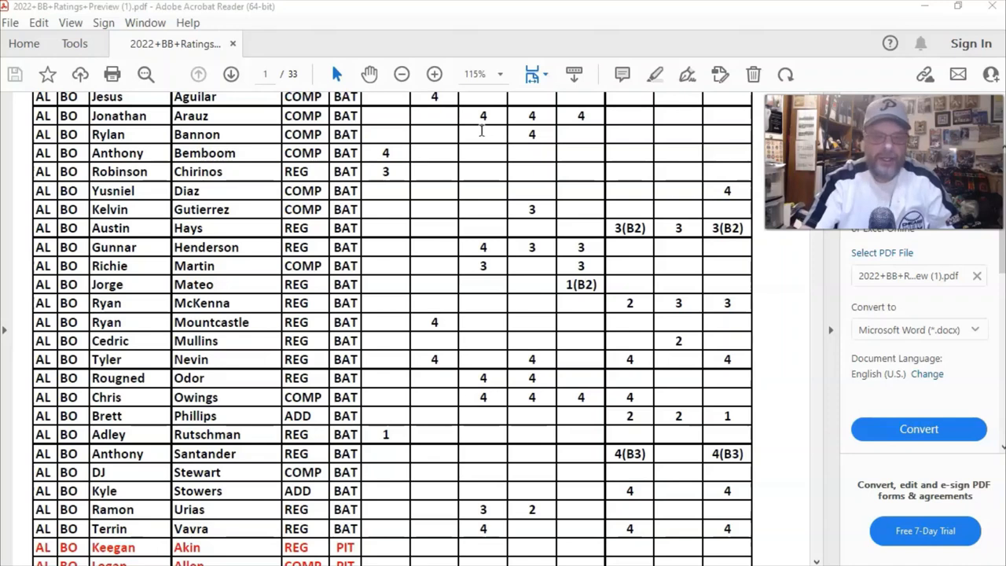
pyautogui.scroll(-3)
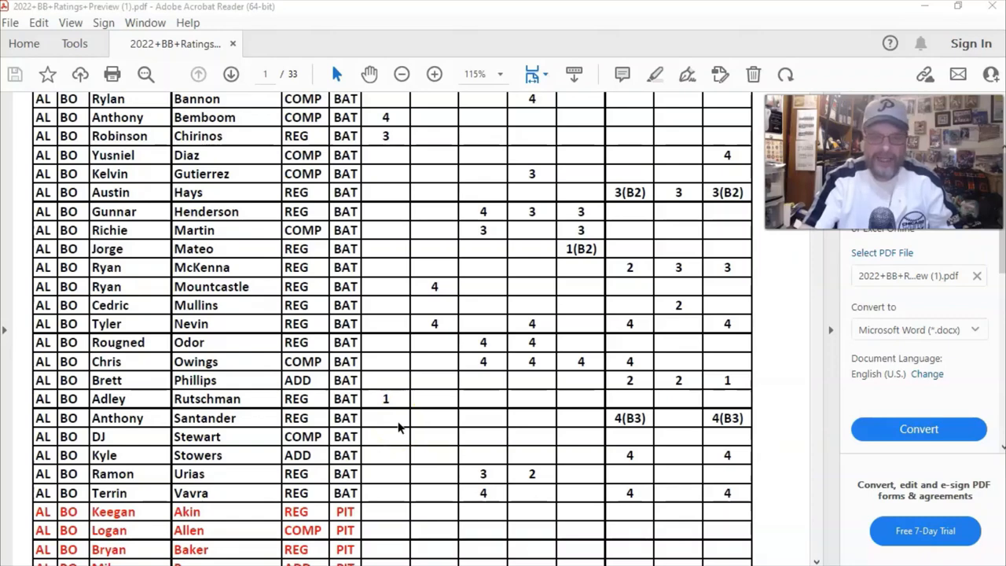
# Step: Scroll through page 2's BR batters and pitchers to the start of the CH batters on page 3
pyautogui.scroll(-3)
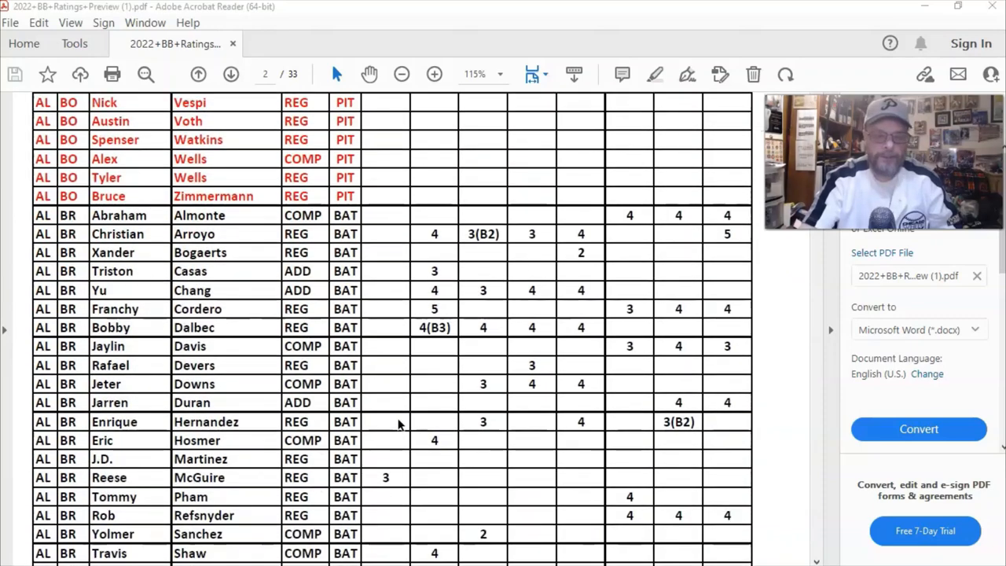
pyautogui.scroll(-3)
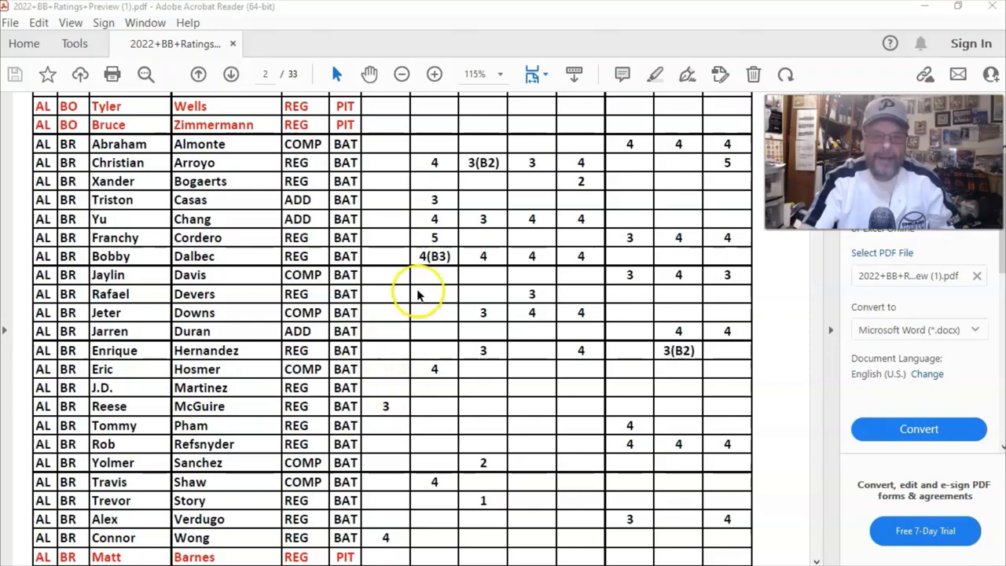
pyautogui.moveTo(569, 259)
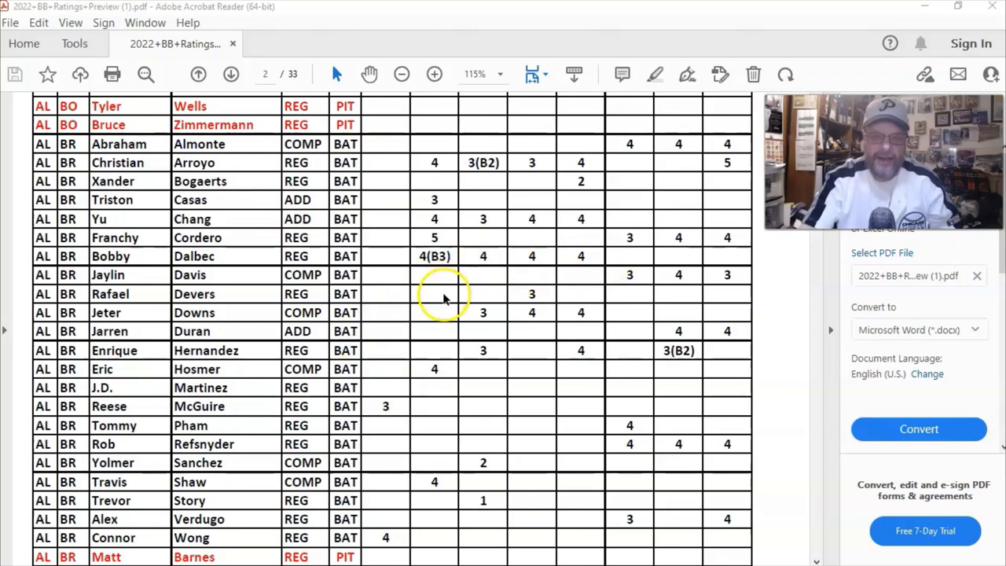
pyautogui.scroll(3)
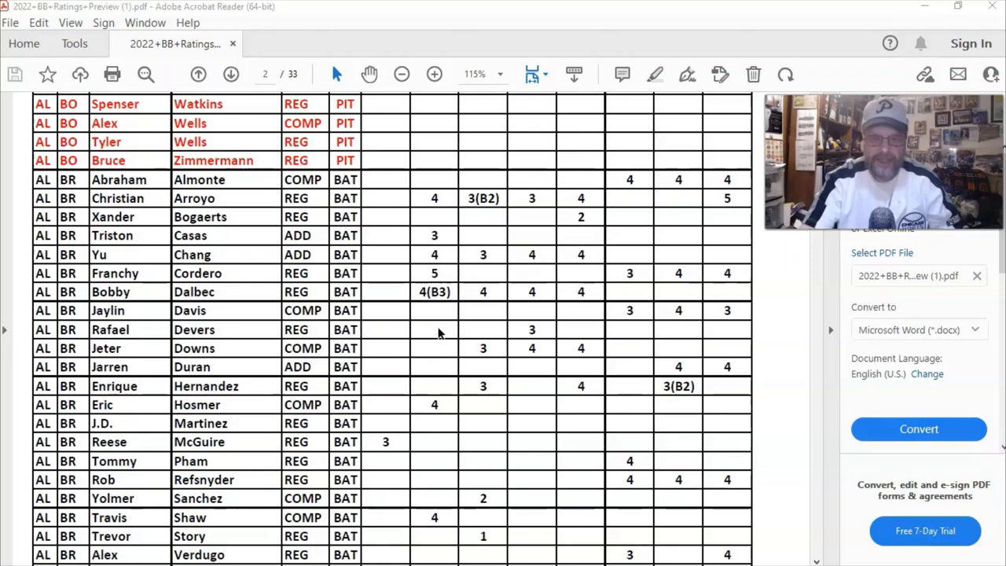
pyautogui.scroll(-3)
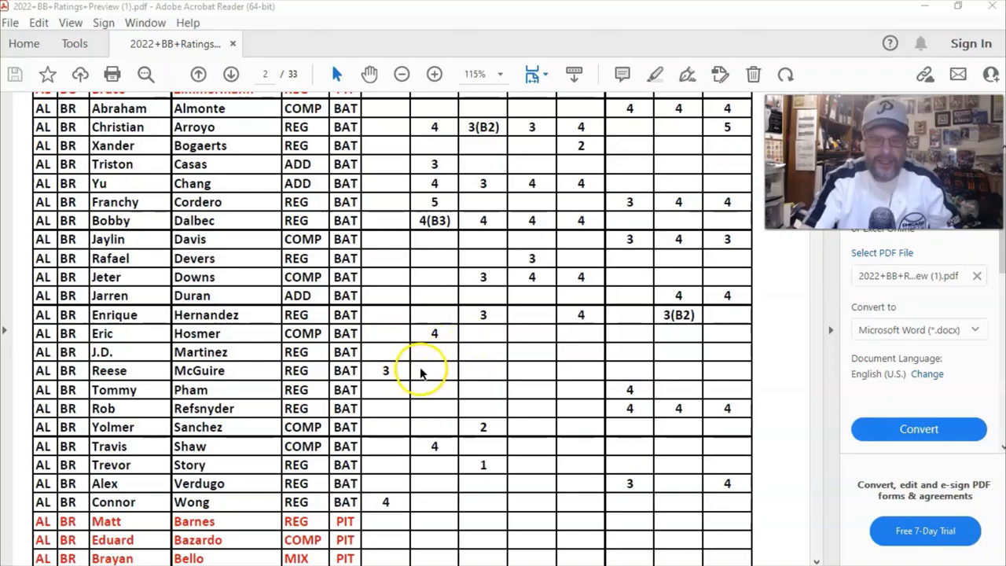
pyautogui.scroll(-3)
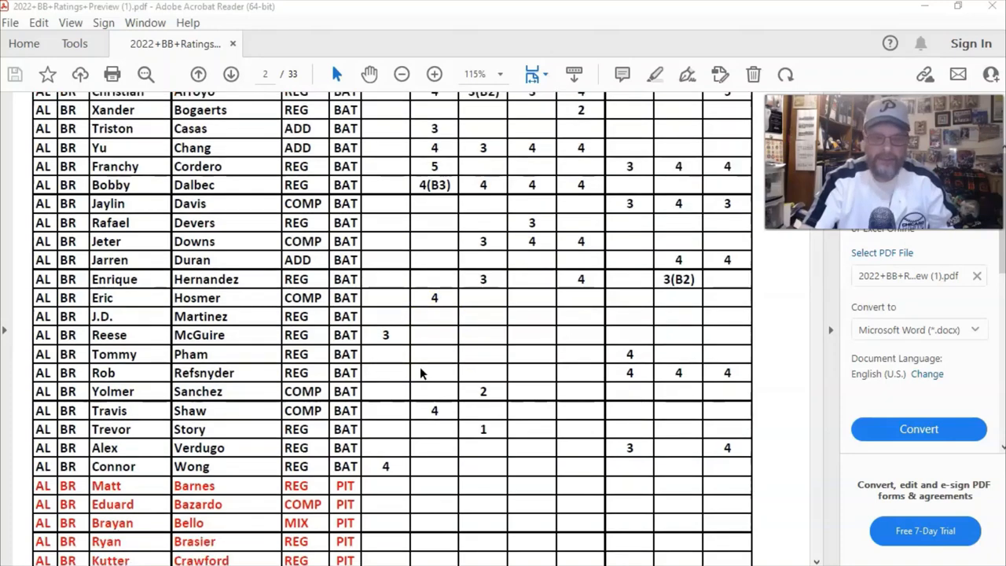
pyautogui.scroll(-3)
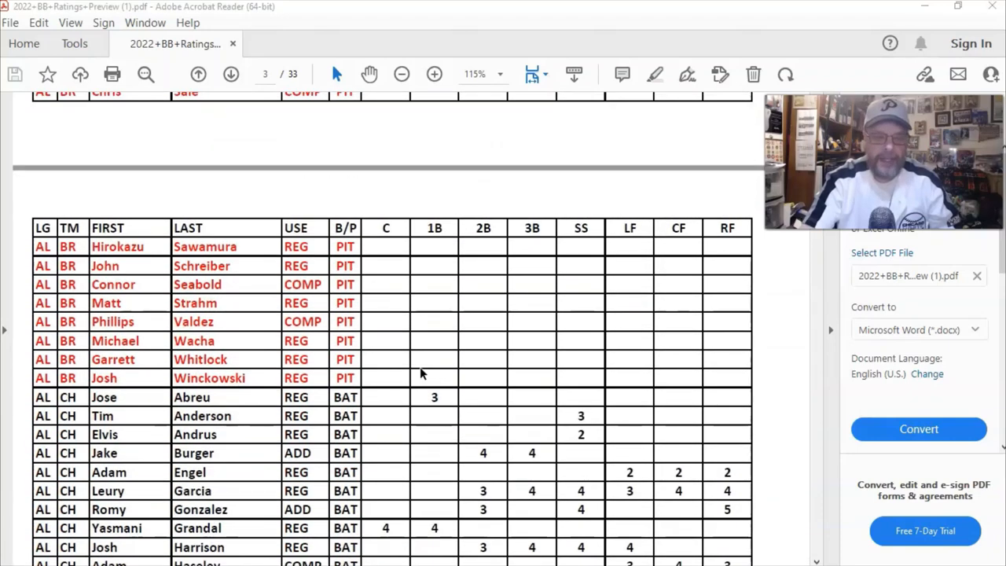
# Step: Scroll through page 3's CH batters and pitchers to the CI batters on page 4
pyautogui.scroll(-3)
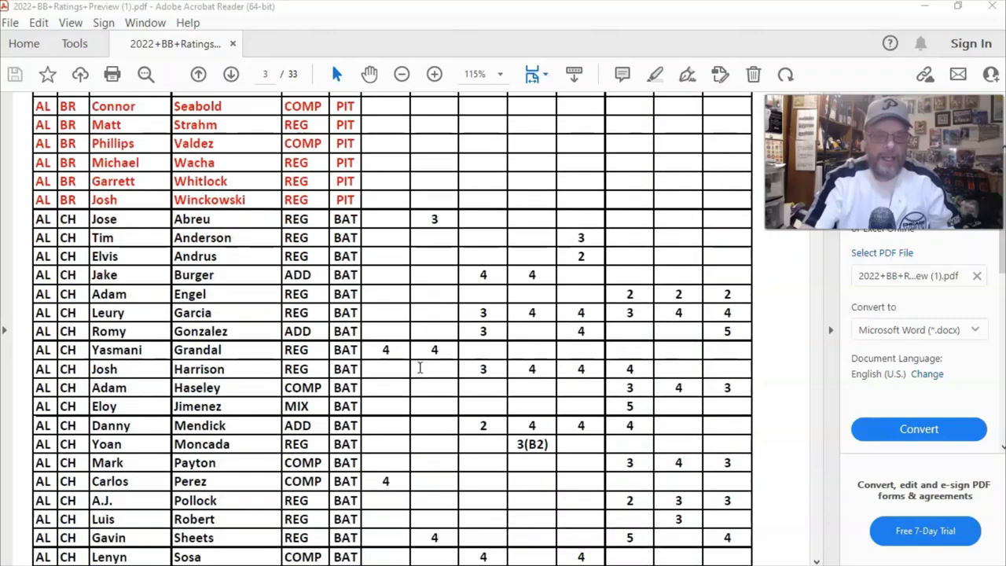
pyautogui.scroll(-3)
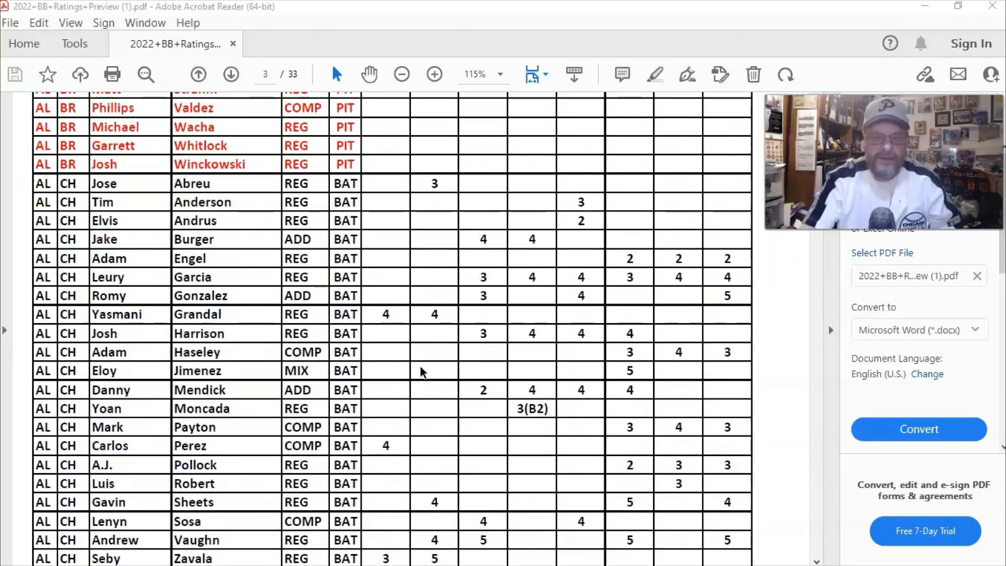
pyautogui.scroll(-3)
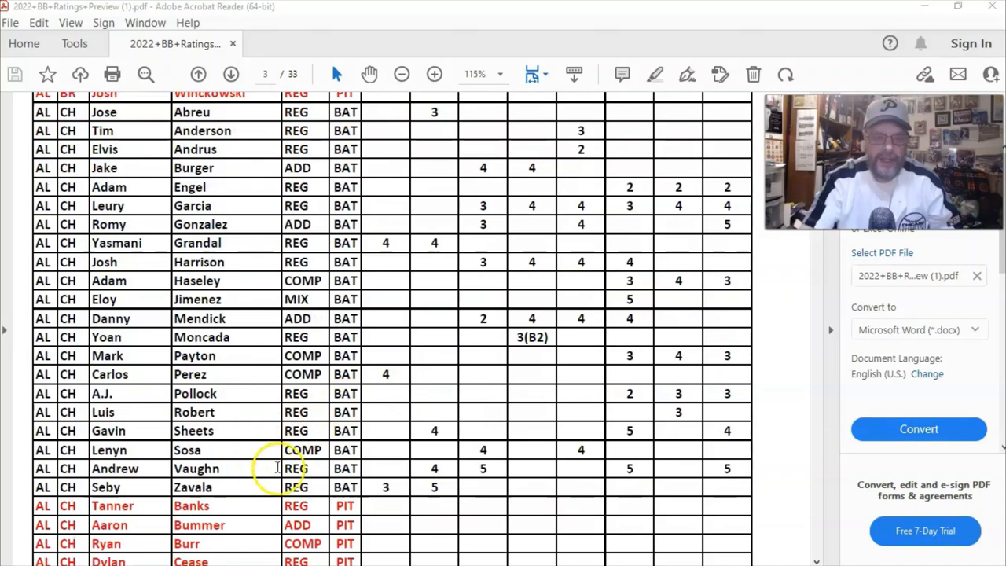
pyautogui.moveTo(181, 411)
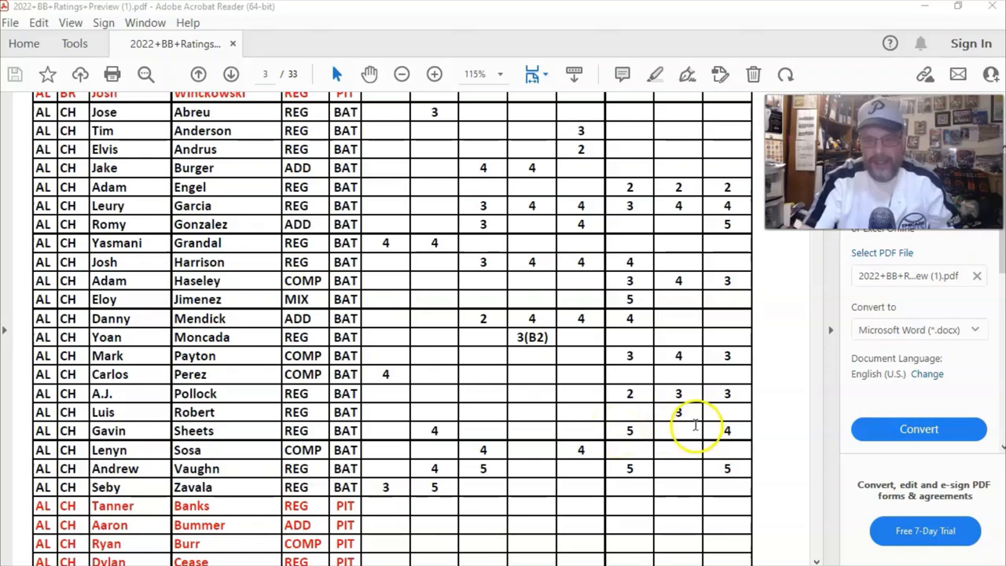
pyautogui.moveTo(475, 427)
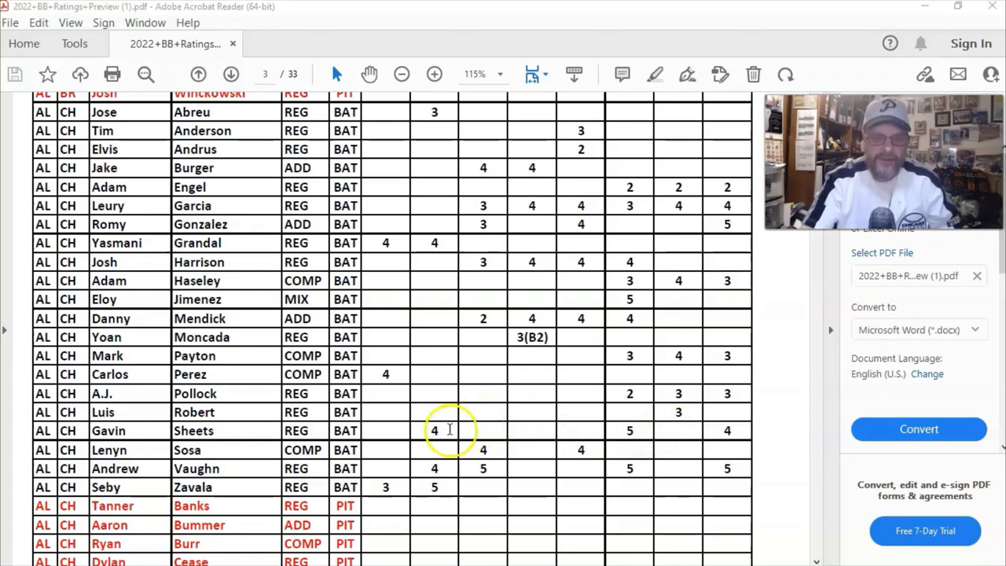
pyautogui.moveTo(495, 417)
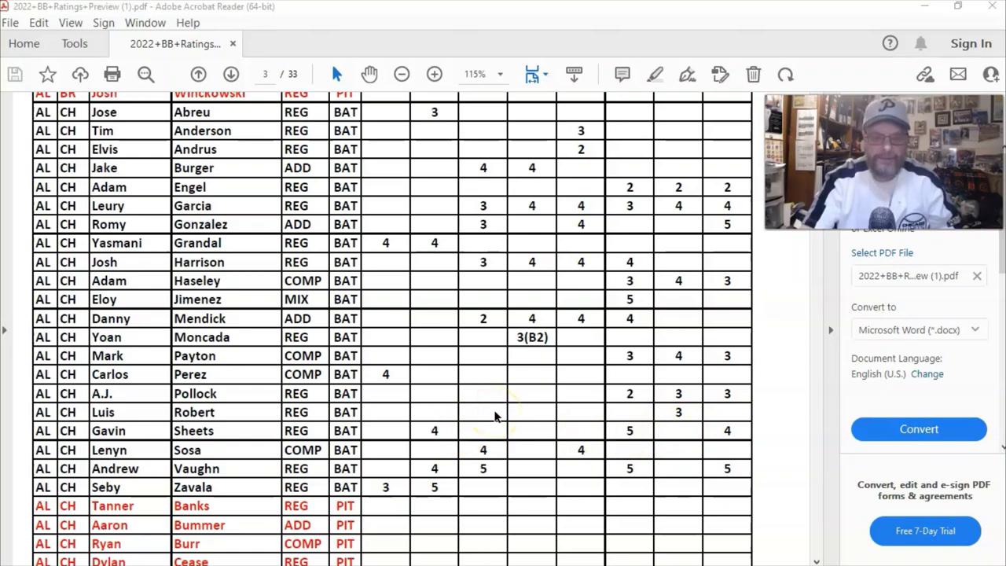
pyautogui.scroll(3)
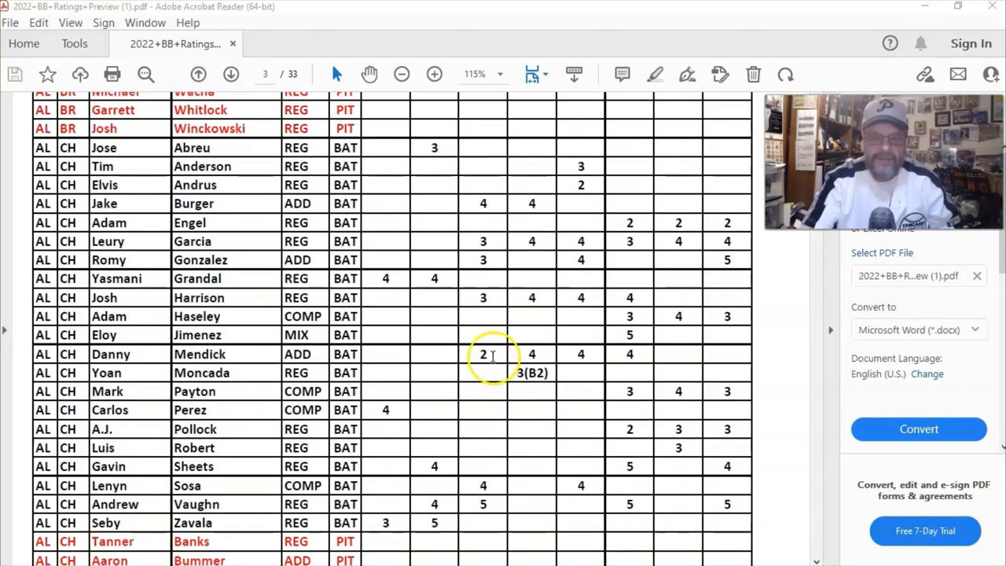
pyautogui.moveTo(605, 361)
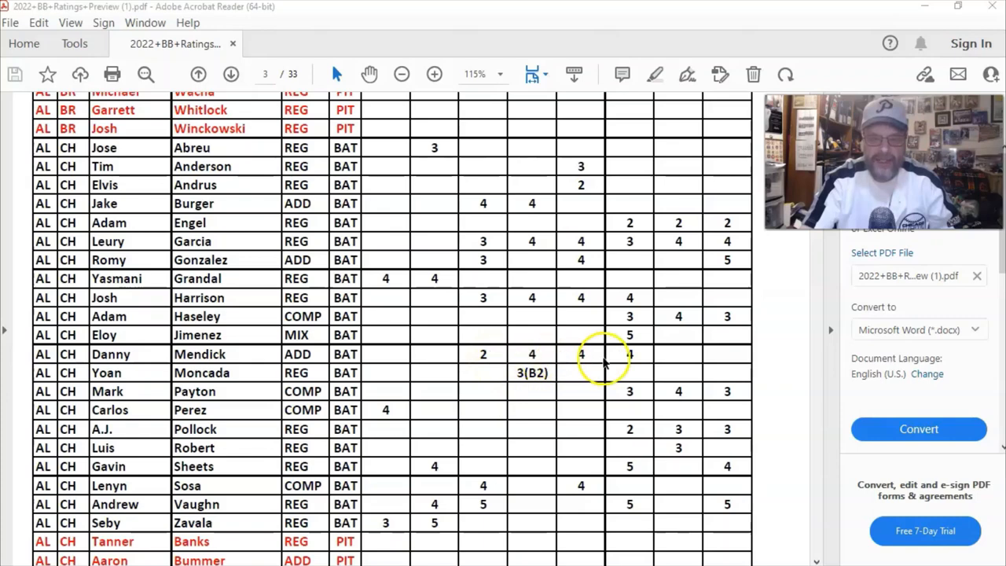
pyautogui.moveTo(481, 385)
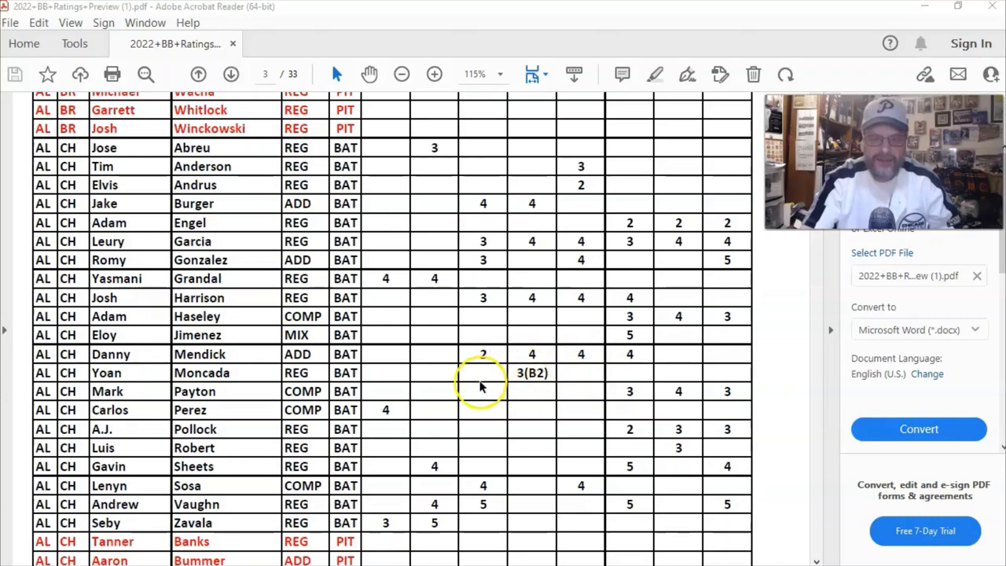
pyautogui.scroll(-3)
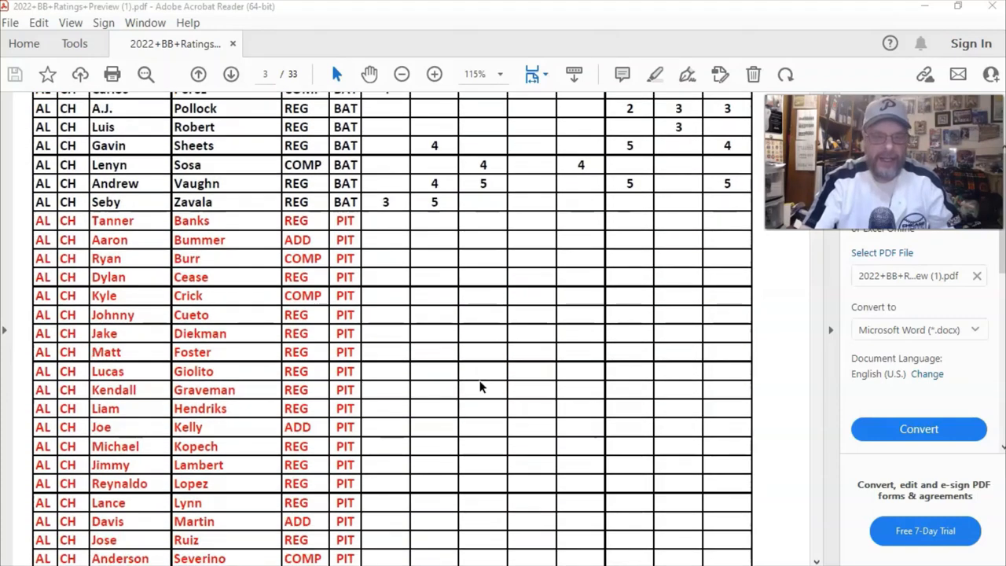
pyautogui.click(230, 74)
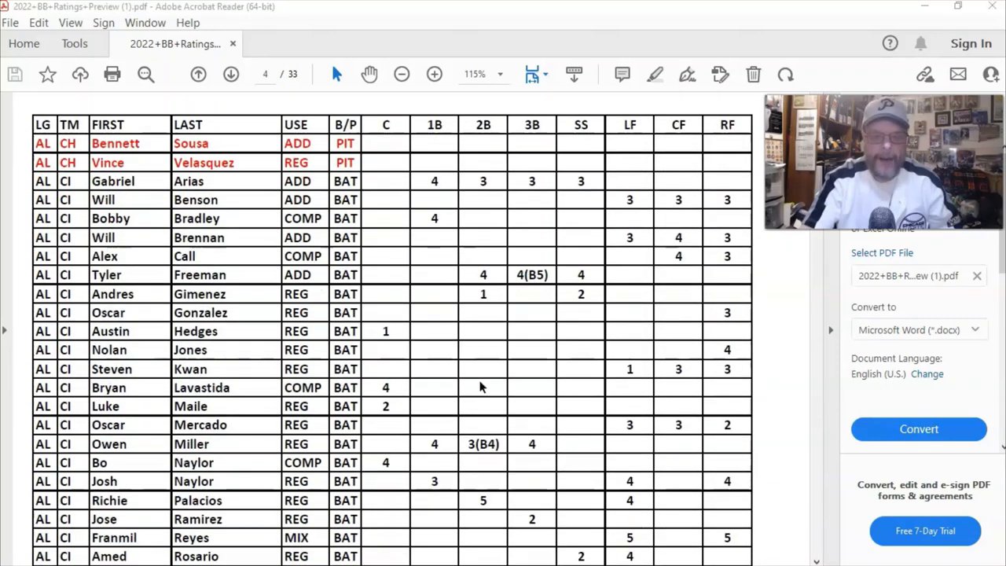
# Step: Scroll from the HA team on page 6 through the KR batters to the KR pitchers on page 7
pyautogui.scroll(-3)
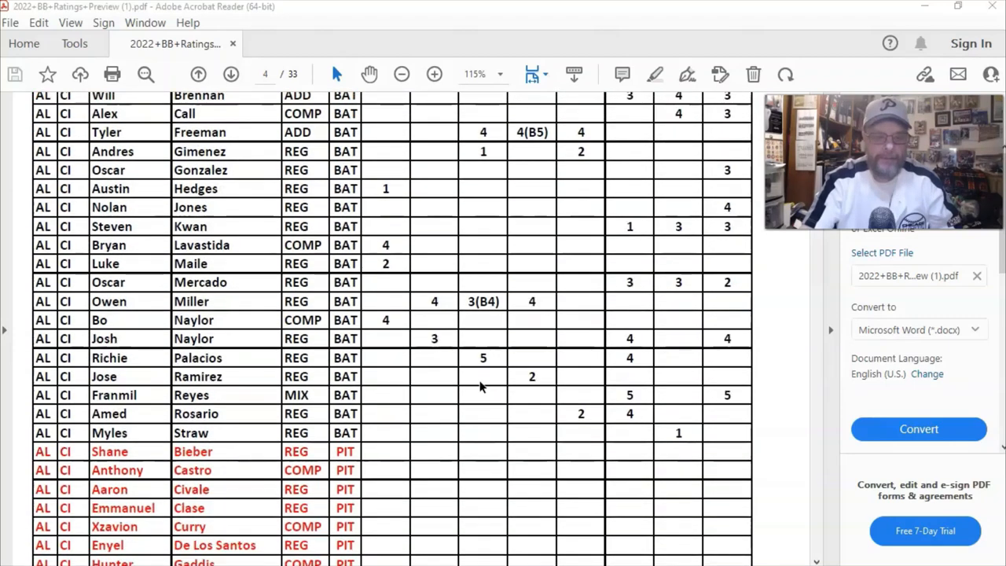
pyautogui.scroll(-3)
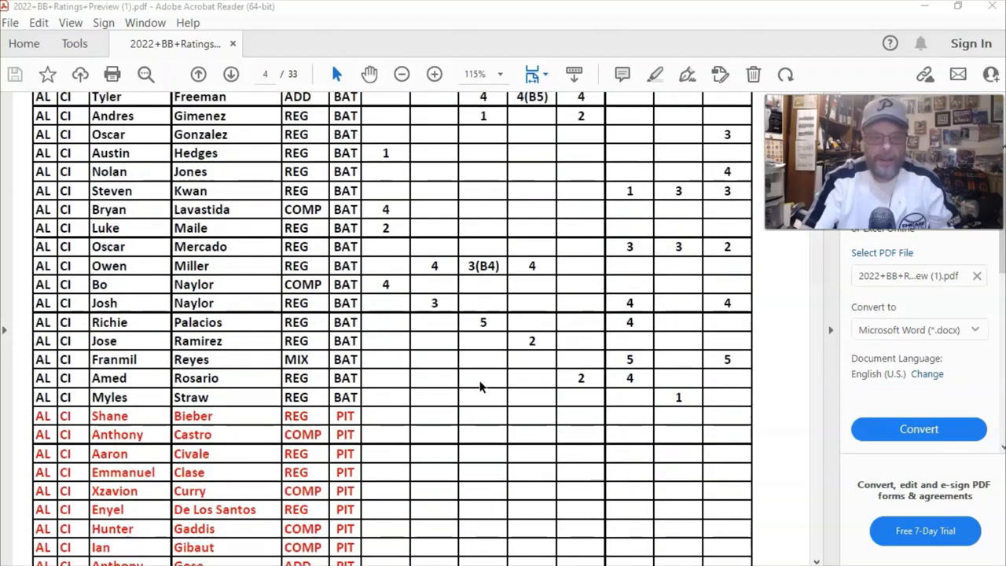
pyautogui.click(230, 74)
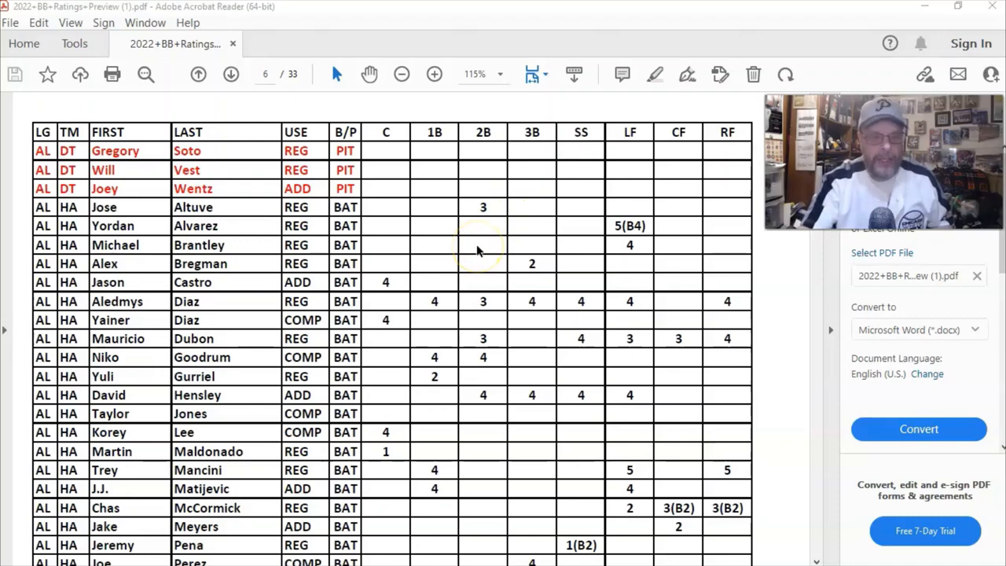
pyautogui.scroll(-3)
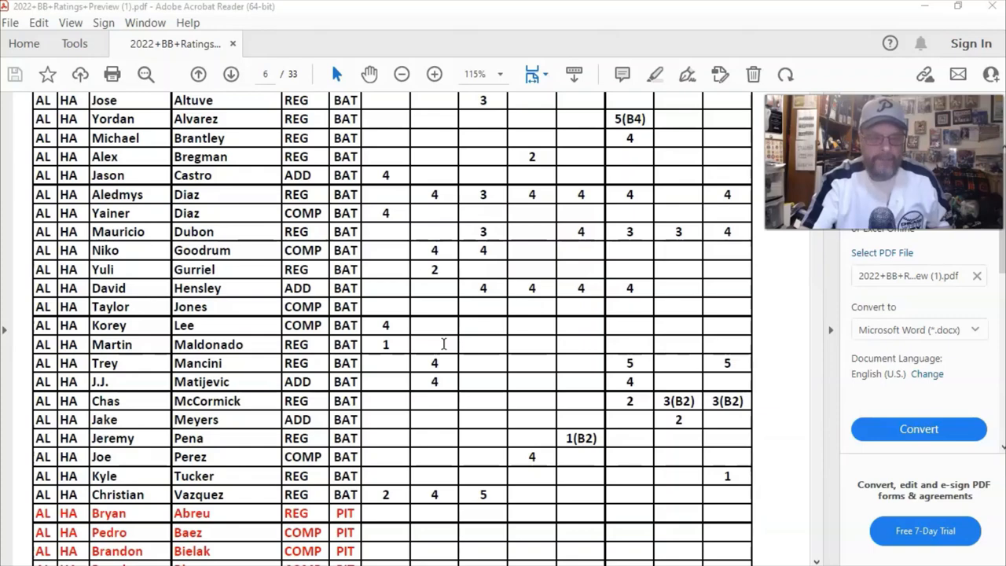
pyautogui.scroll(-3)
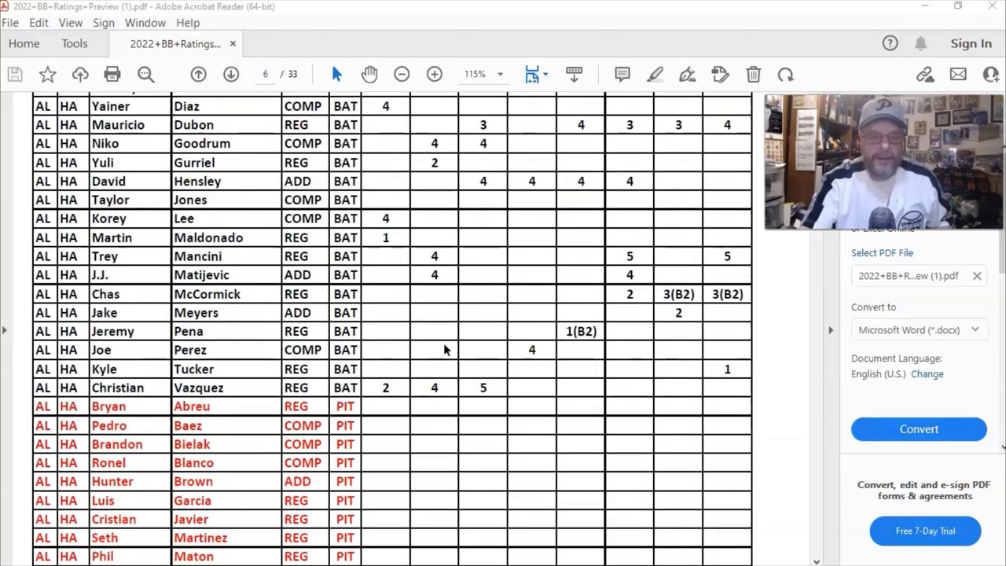
pyautogui.click(229, 74)
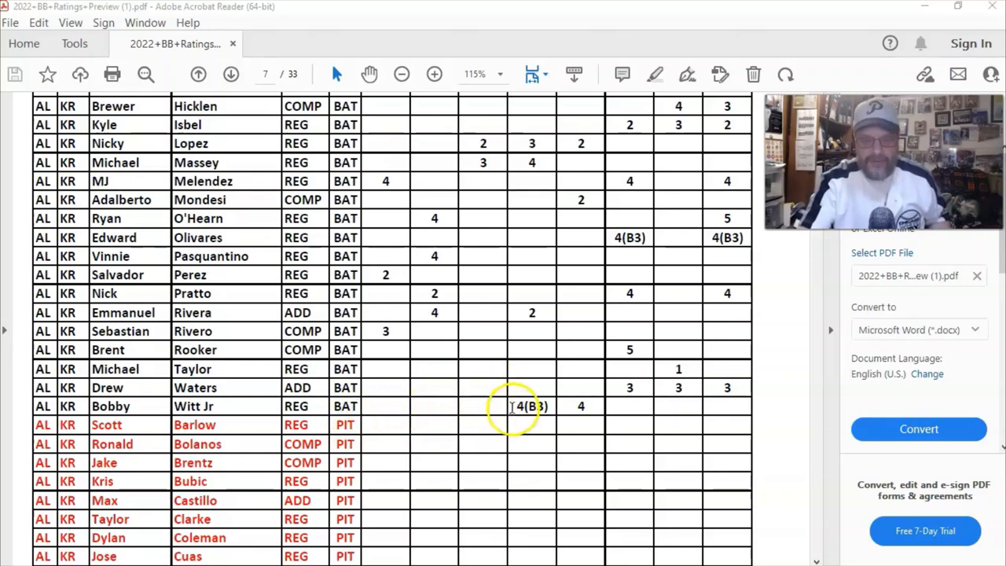
pyautogui.moveTo(480, 405)
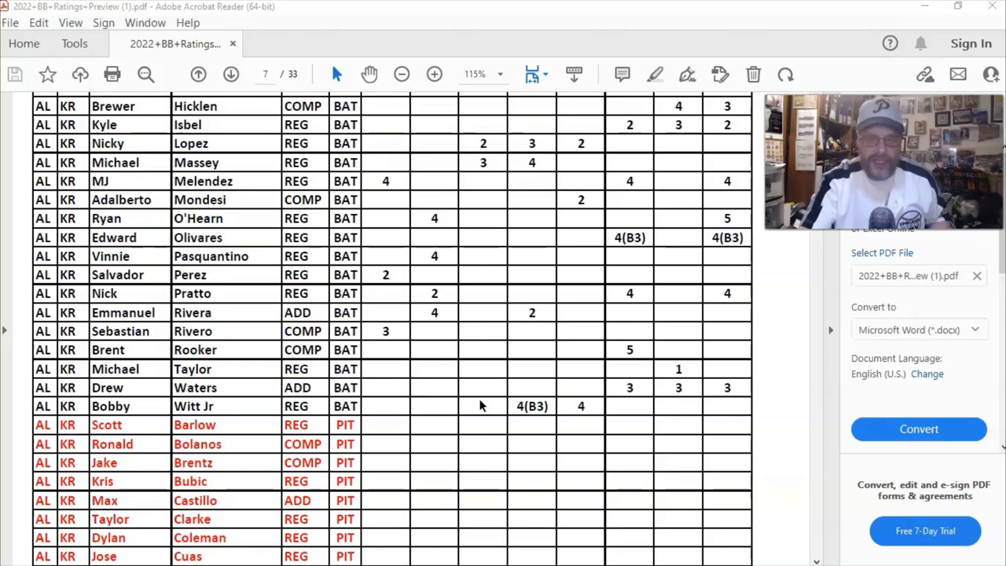
pyautogui.scroll(-3)
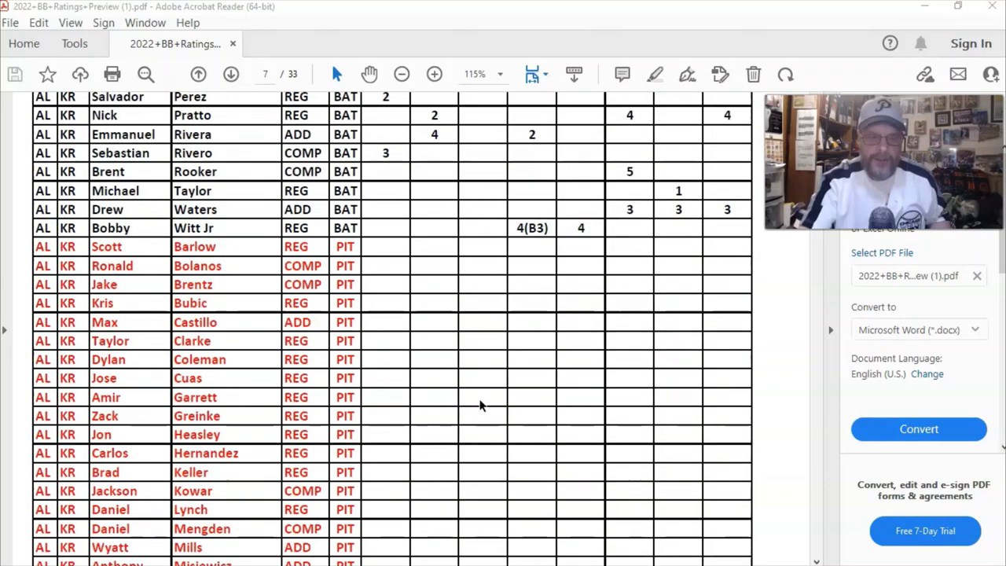
# Step: Scroll through the LA batters and pitchers on page 8 to the MT batters on page 9
pyautogui.click(230, 73)
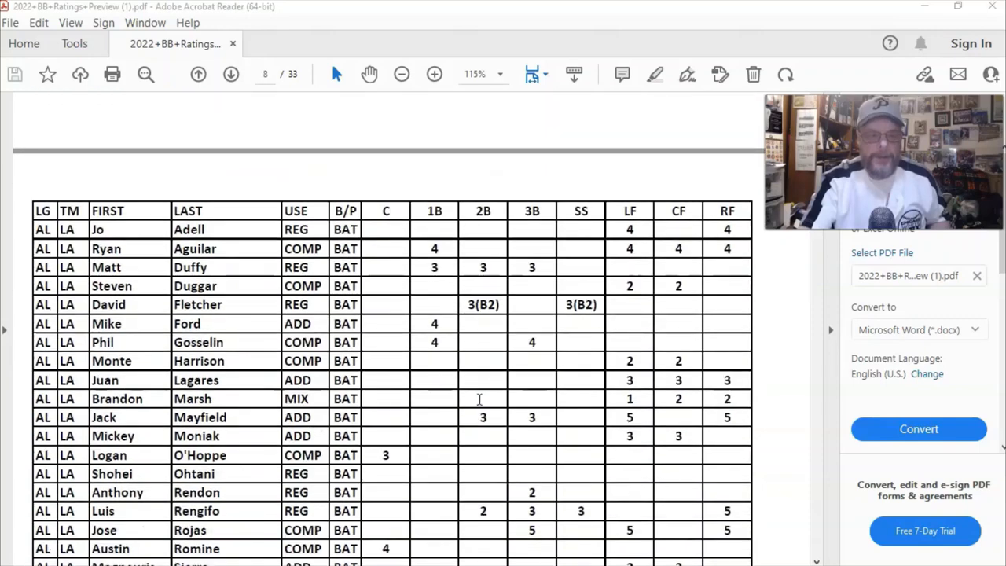
pyautogui.scroll(-3)
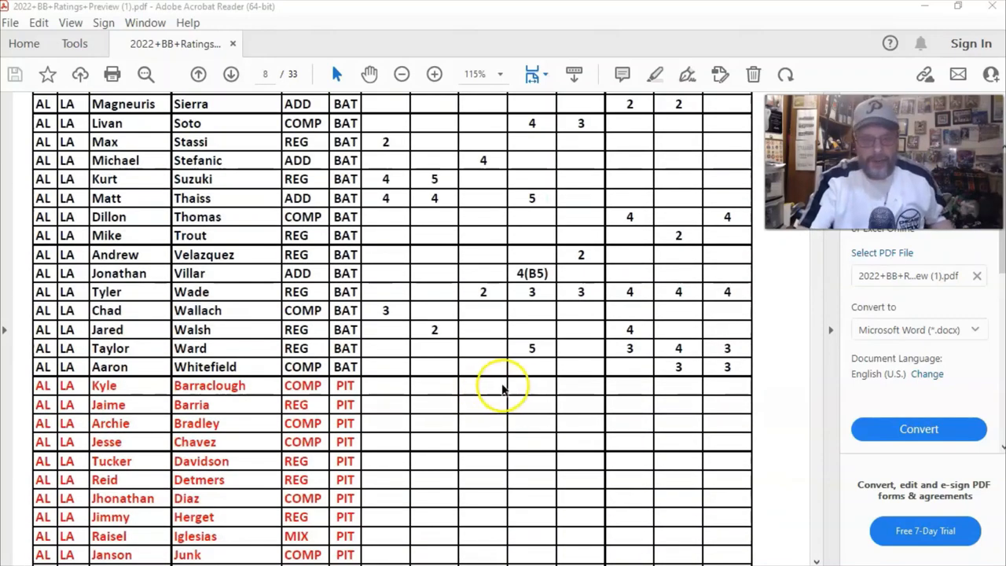
pyautogui.moveTo(475, 360)
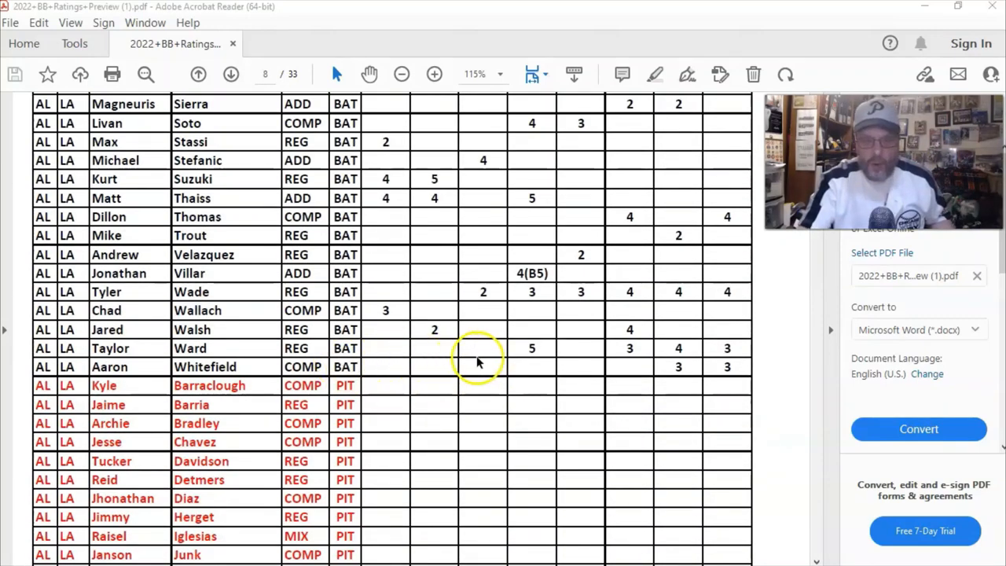
pyautogui.moveTo(629, 349)
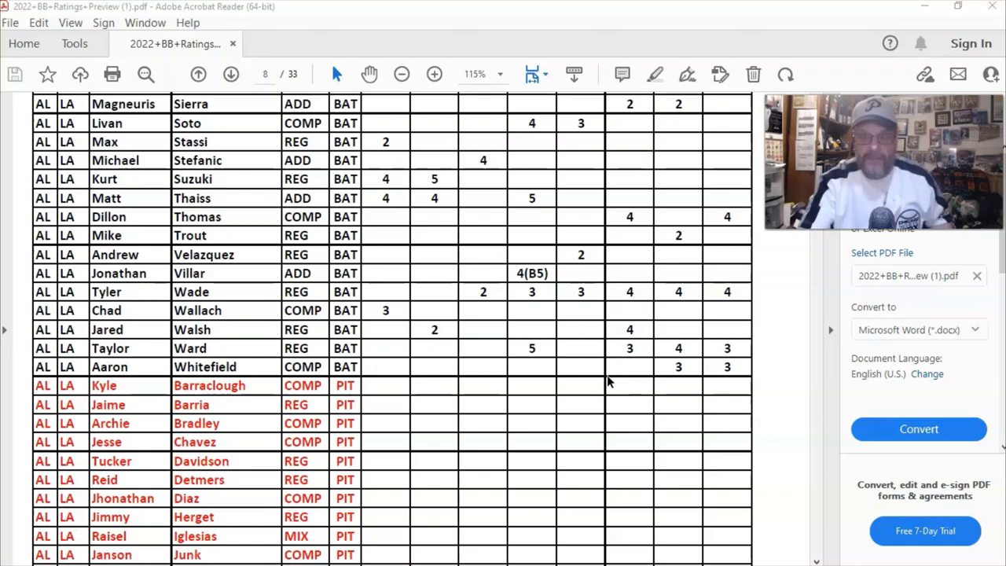
pyautogui.scroll(-3)
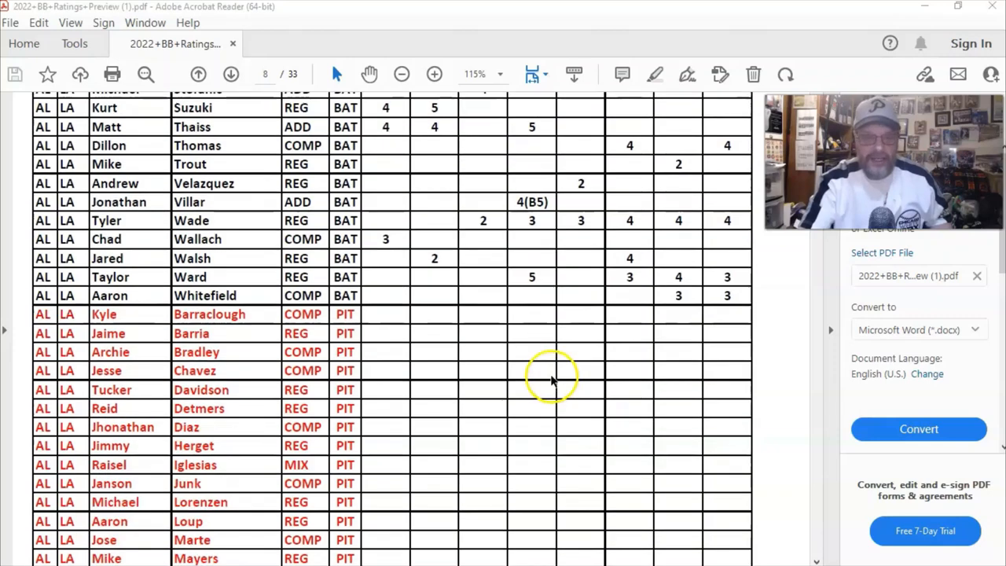
pyautogui.click(230, 74)
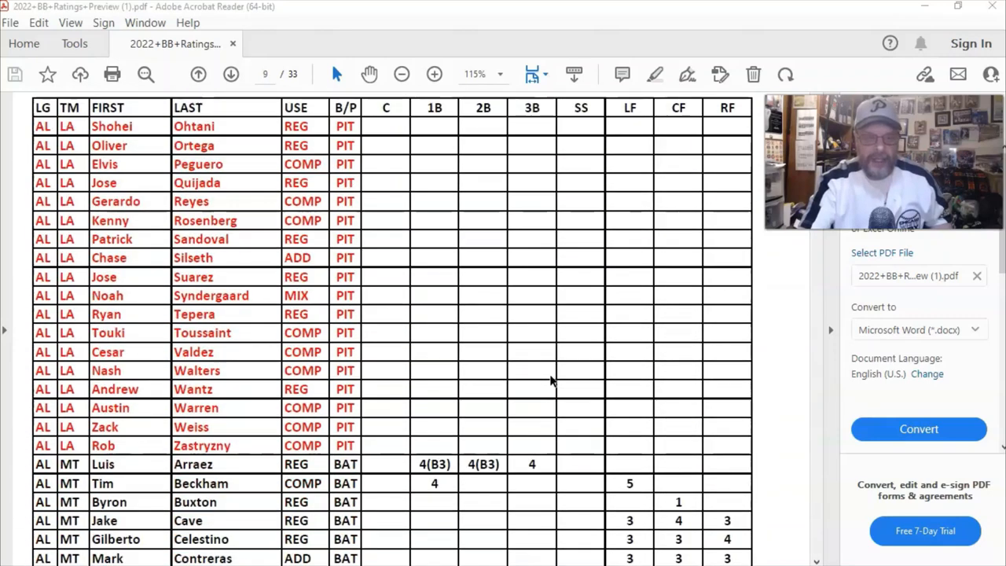
pyautogui.scroll(-3)
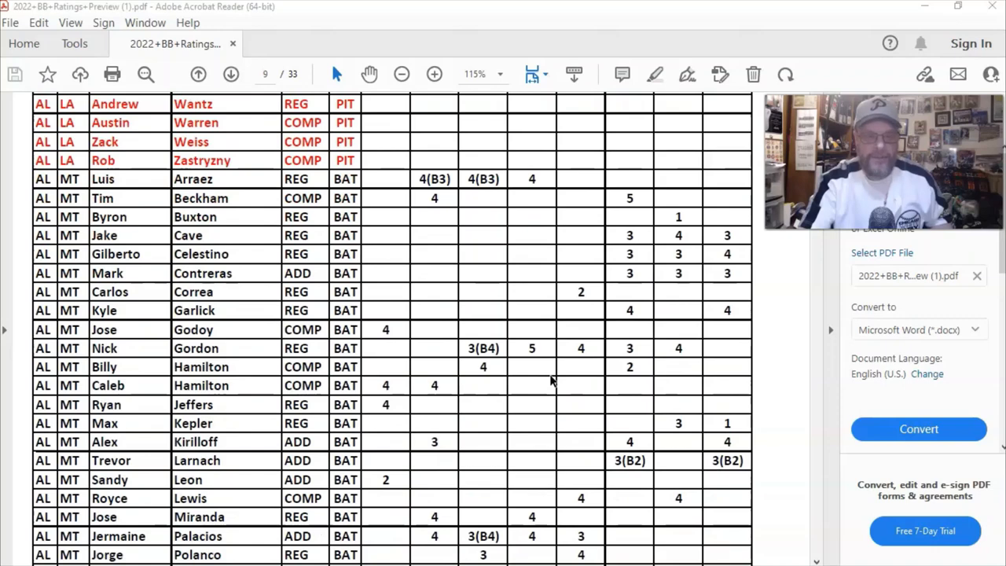
# Step: Scroll from the TB team on page 14 through the TE batters to the TE pitchers on page 15
pyautogui.scroll(-3)
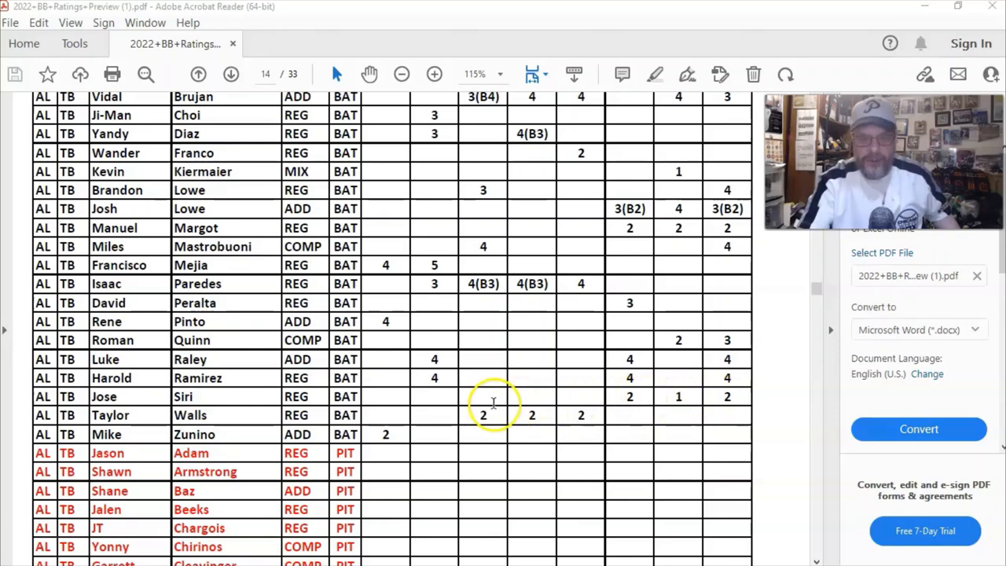
pyautogui.moveTo(459, 446)
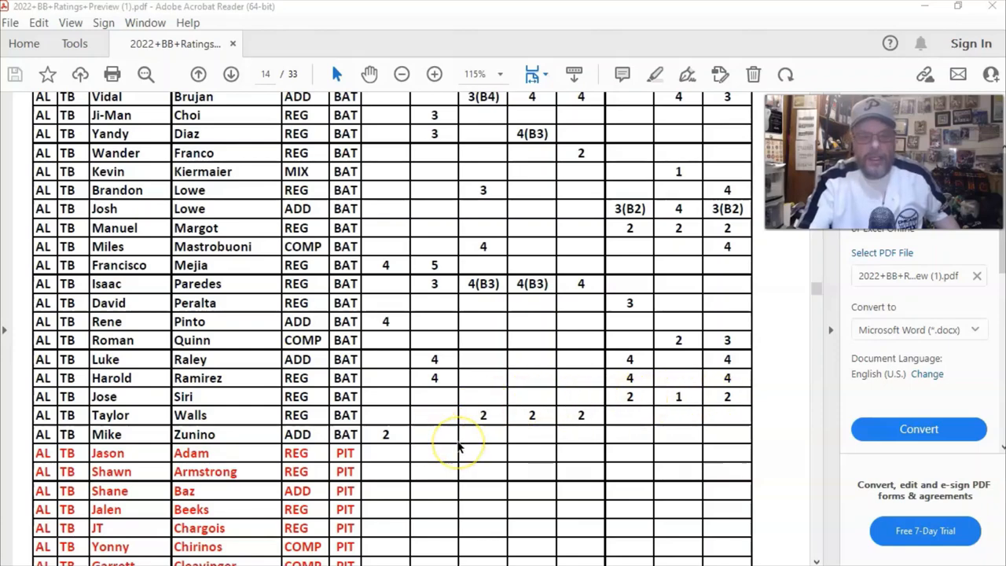
pyautogui.scroll(-3)
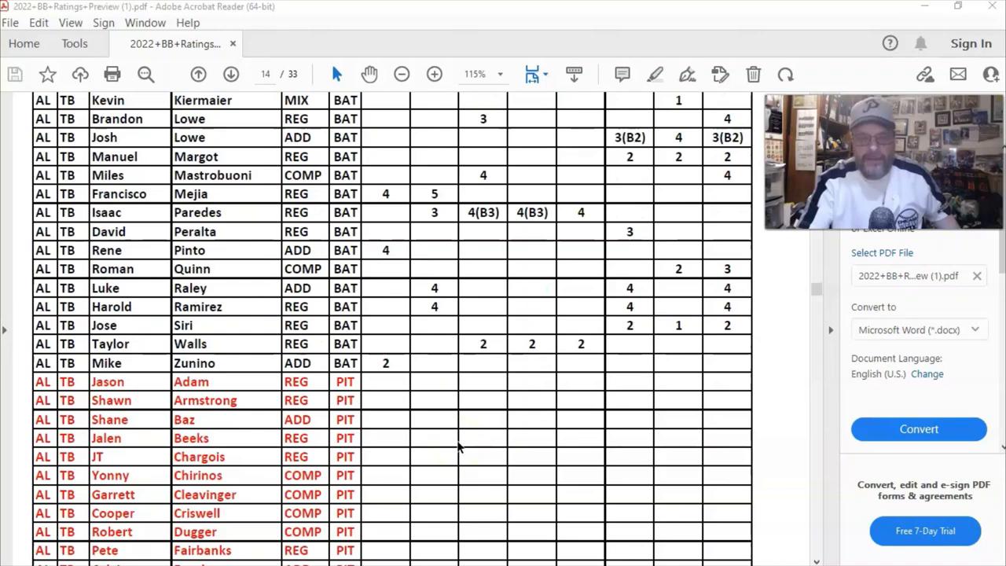
pyautogui.scroll(3)
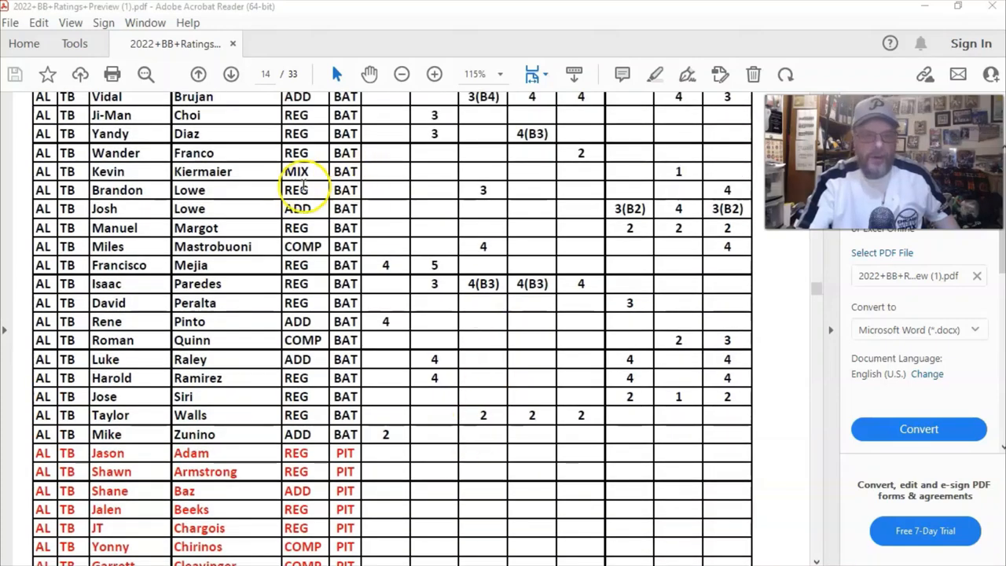
pyautogui.moveTo(605, 250)
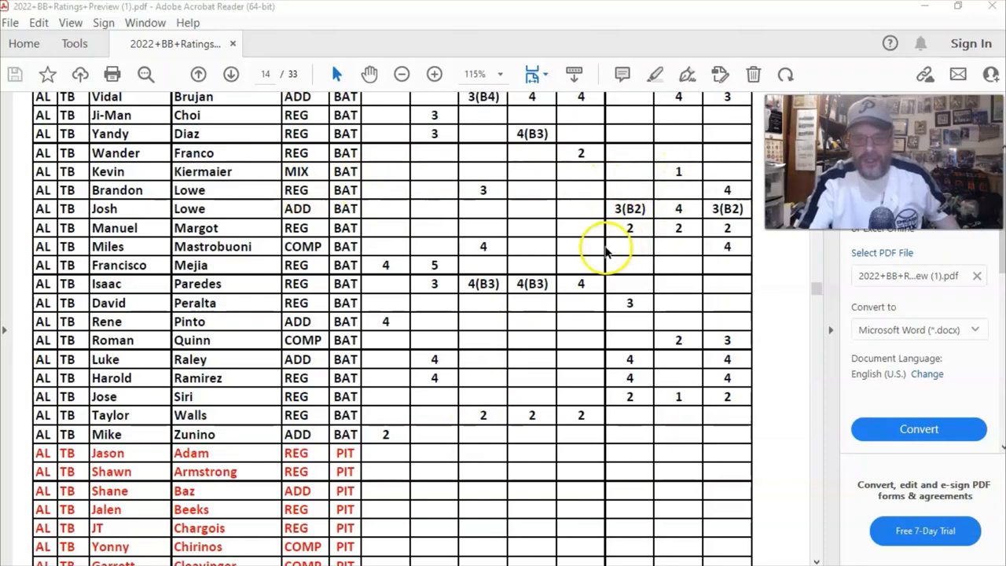
pyautogui.moveTo(547, 325)
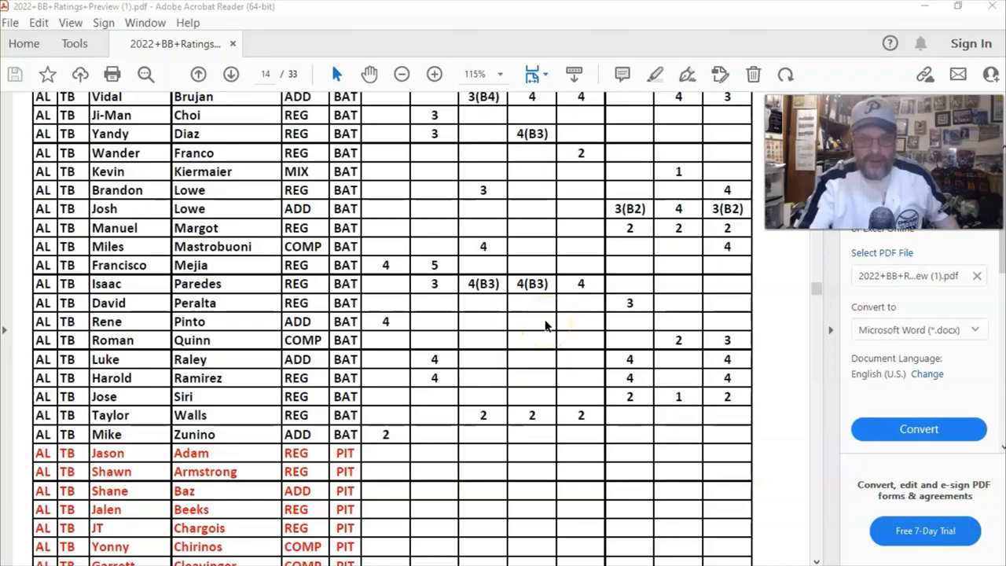
pyautogui.scroll(-3)
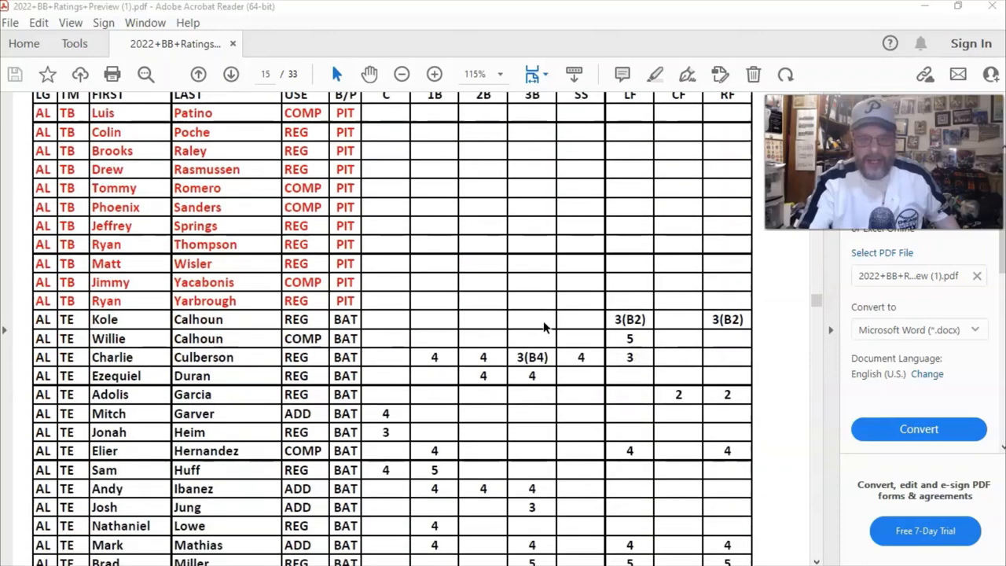
pyautogui.scroll(-3)
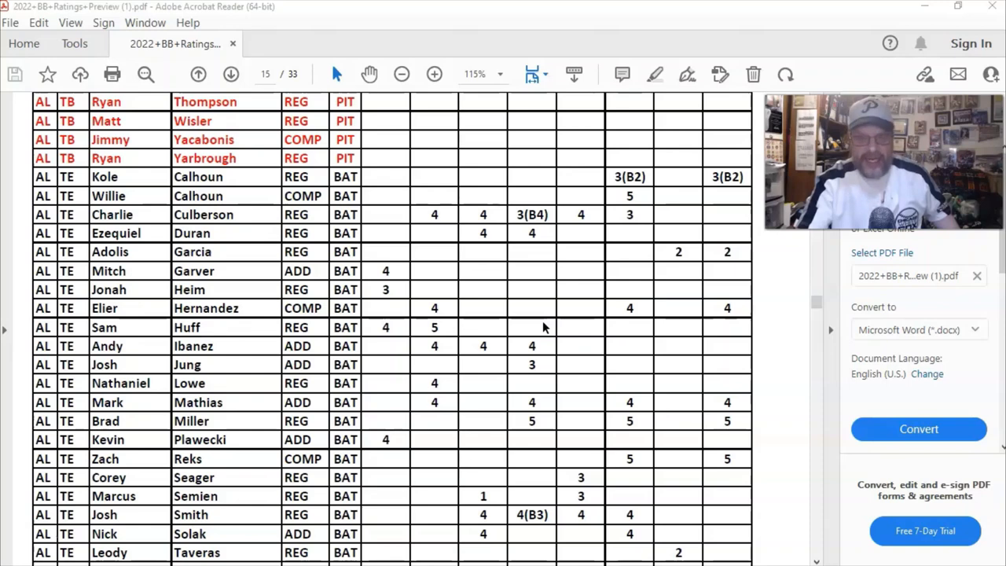
pyautogui.scroll(-3)
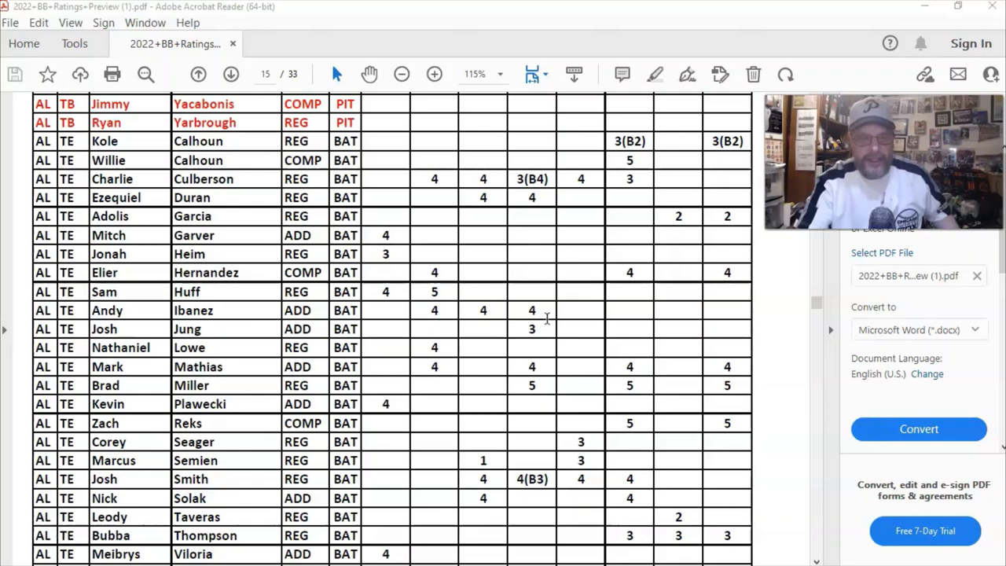
pyautogui.moveTo(499, 407)
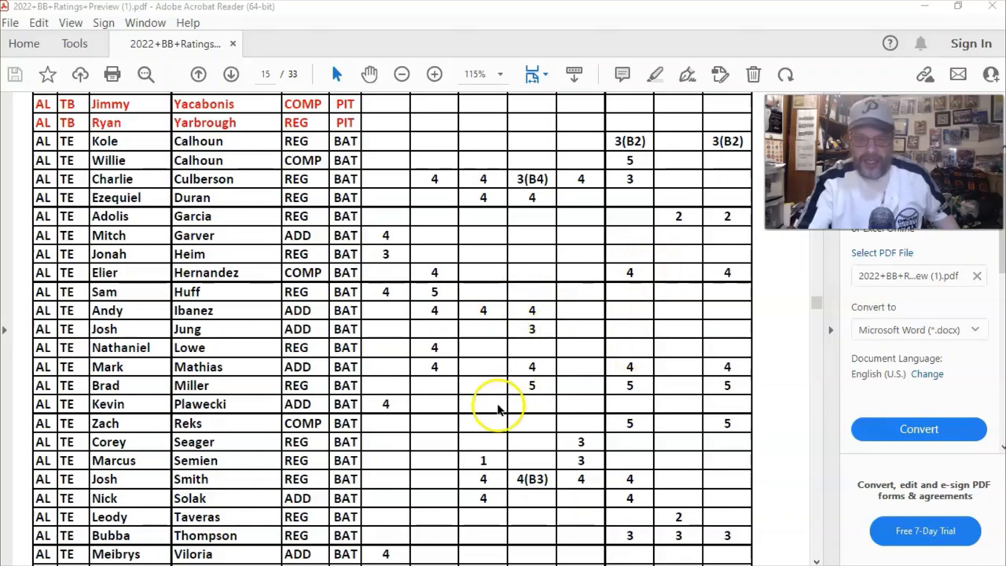
pyautogui.moveTo(543, 412)
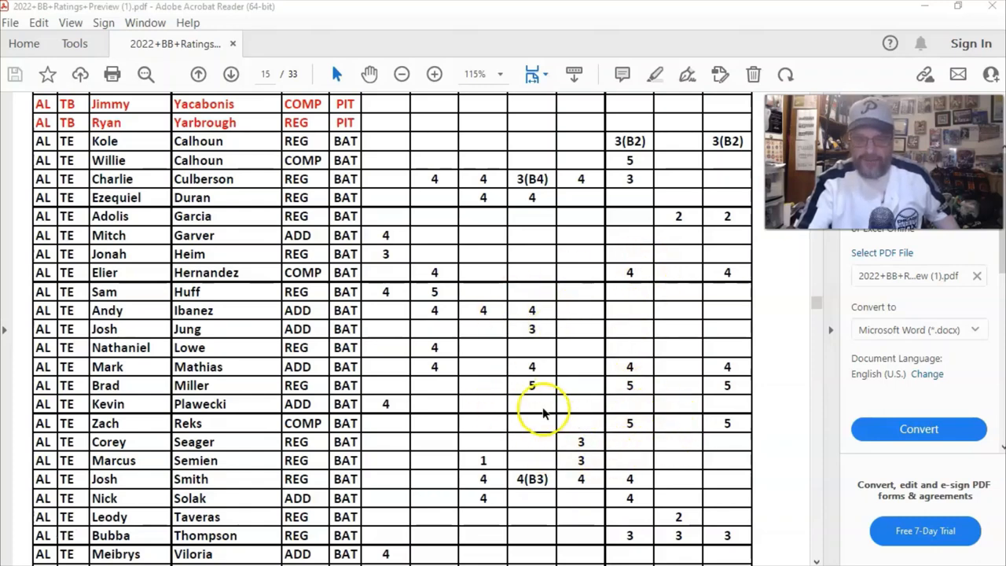
pyautogui.moveTo(502, 384)
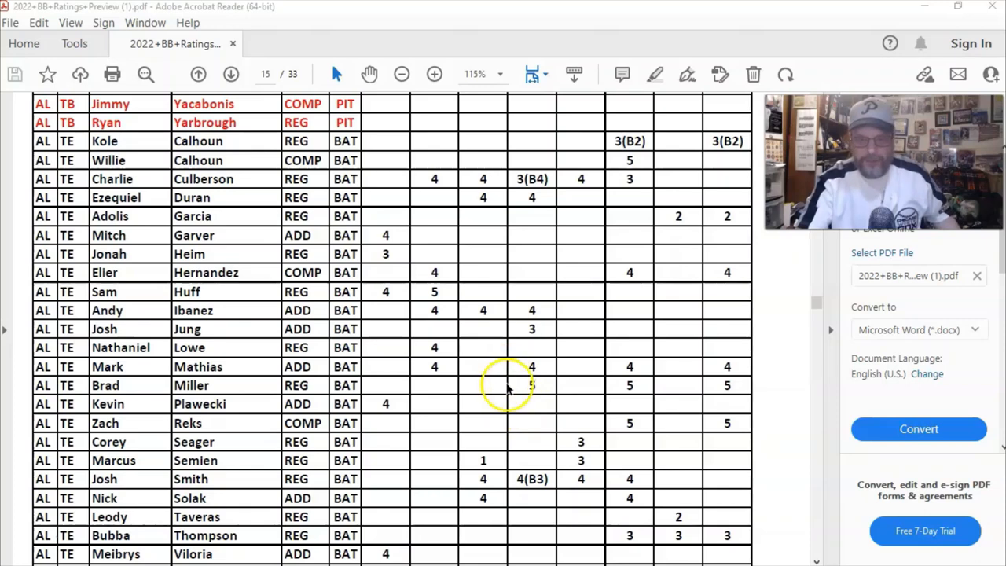
pyautogui.moveTo(564, 396)
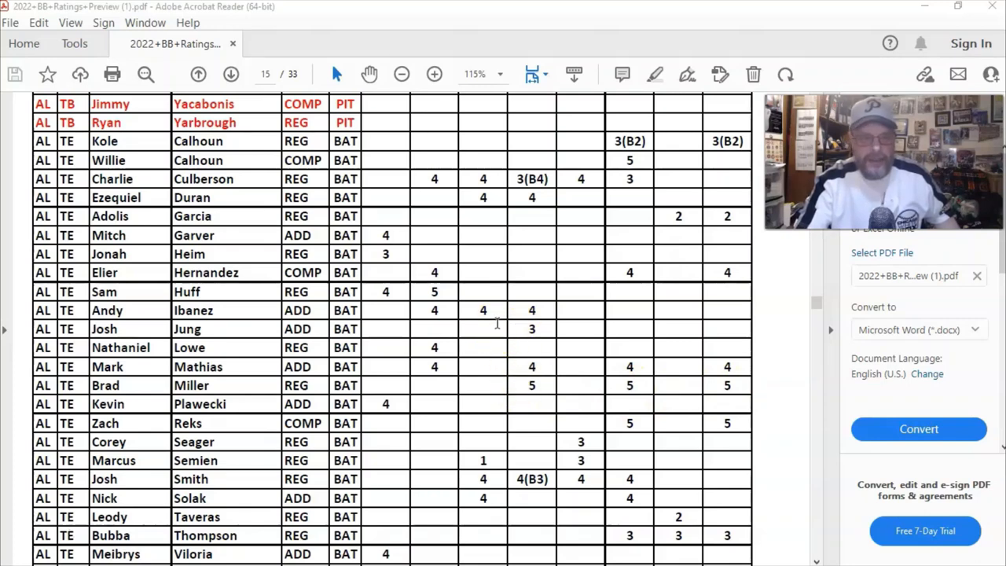
pyautogui.scroll(-3)
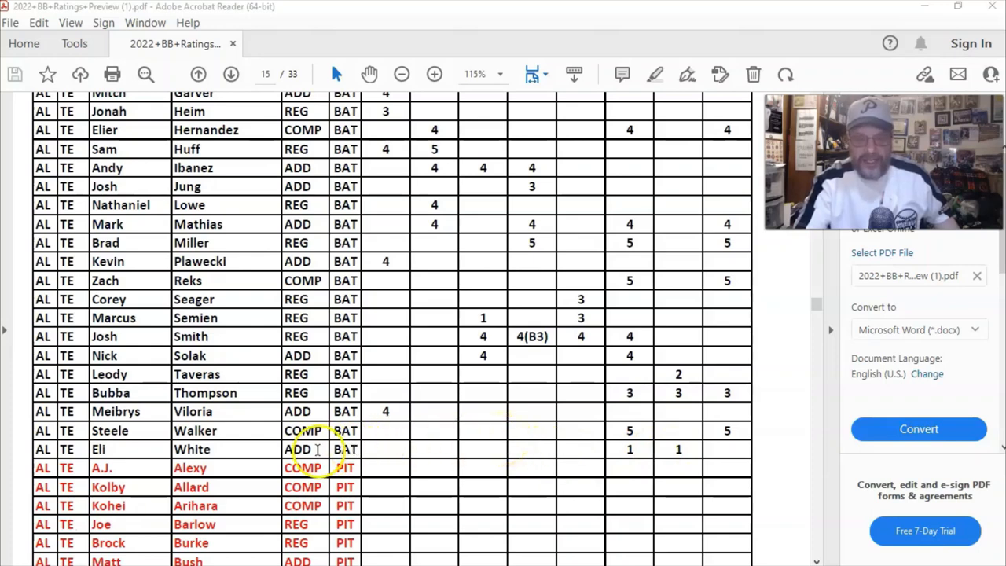
pyautogui.moveTo(444, 453)
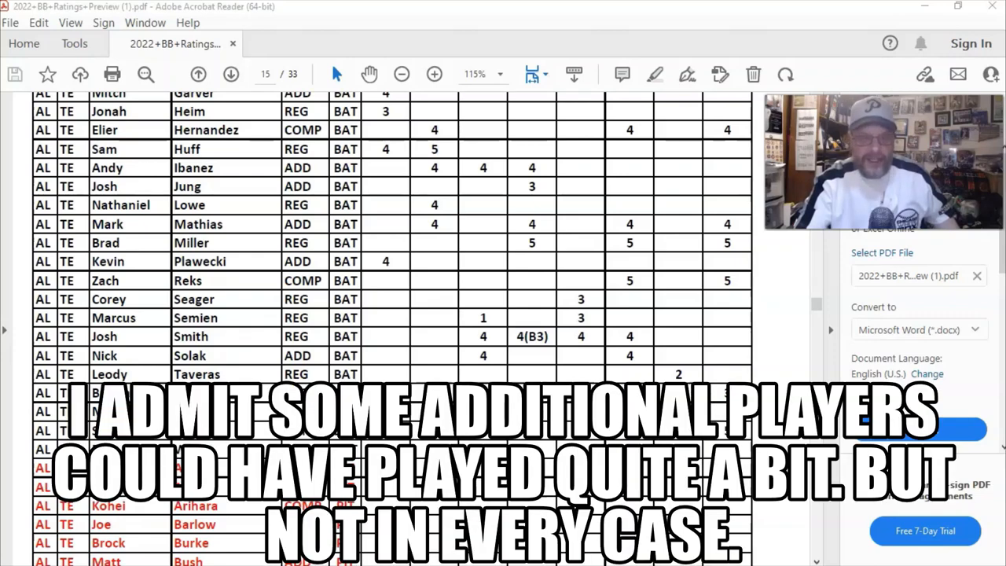
# Step: Scroll from the Toronto pitchers on page 16 through AR, AT, CC and CN to Colorado's pitchers on page 22
pyautogui.scroll(-3)
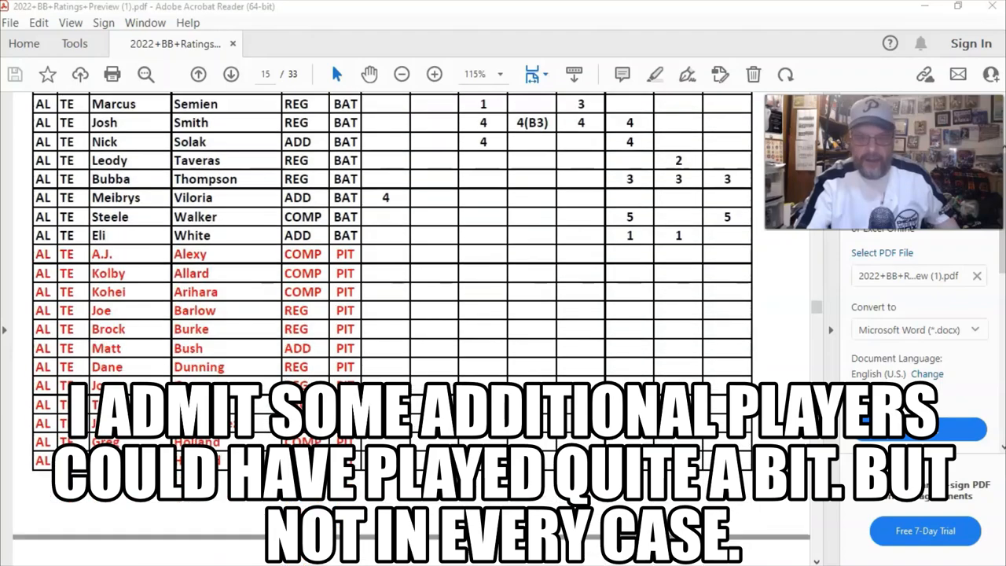
pyautogui.click(231, 74)
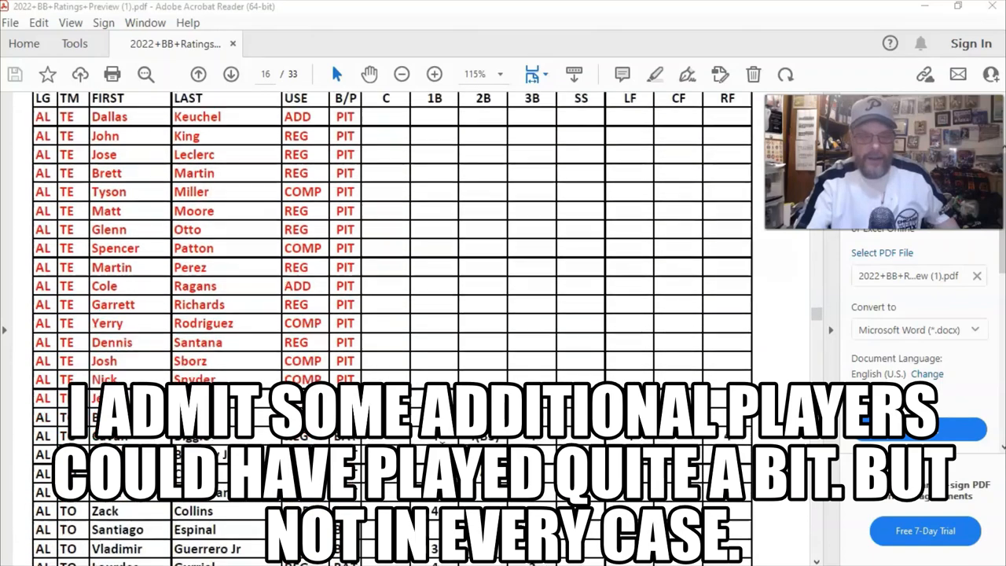
pyautogui.scroll(-3)
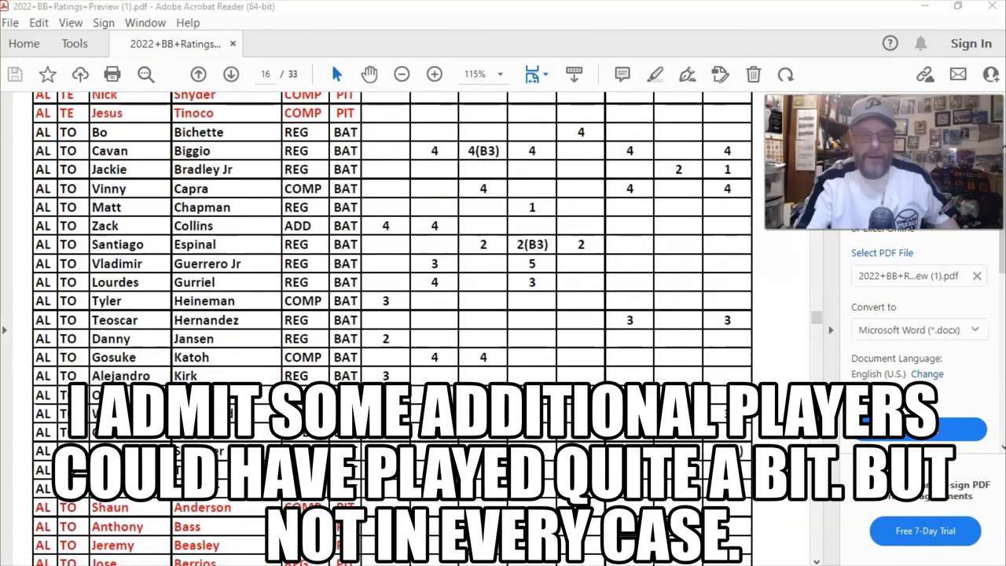
pyautogui.scroll(-3)
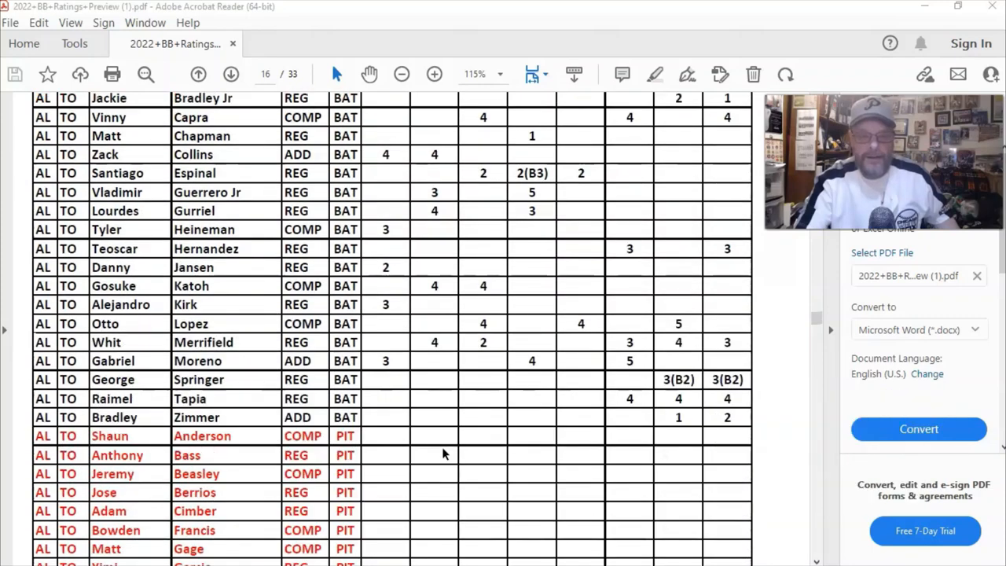
pyautogui.scroll(-3)
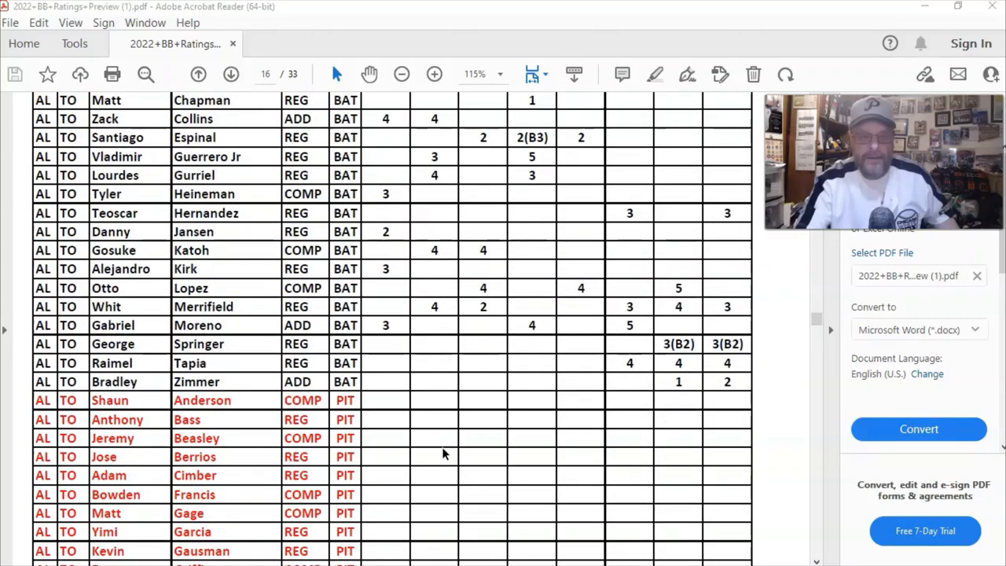
pyautogui.scroll(-3)
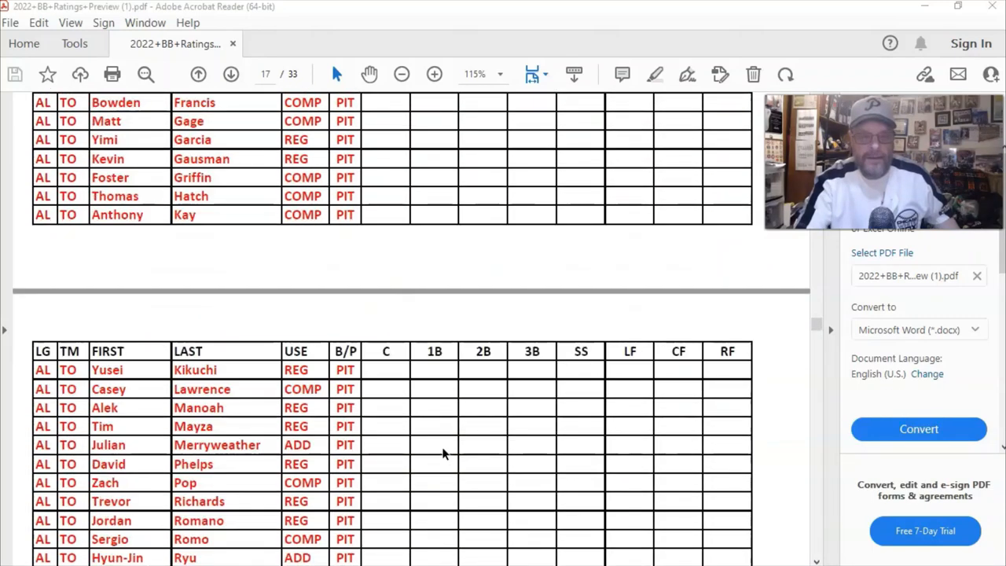
pyautogui.scroll(-3)
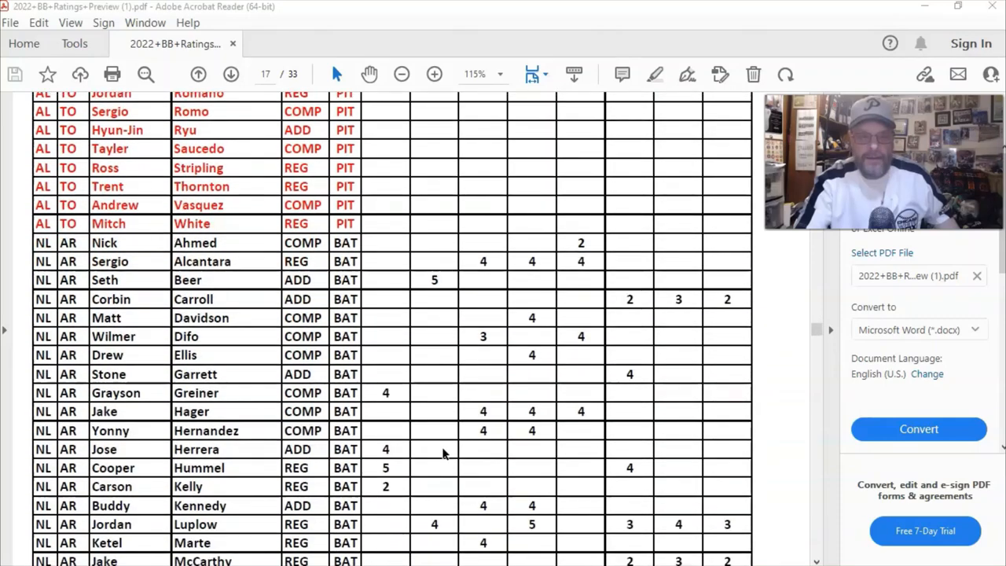
pyautogui.scroll(-3)
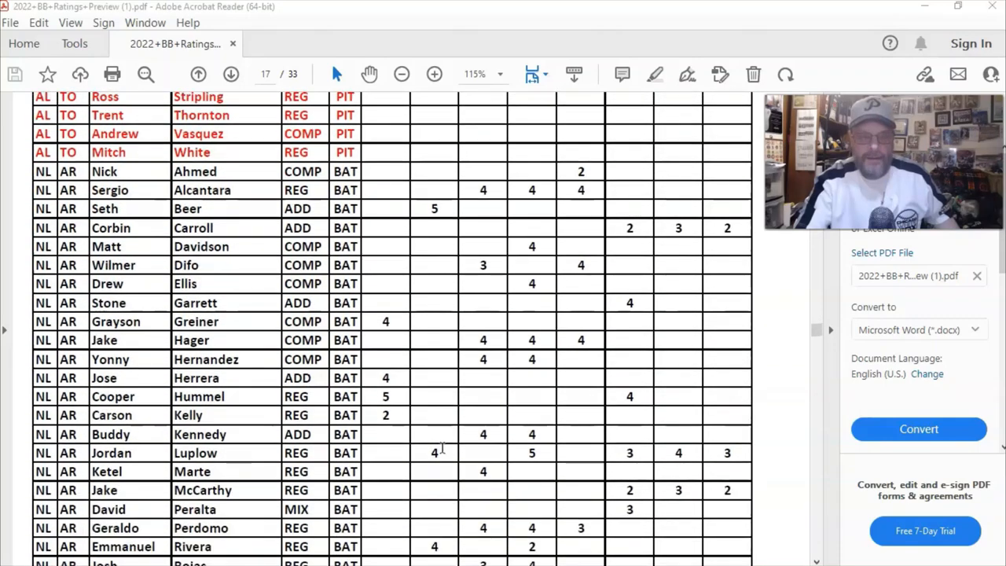
pyautogui.scroll(-3)
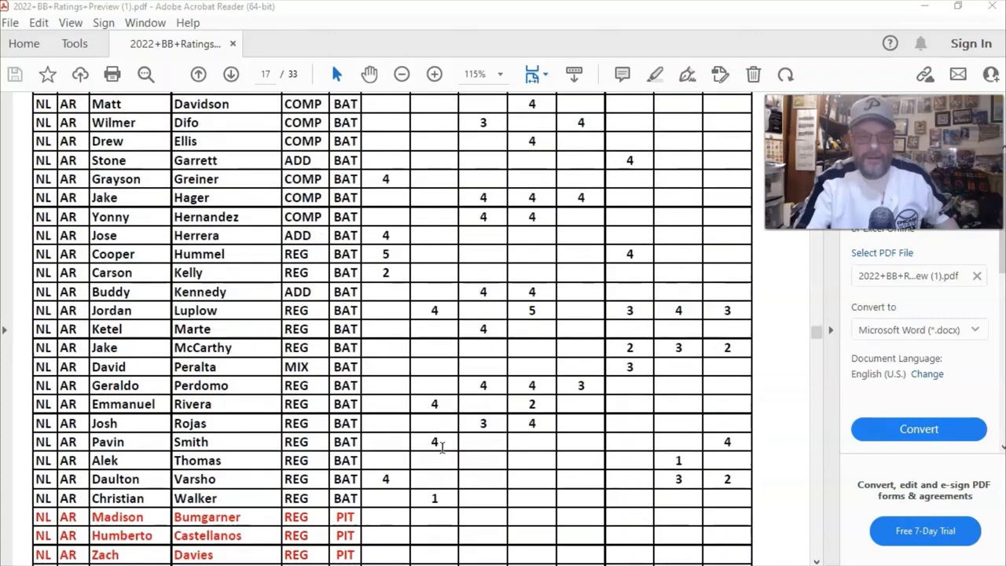
pyautogui.scroll(-3)
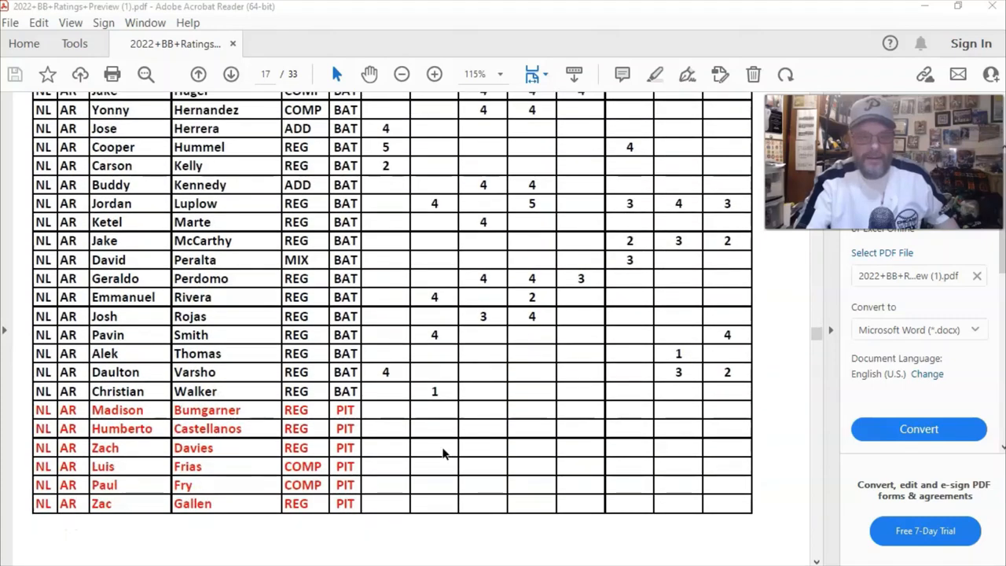
pyautogui.scroll(-3)
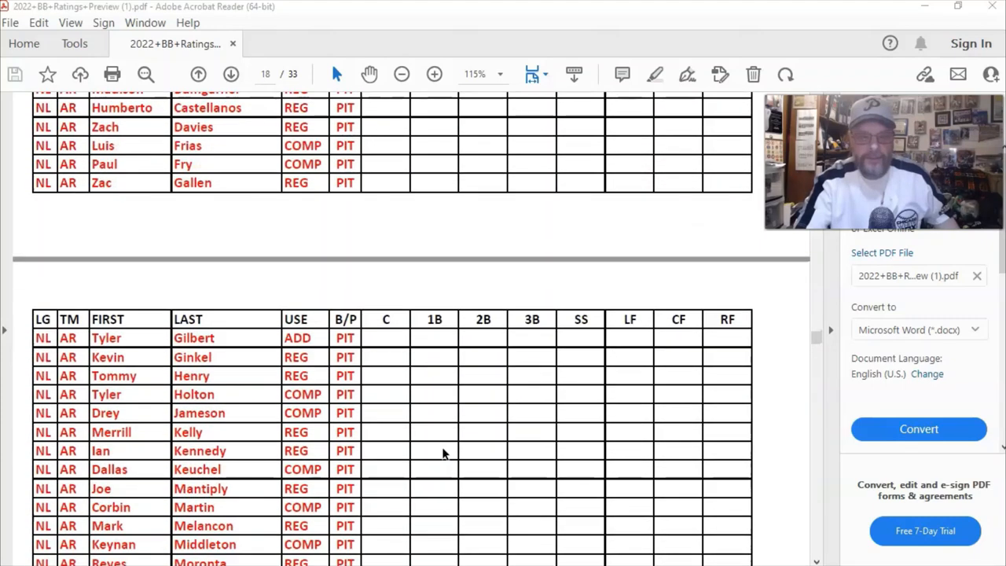
pyautogui.scroll(-3)
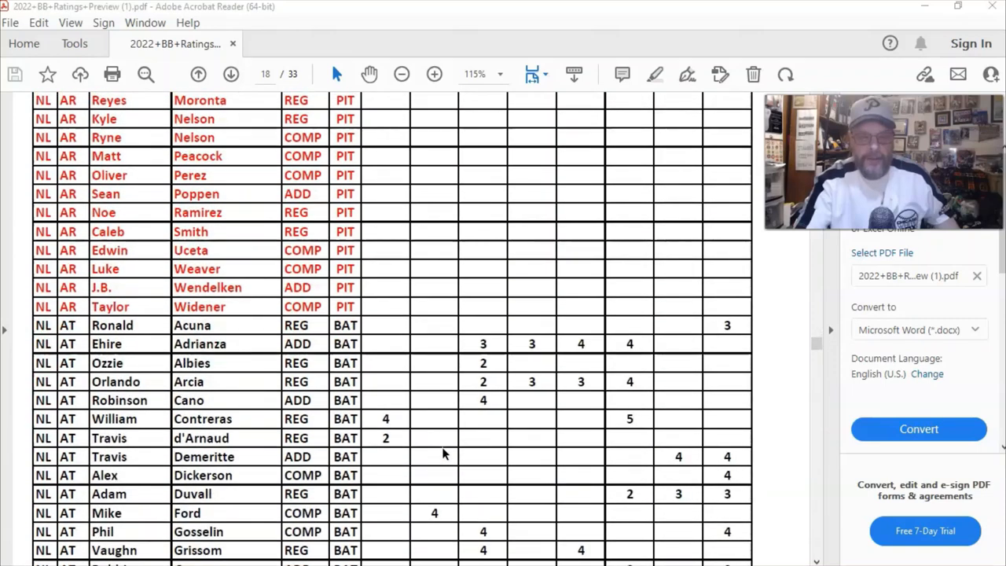
pyautogui.scroll(-3)
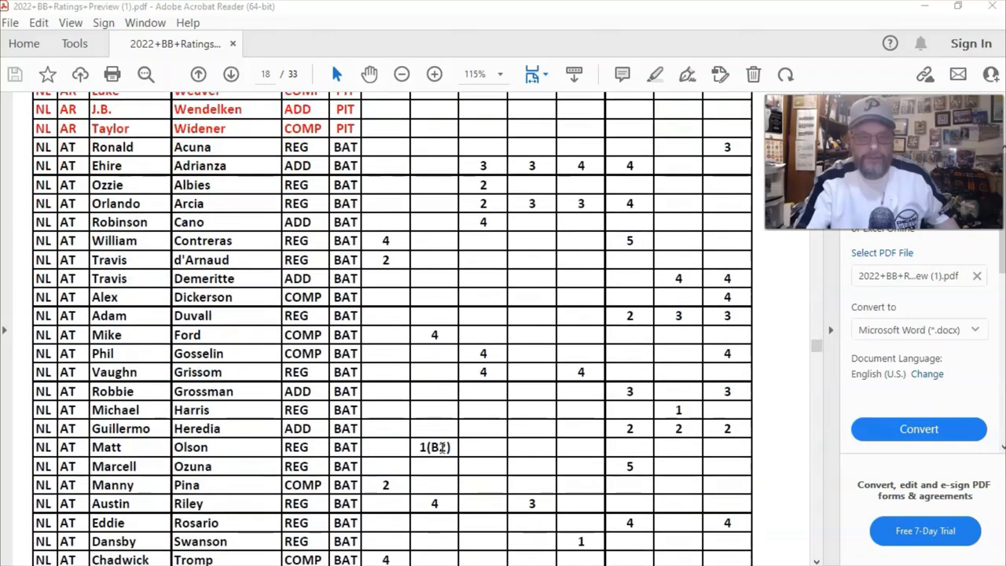
pyautogui.scroll(-3)
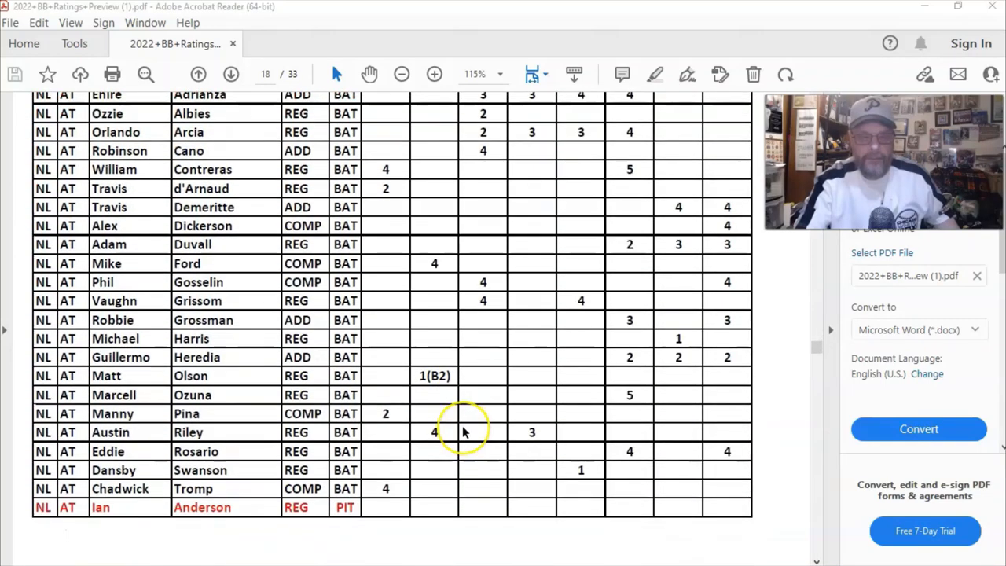
pyautogui.scroll(-3)
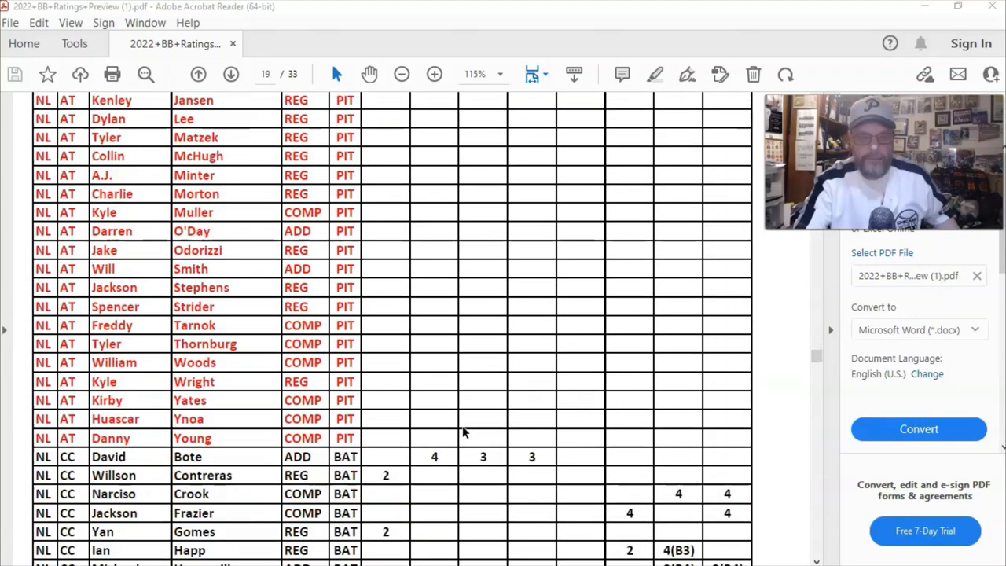
pyautogui.scroll(-3)
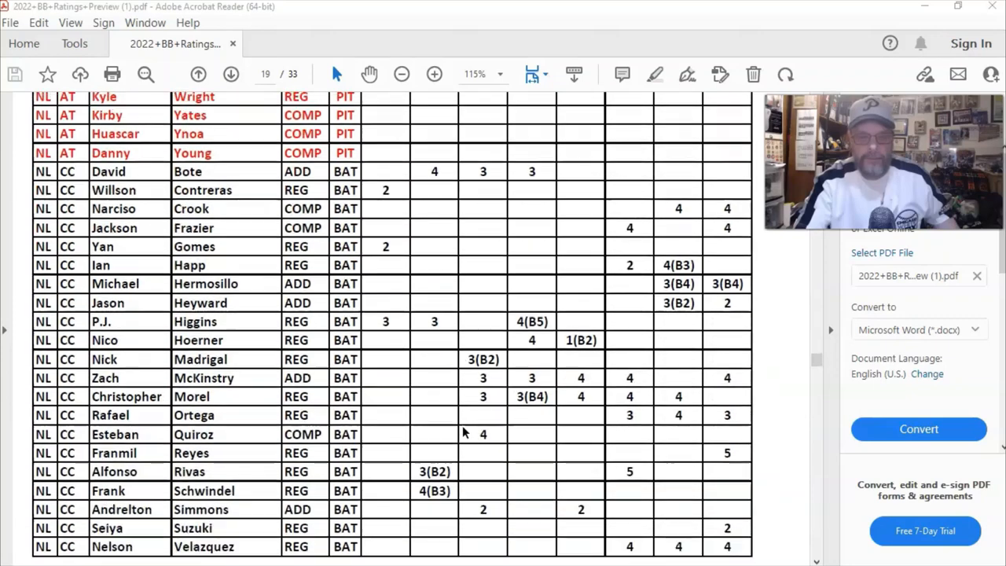
pyautogui.scroll(-3)
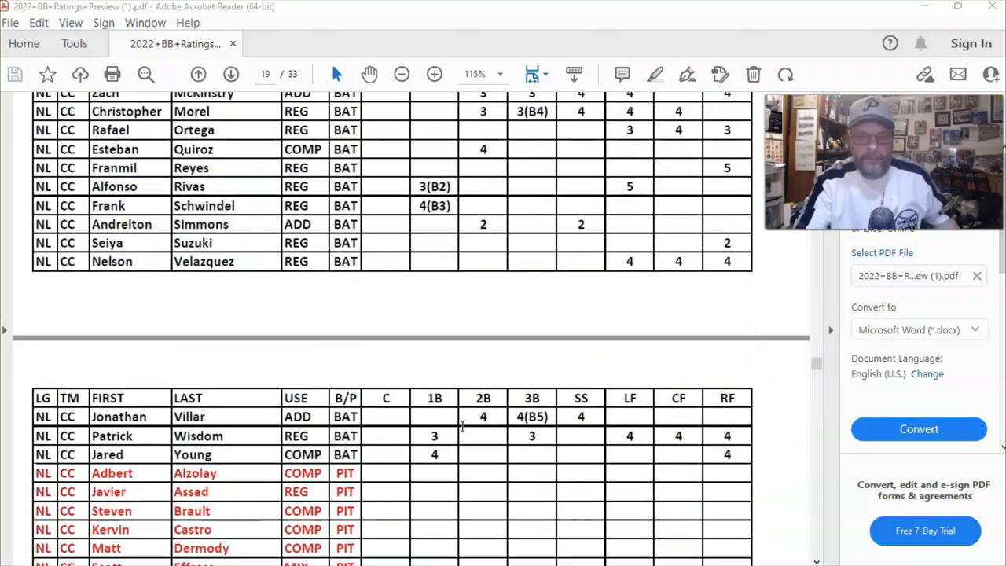
pyautogui.scroll(-3)
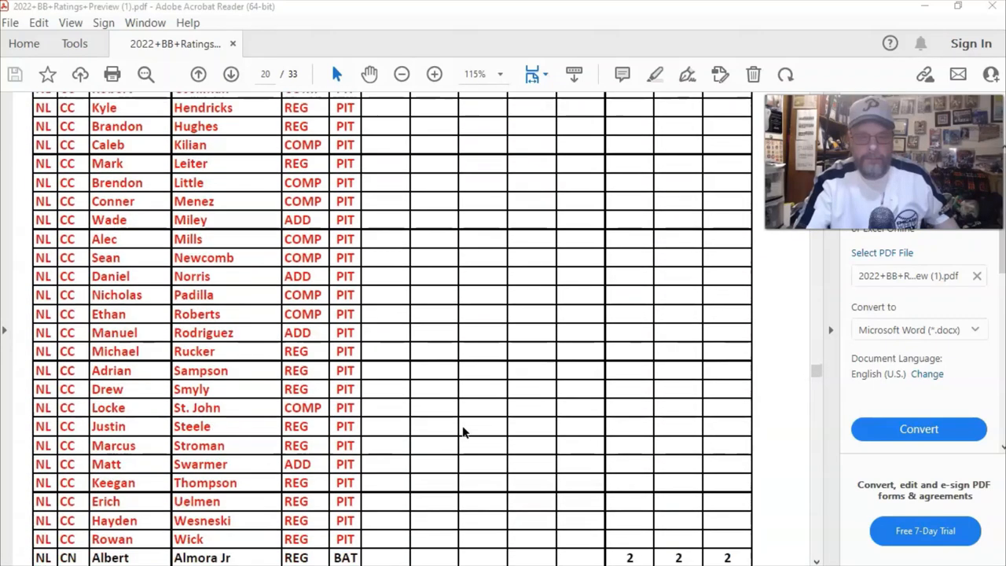
pyautogui.scroll(-3)
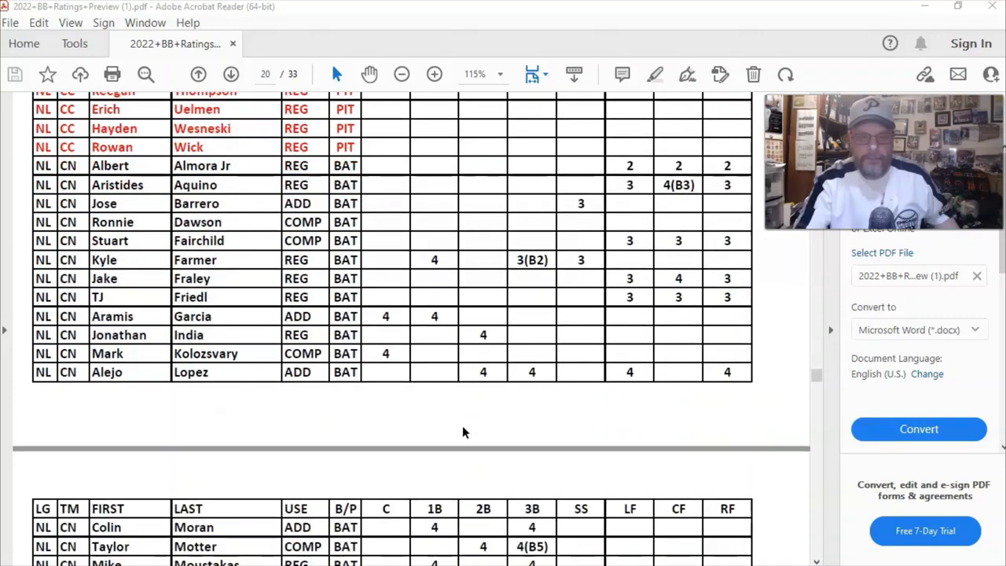
pyautogui.scroll(-3)
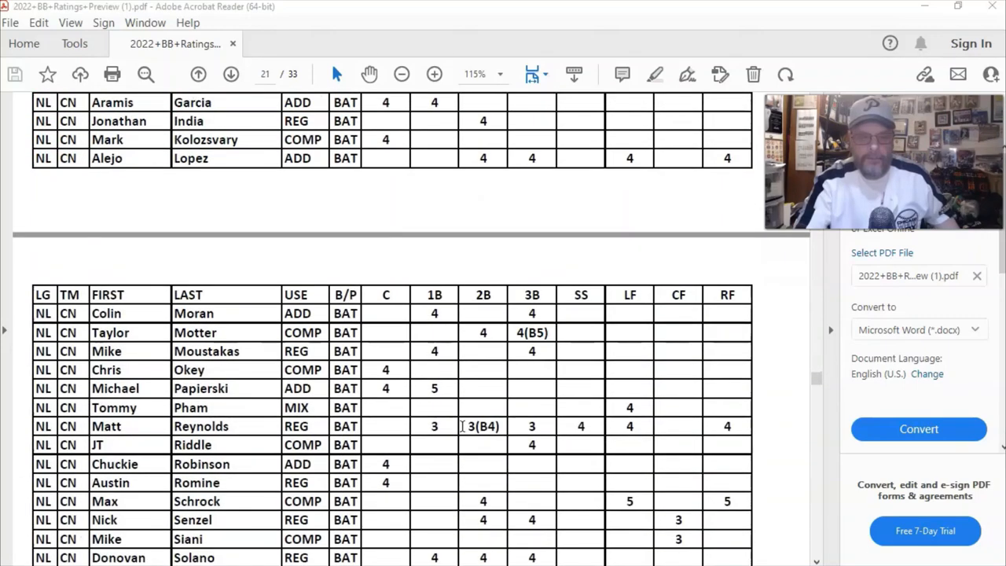
pyautogui.scroll(-3)
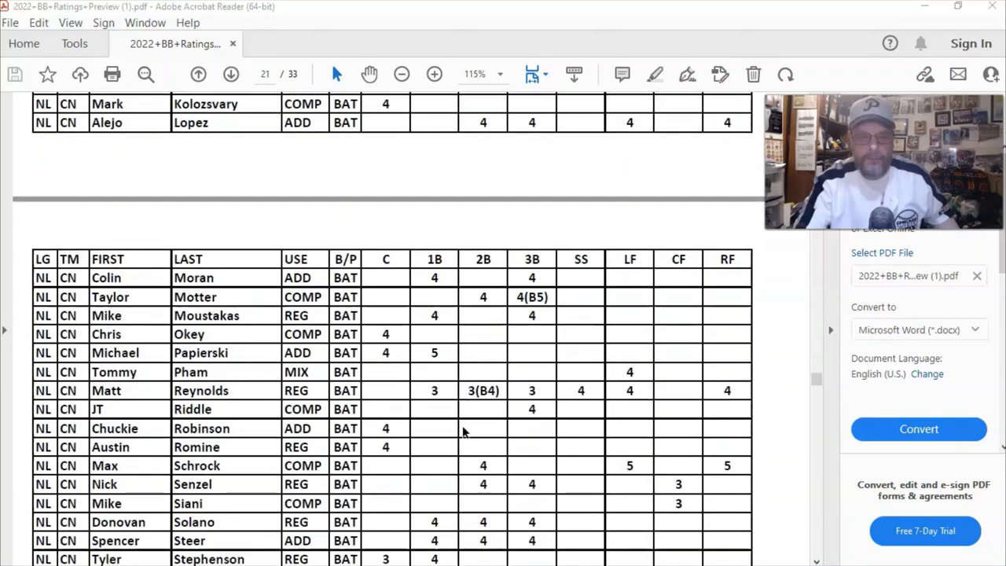
pyautogui.scroll(-3)
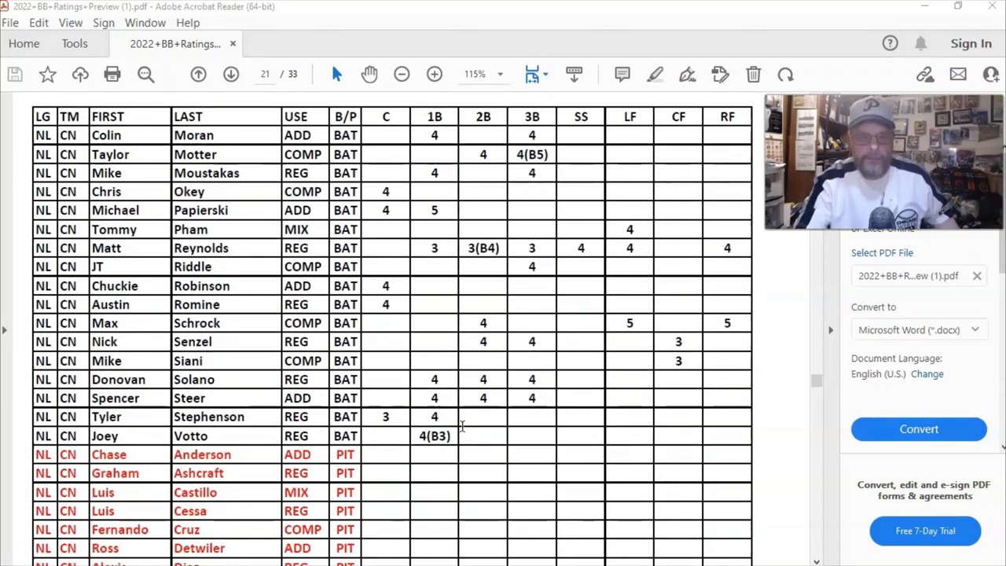
pyautogui.scroll(-3)
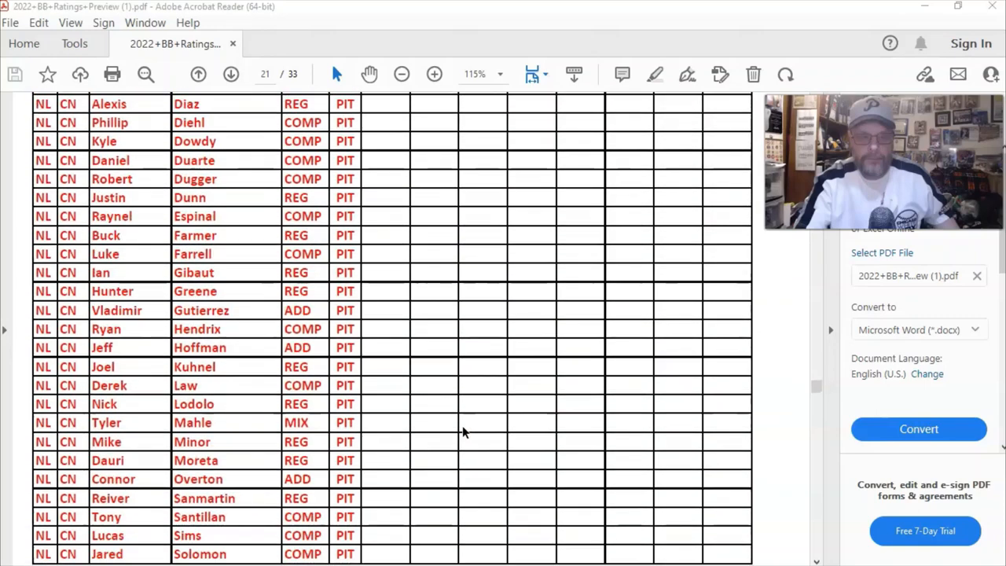
pyautogui.scroll(-3)
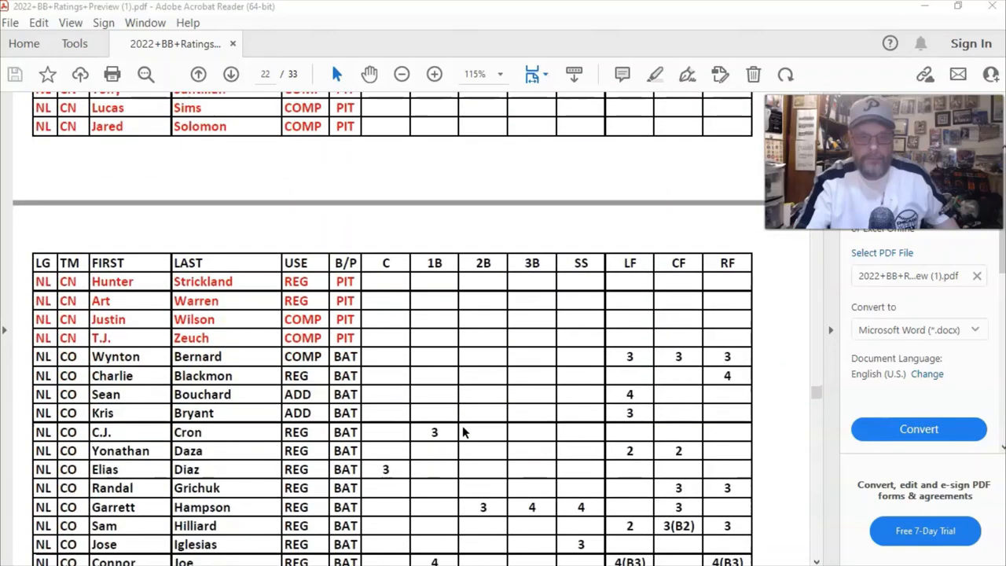
pyautogui.scroll(-3)
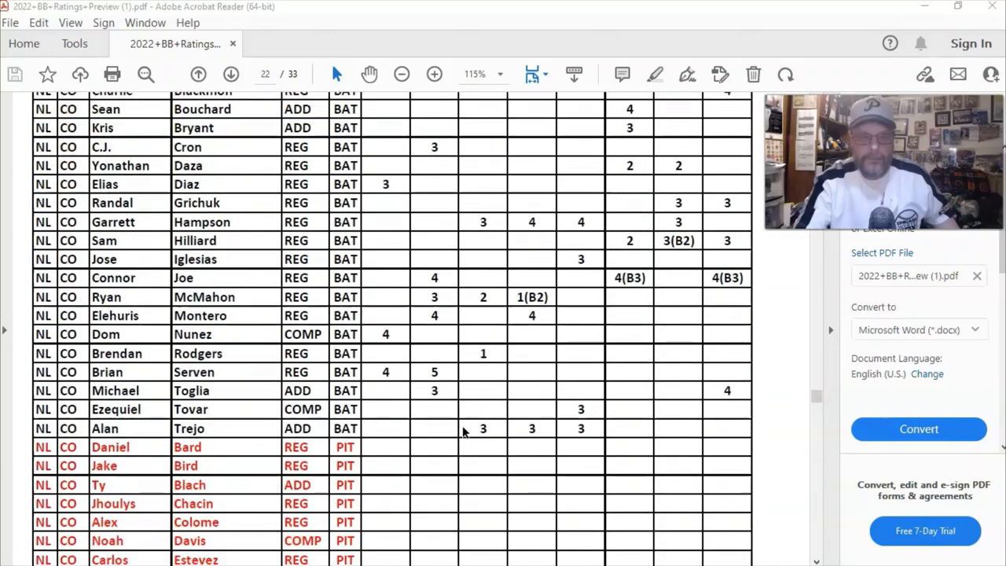
# Step: Scroll through the ML batters and pitchers on page 25 to the NM batters on page 26
pyautogui.click(231, 74)
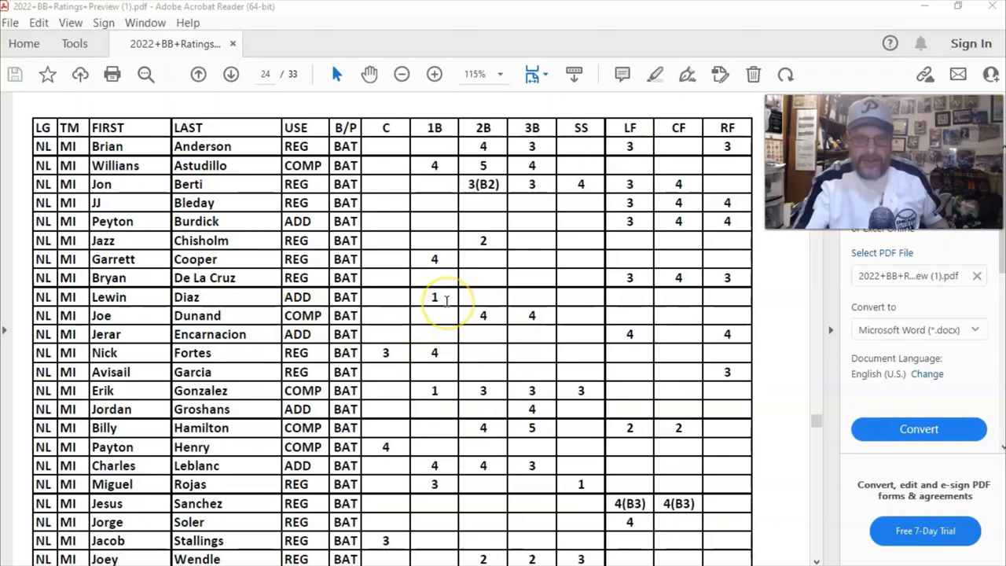
pyautogui.moveTo(433, 354)
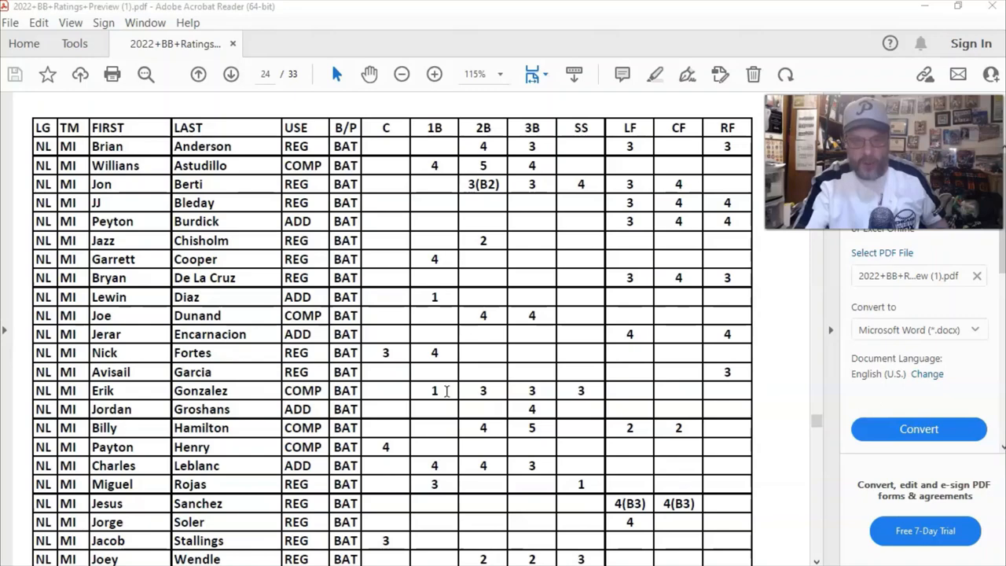
pyautogui.moveTo(396, 405)
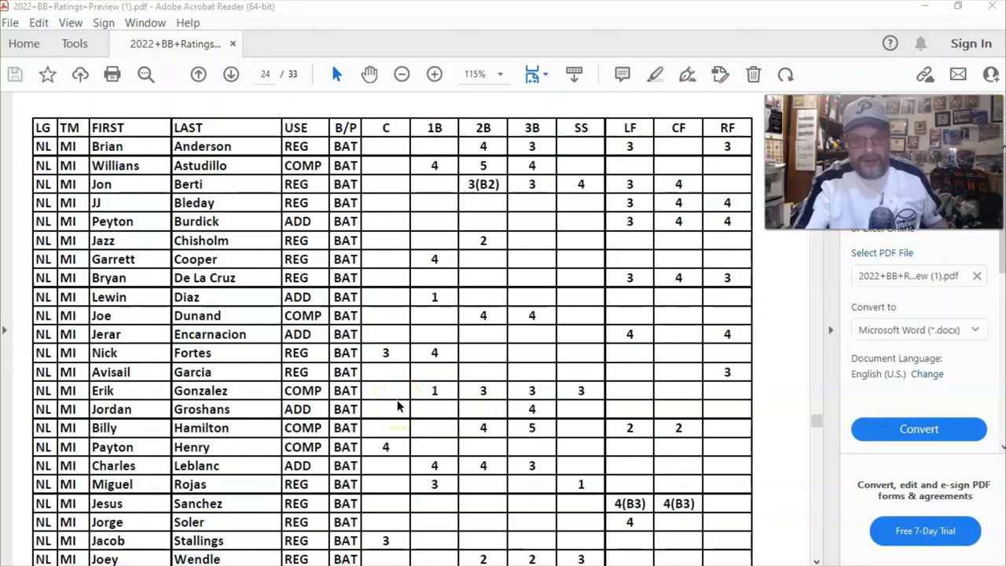
pyautogui.scroll(-3)
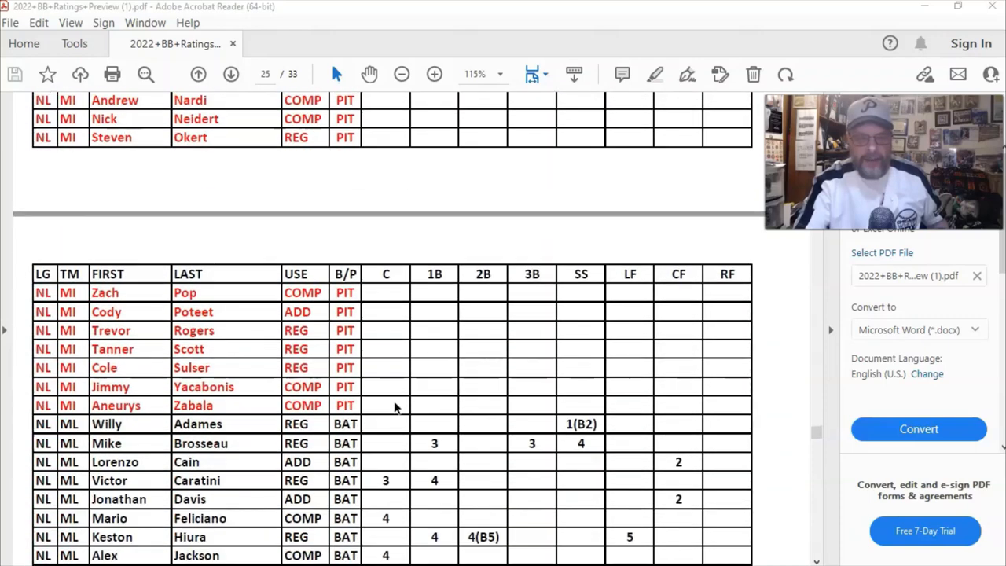
pyautogui.scroll(-3)
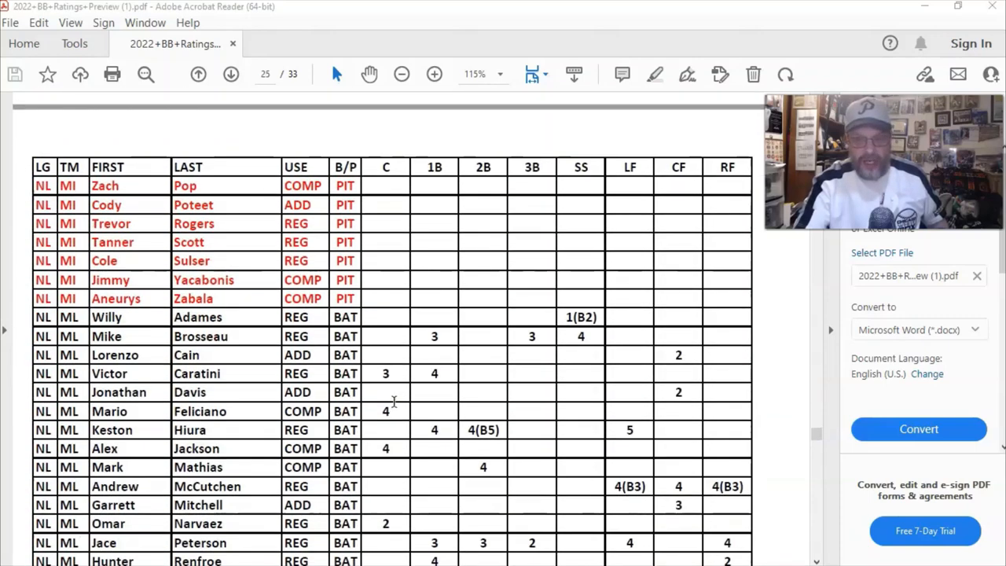
pyautogui.scroll(-3)
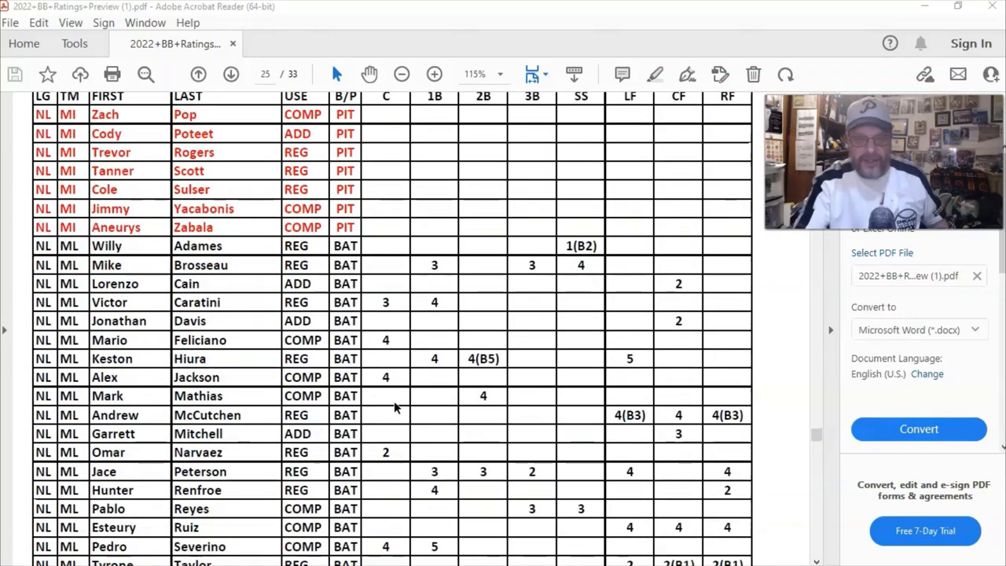
pyautogui.scroll(-3)
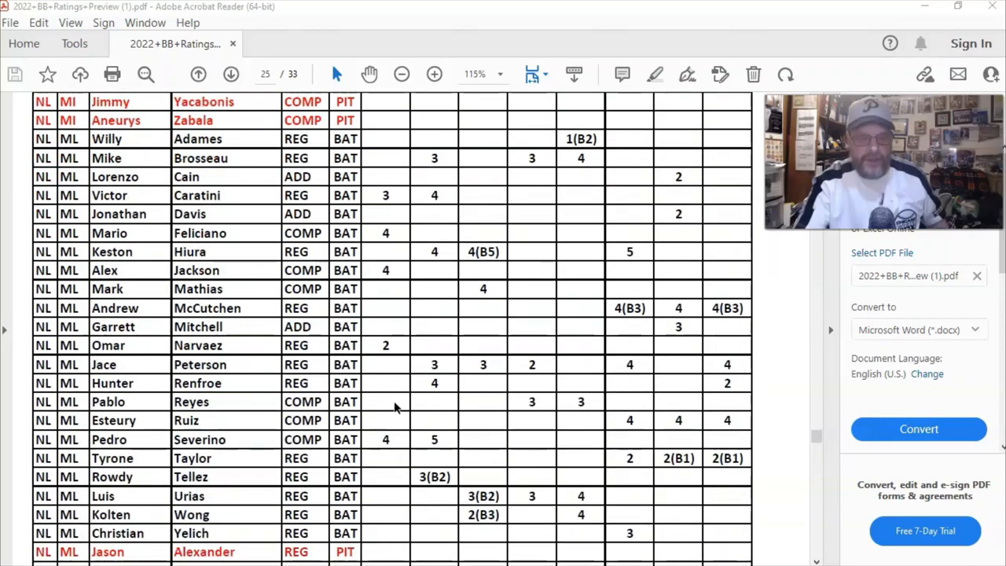
pyautogui.scroll(-3)
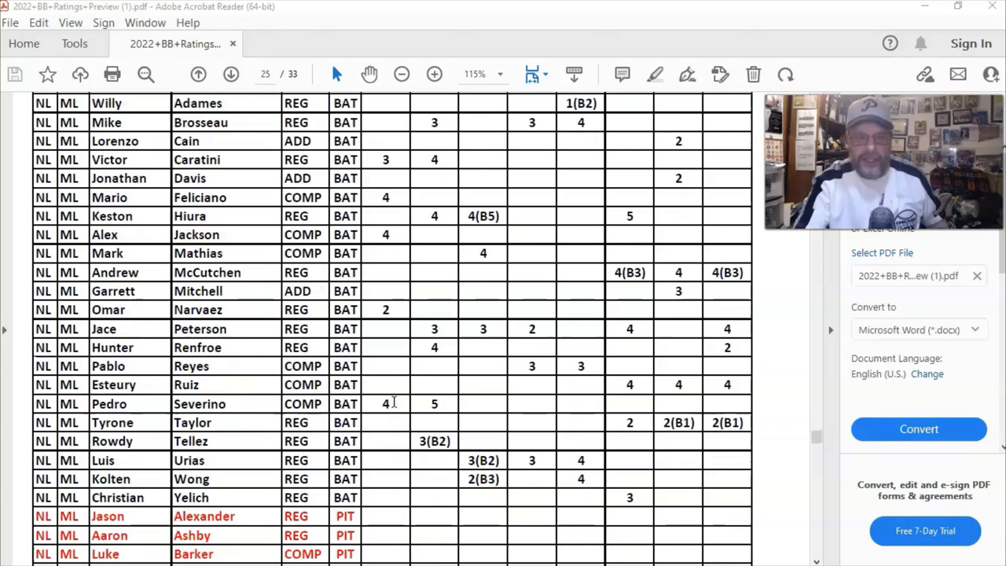
pyautogui.scroll(-3)
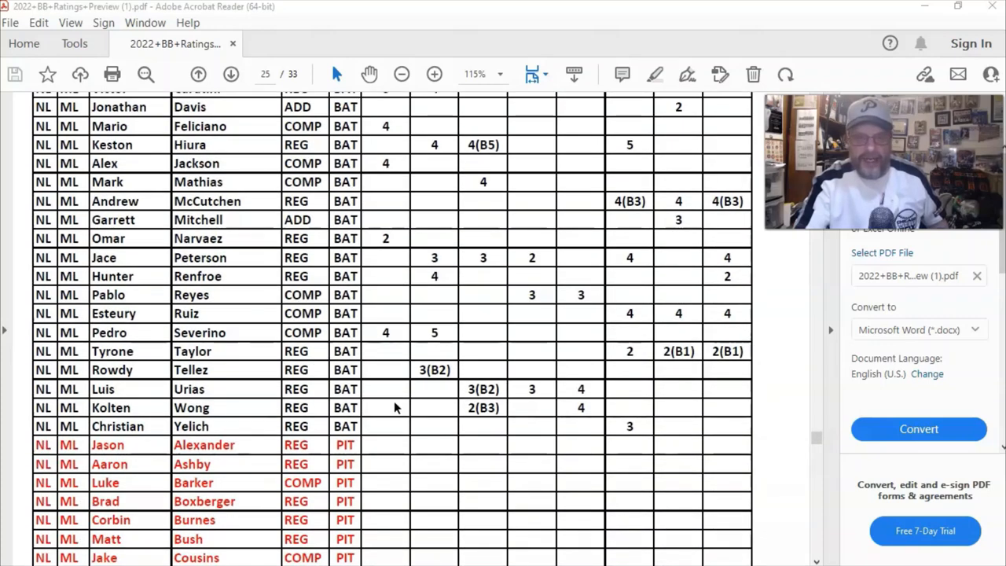
pyautogui.scroll(-3)
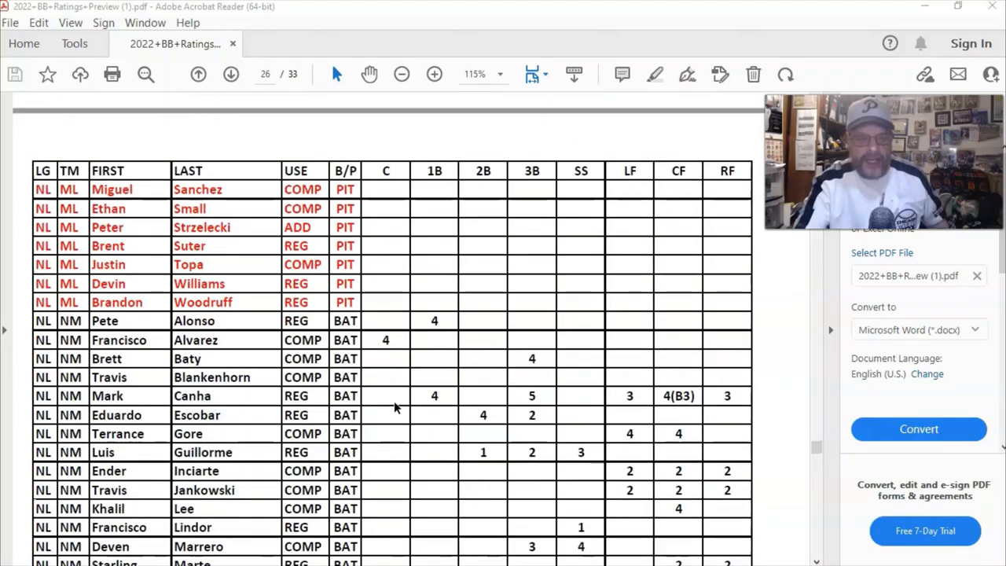
# Step: Scroll past the NM batters and pitchers on page 26 to the PH pitchers on page 27
pyautogui.scroll(-3)
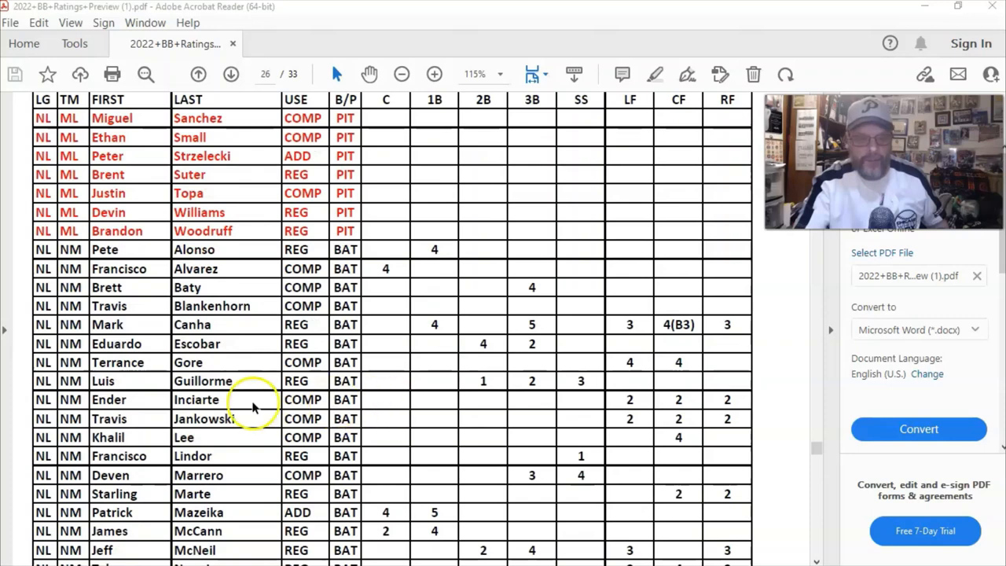
pyautogui.moveTo(259, 385)
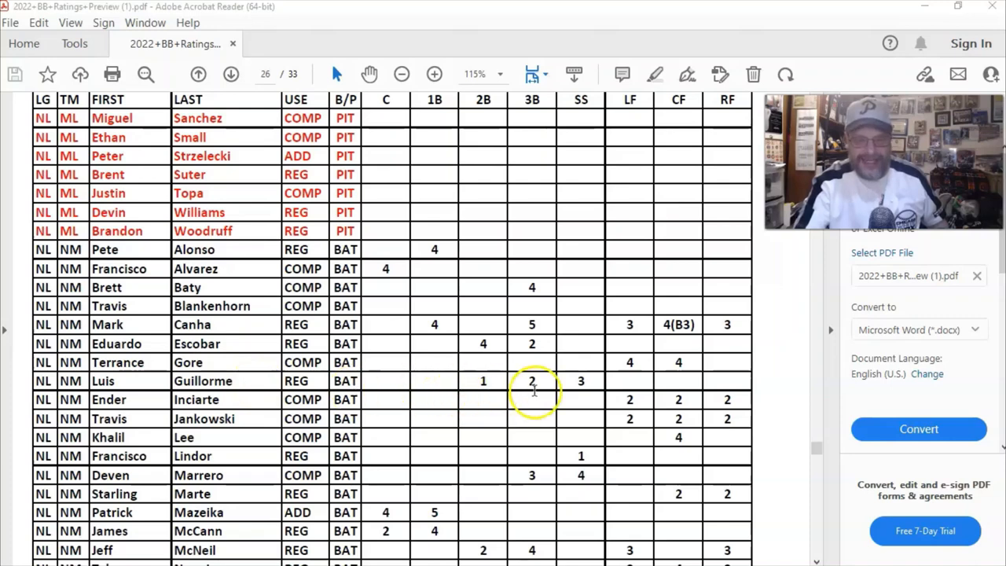
pyautogui.moveTo(418, 401)
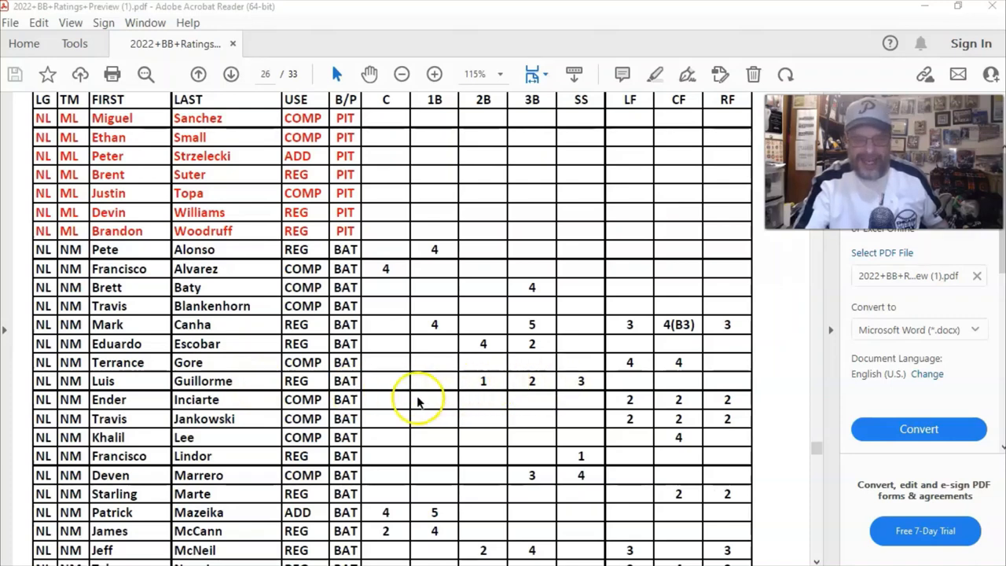
pyautogui.moveTo(421, 402)
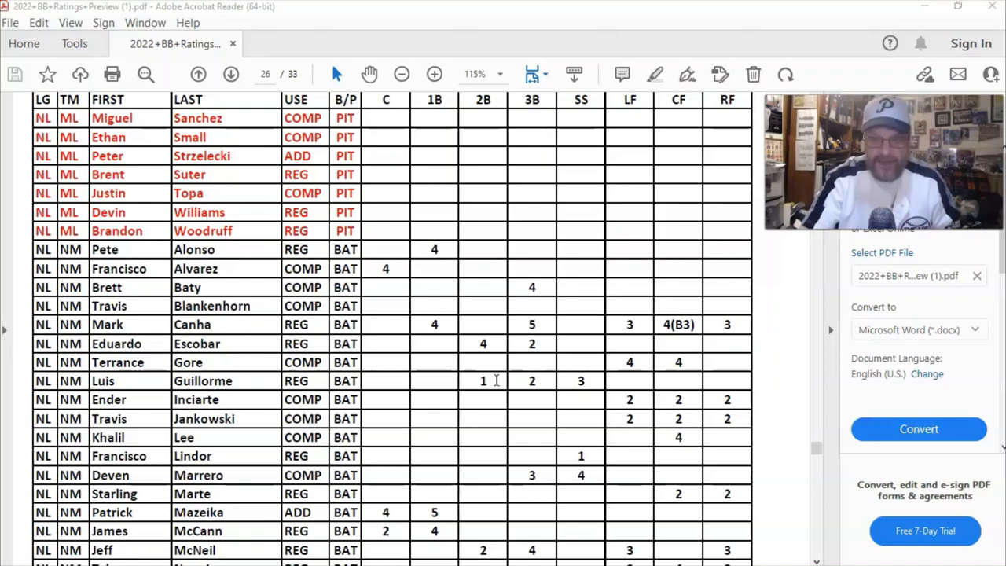
pyautogui.click(532, 382)
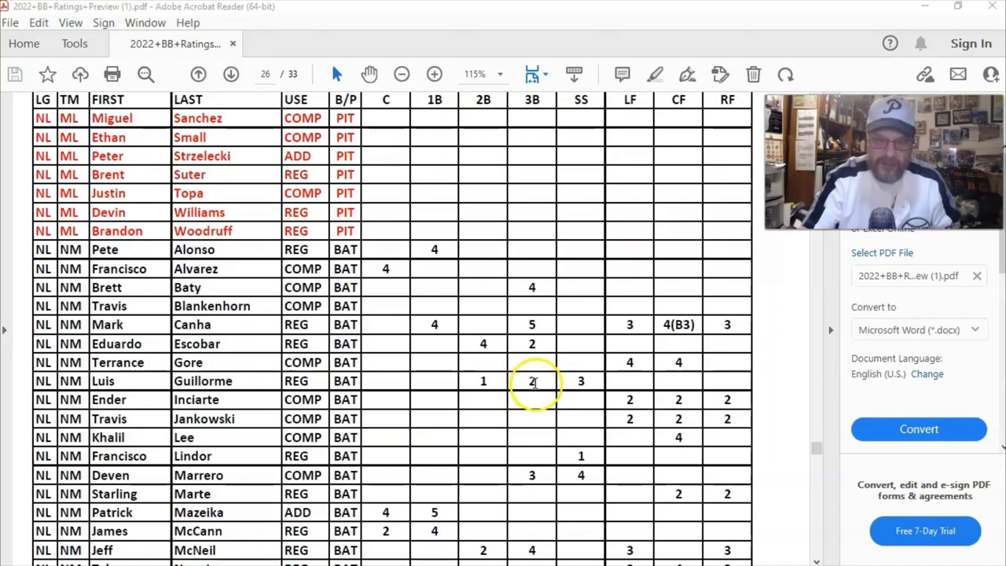
pyautogui.scroll(-3)
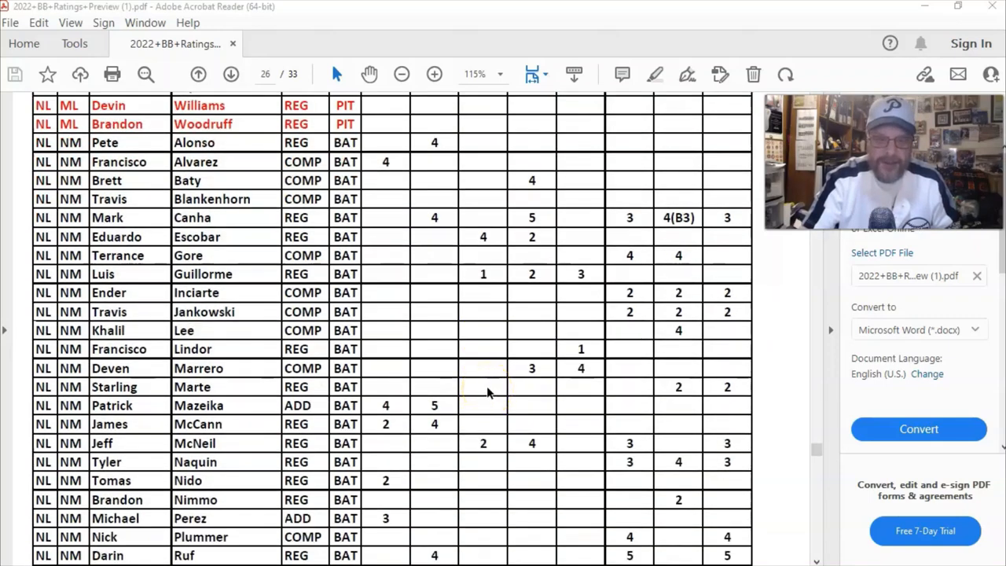
pyautogui.scroll(-3)
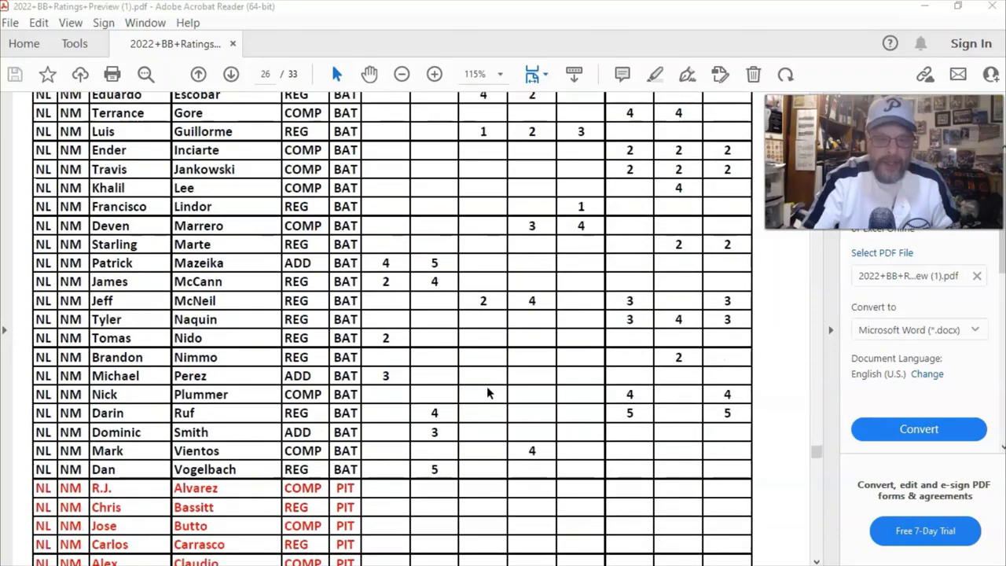
pyautogui.scroll(-3)
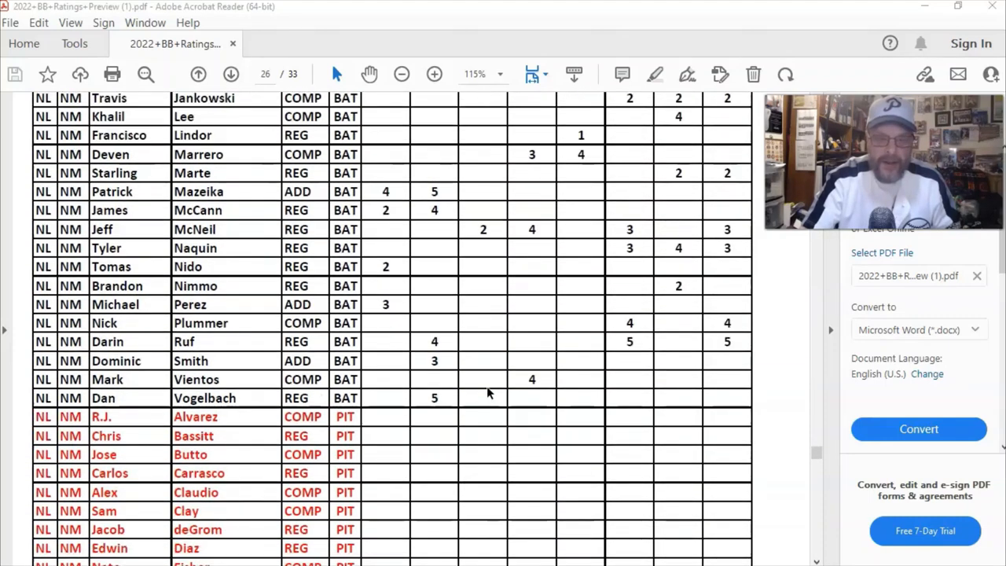
pyautogui.scroll(-3)
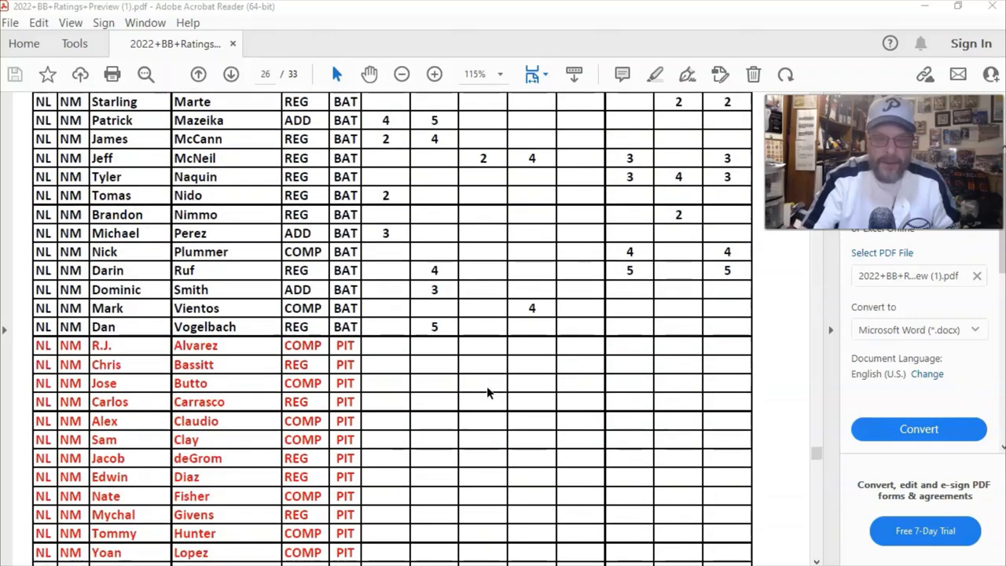
pyautogui.click(434, 325)
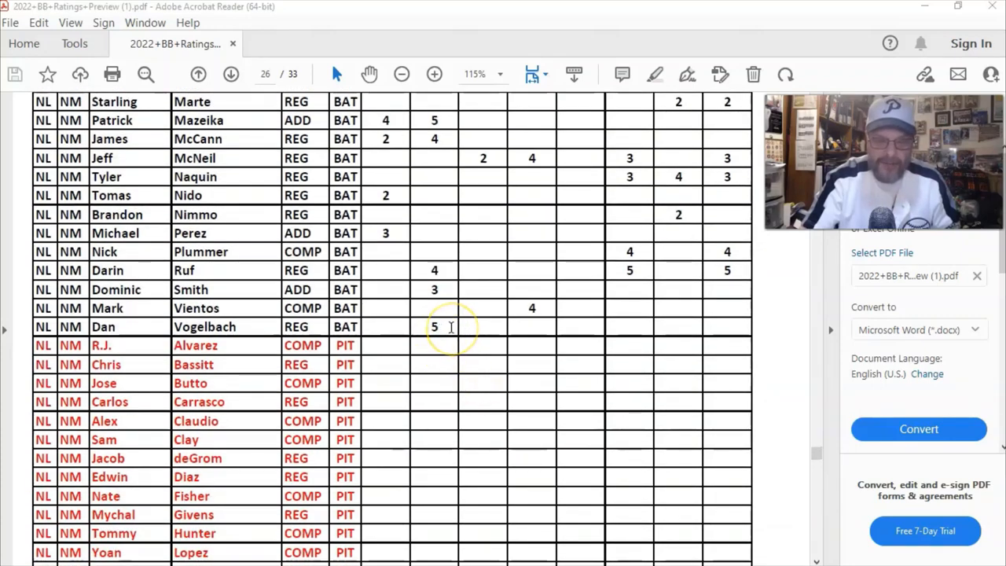
pyautogui.scroll(-3)
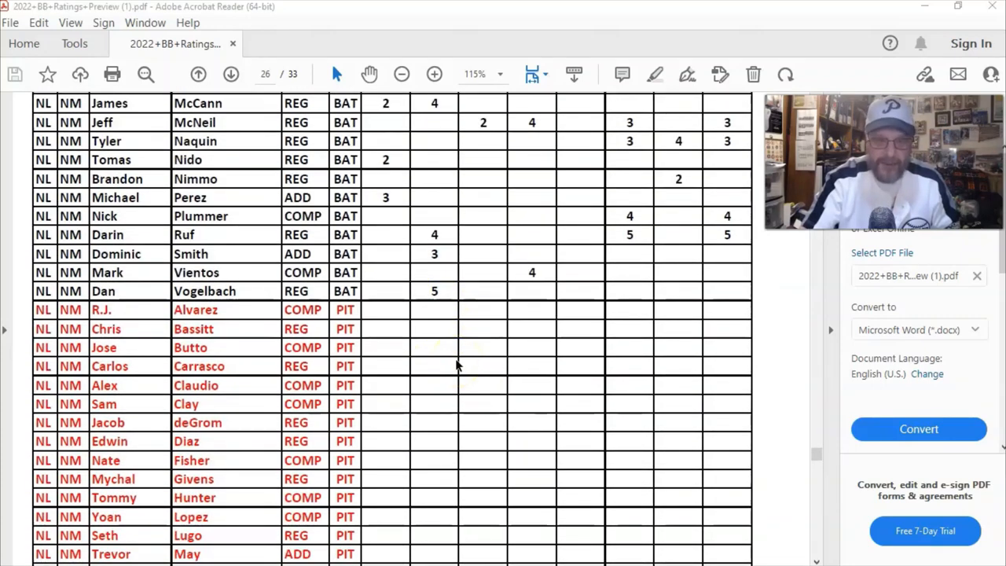
pyautogui.scroll(-3)
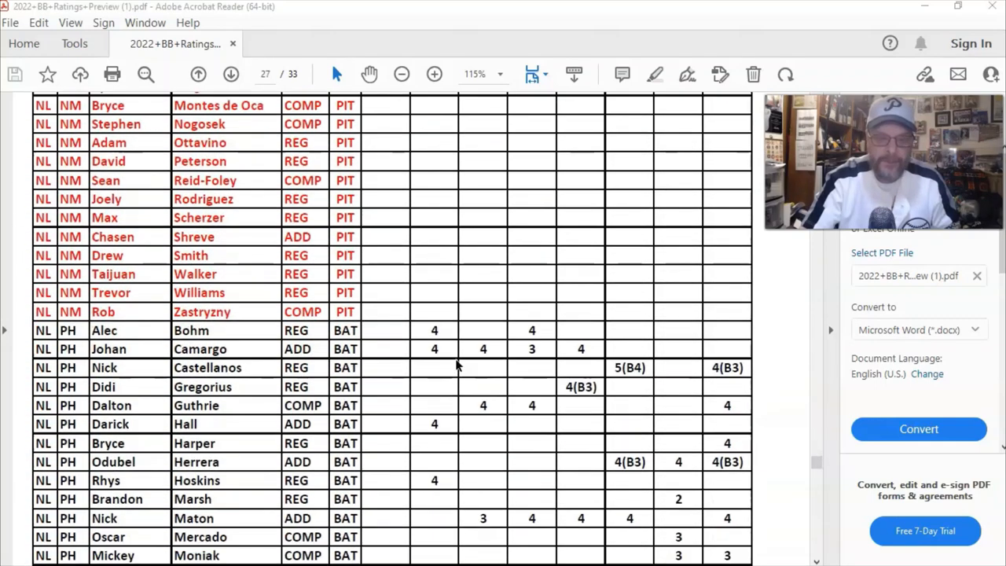
pyautogui.scroll(-3)
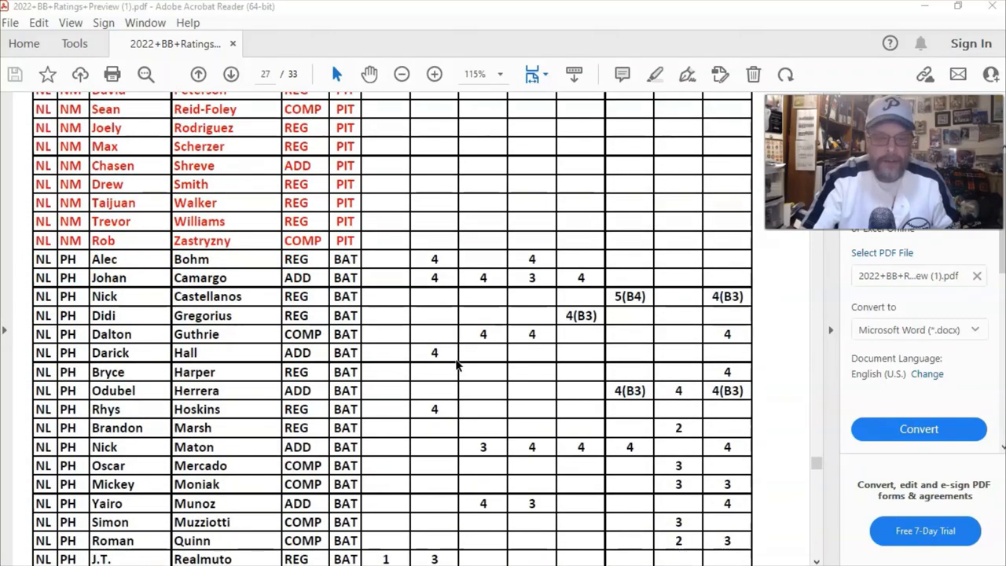
pyautogui.scroll(-3)
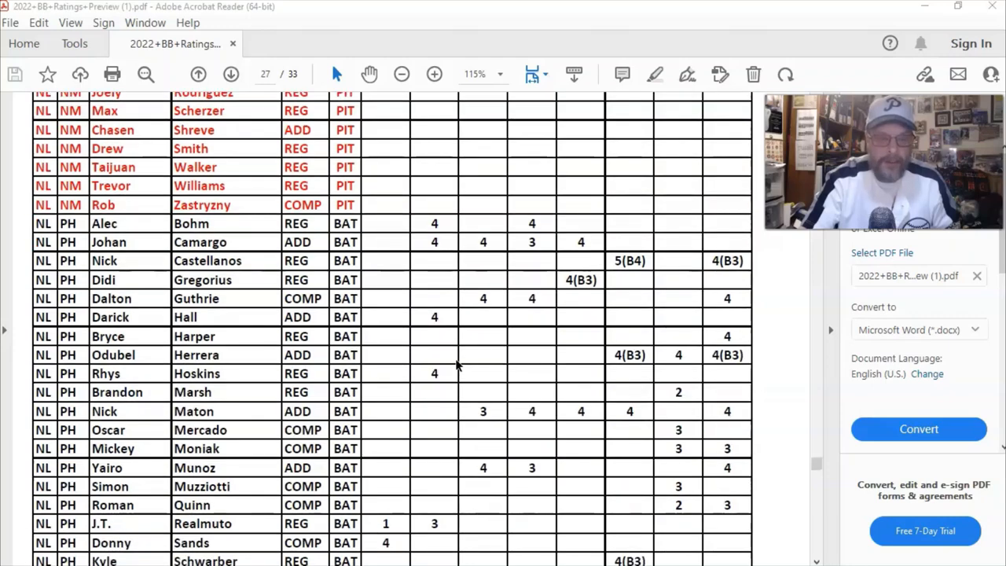
pyautogui.scroll(-3)
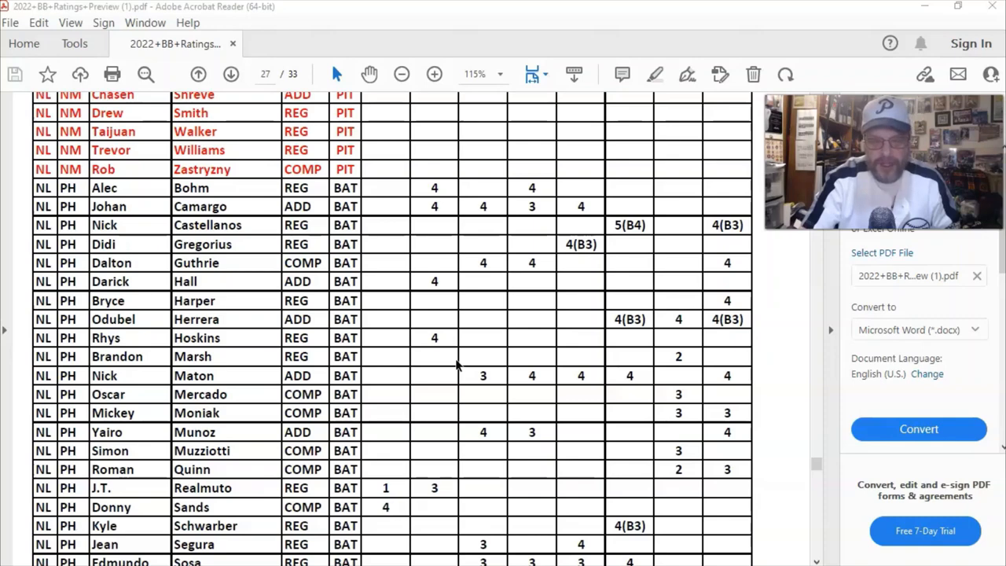
pyautogui.scroll(-3)
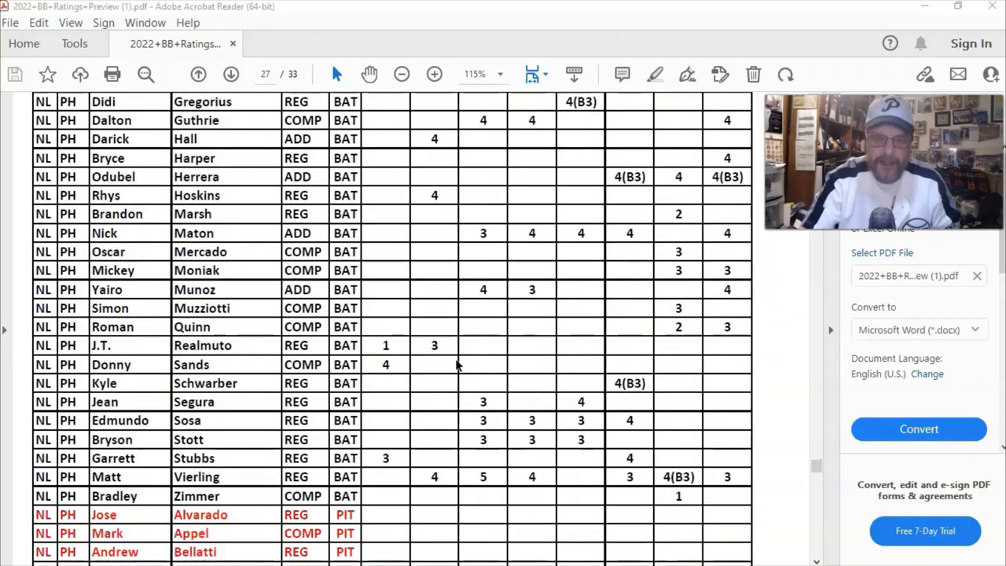
pyautogui.scroll(-3)
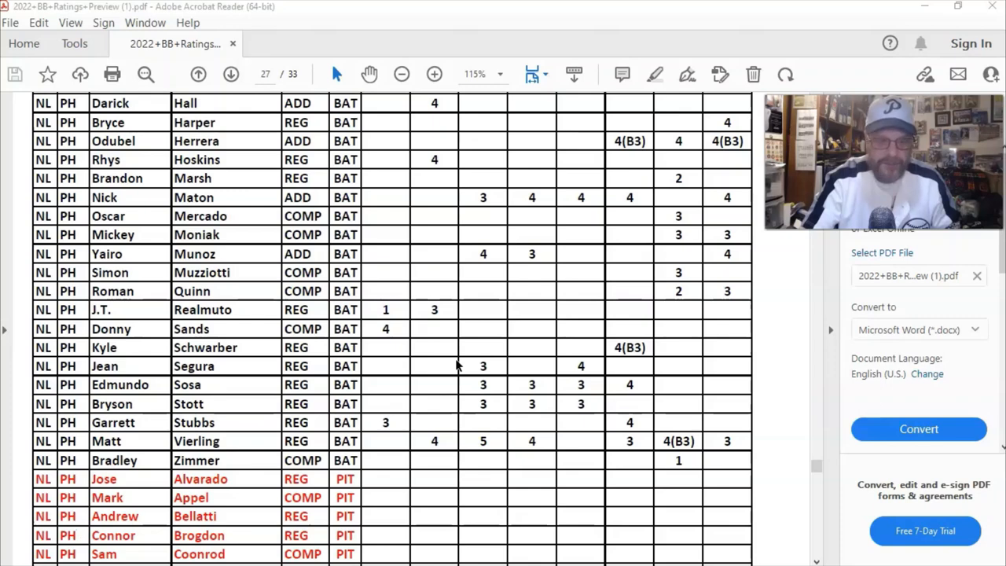
pyautogui.scroll(-3)
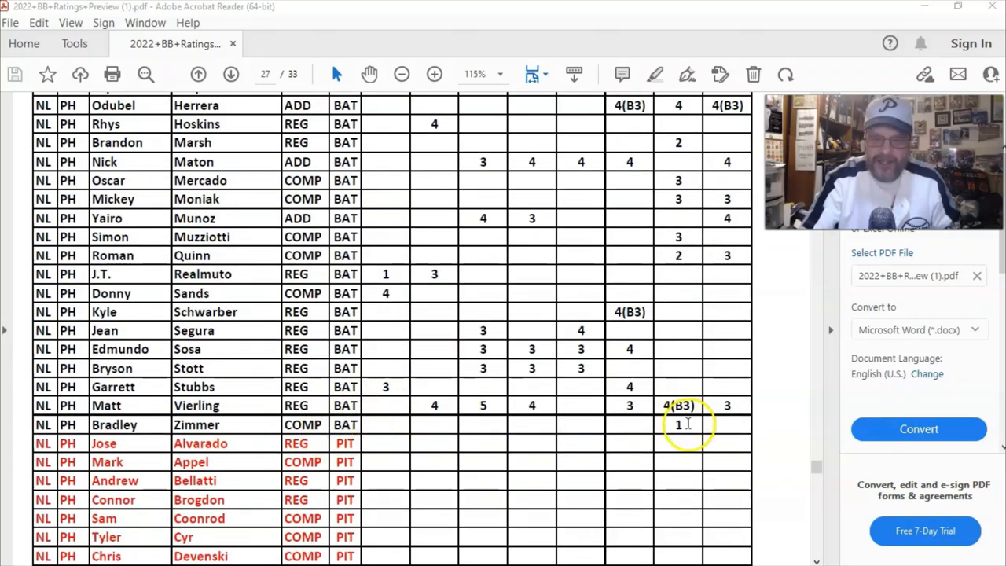
pyautogui.moveTo(490, 421)
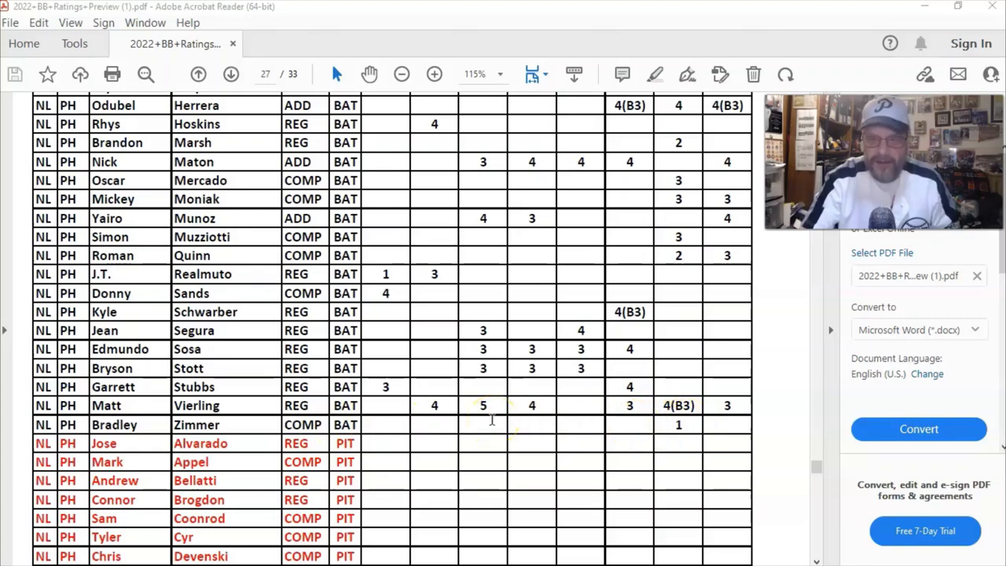
# Step: Scroll from page 29 through the remaining SC batters to the red SC pitcher rows on page 30
pyautogui.scroll(-3)
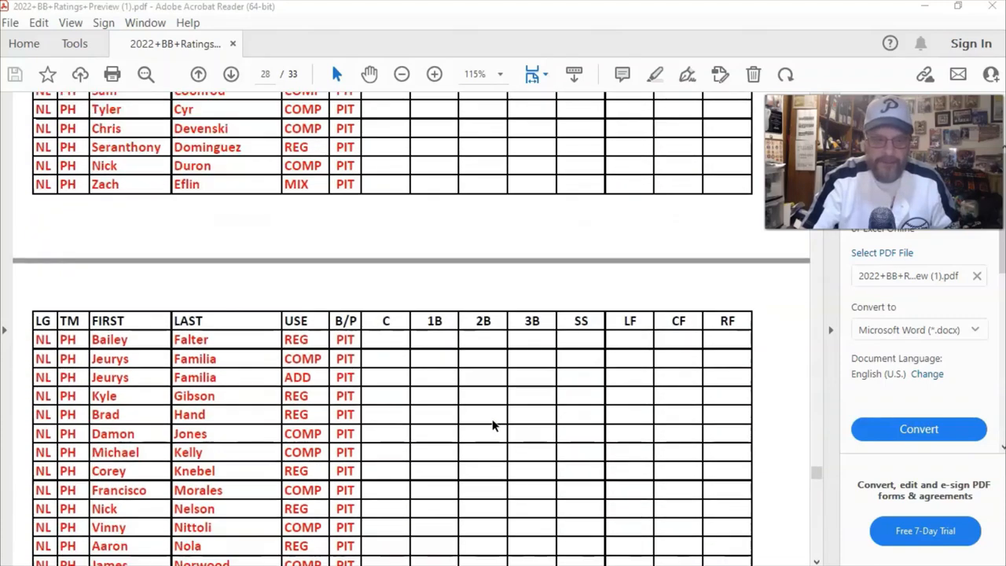
pyautogui.scroll(-3)
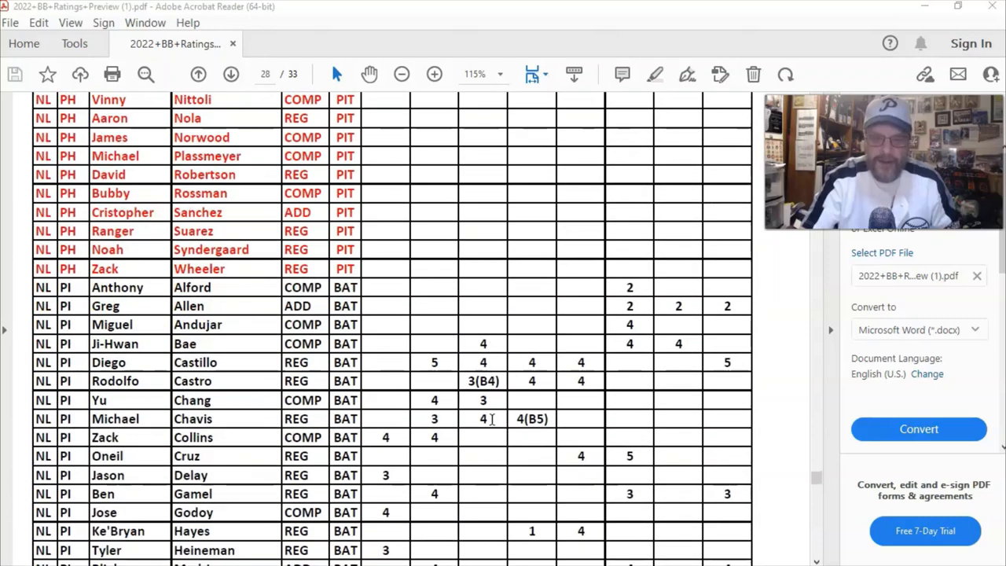
pyautogui.scroll(-3)
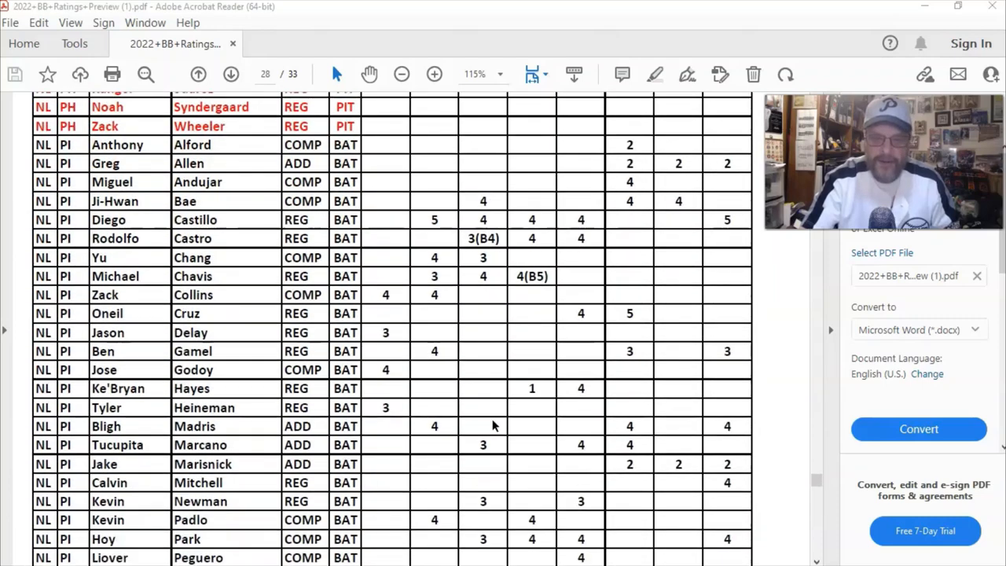
pyautogui.scroll(-3)
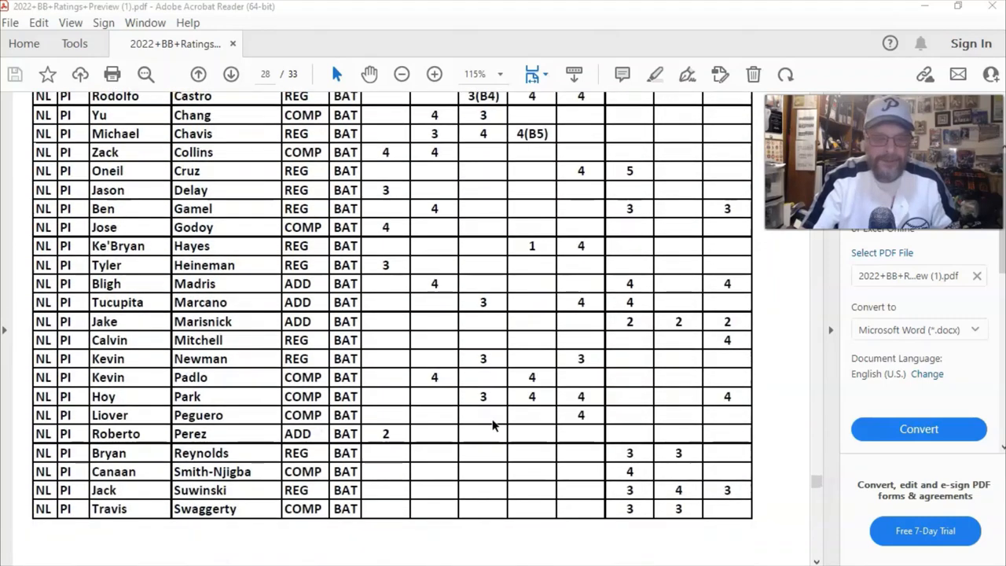
pyautogui.scroll(-3)
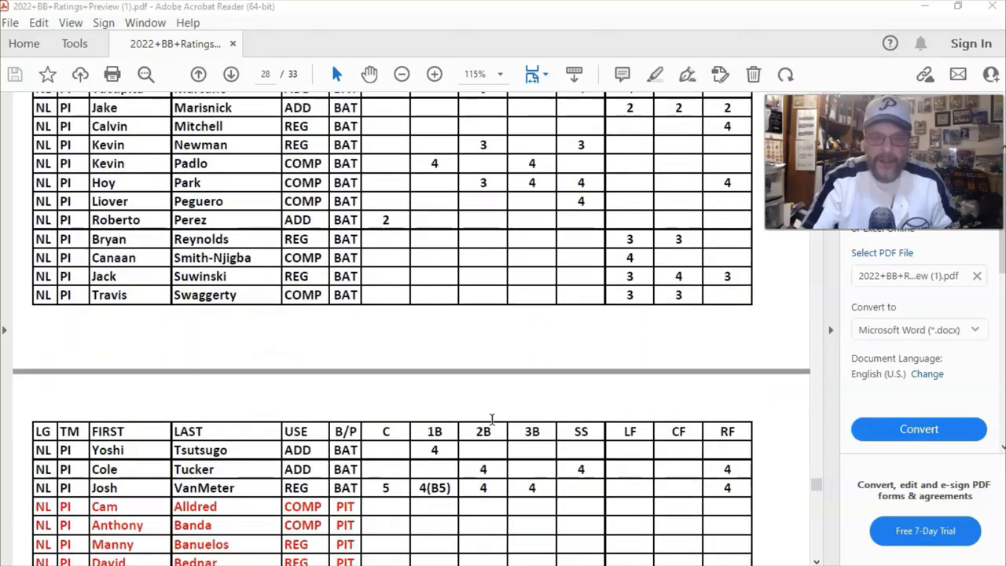
pyautogui.scroll(-3)
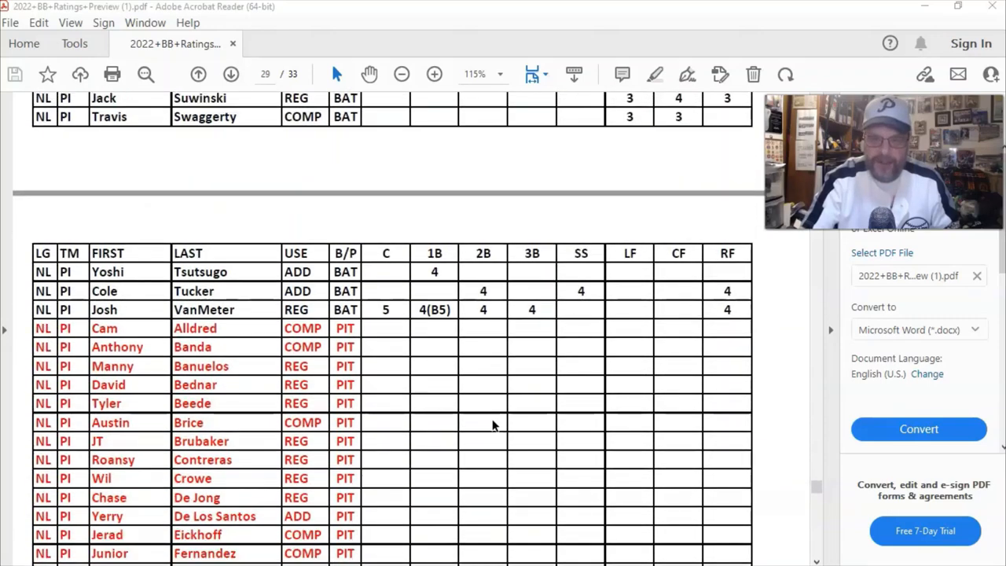
pyautogui.scroll(-3)
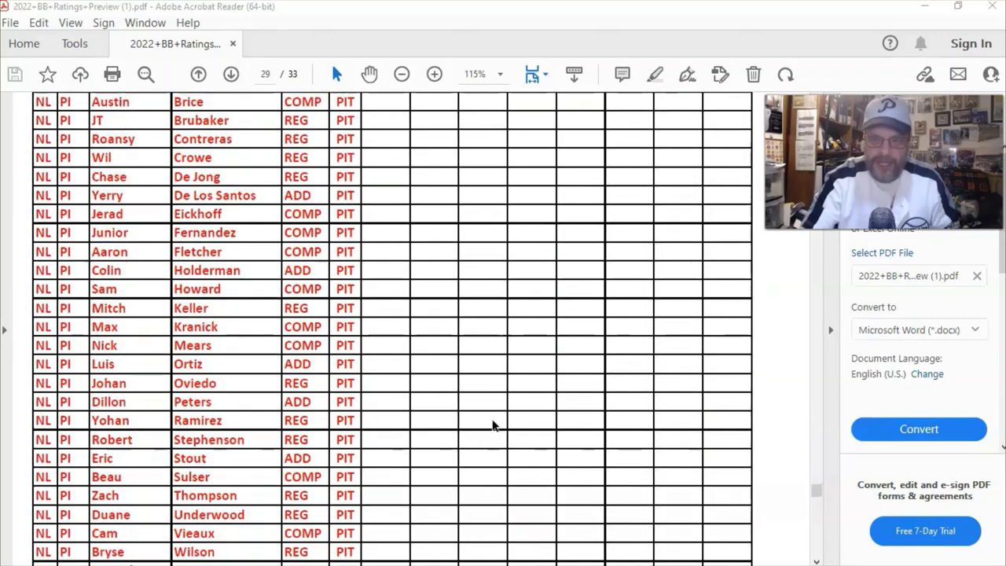
pyautogui.scroll(-3)
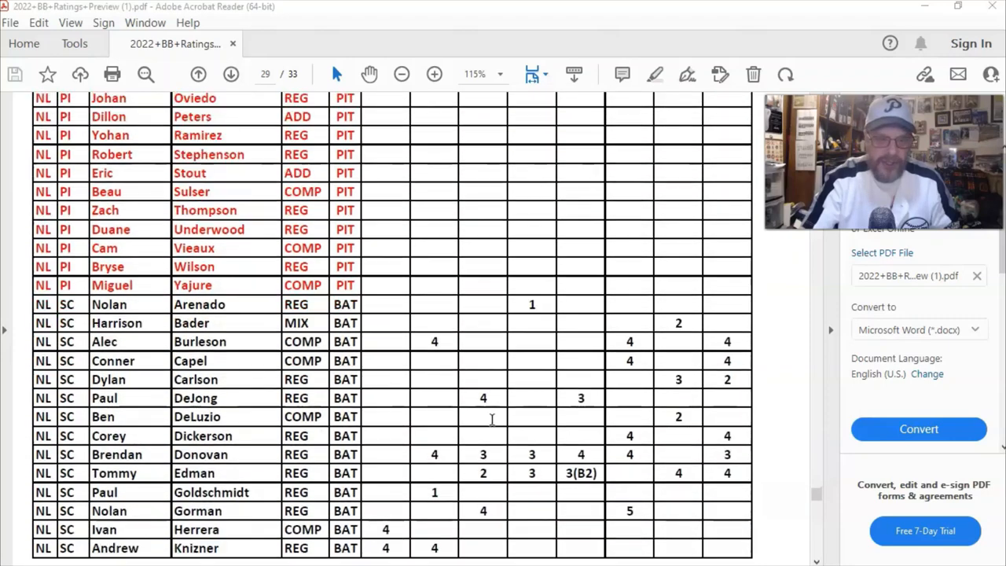
pyautogui.scroll(-3)
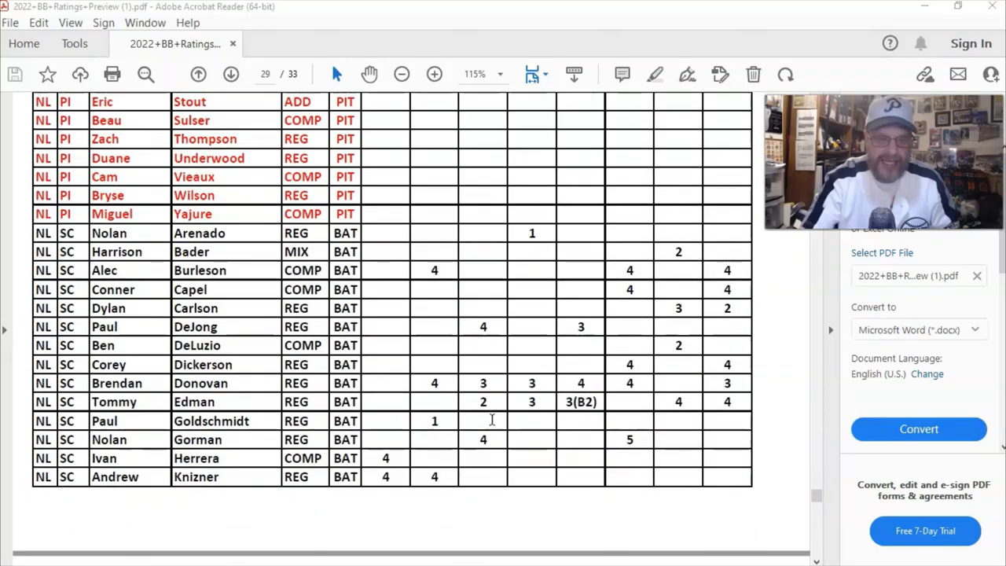
pyautogui.scroll(-3)
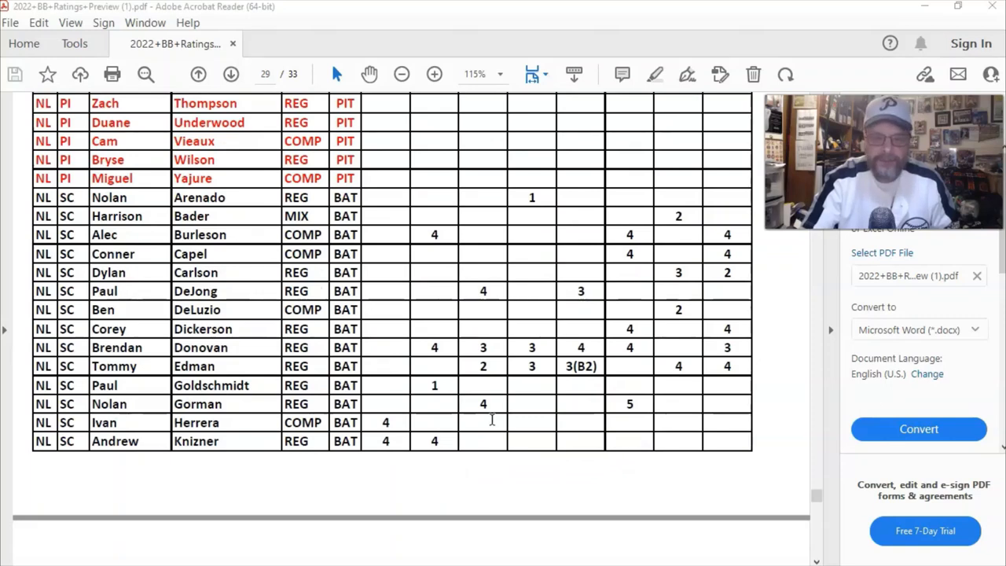
pyautogui.scroll(-3)
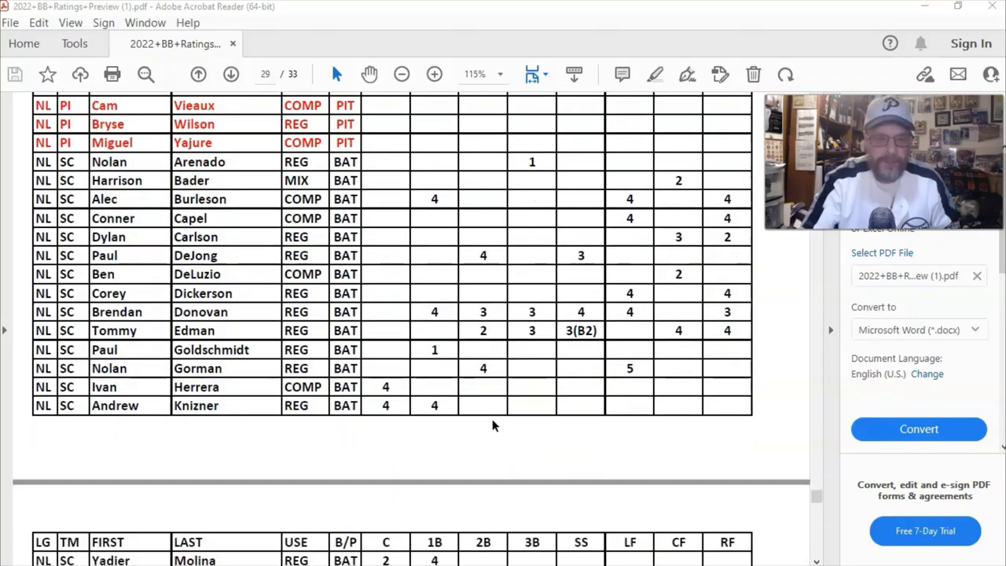
pyautogui.scroll(-3)
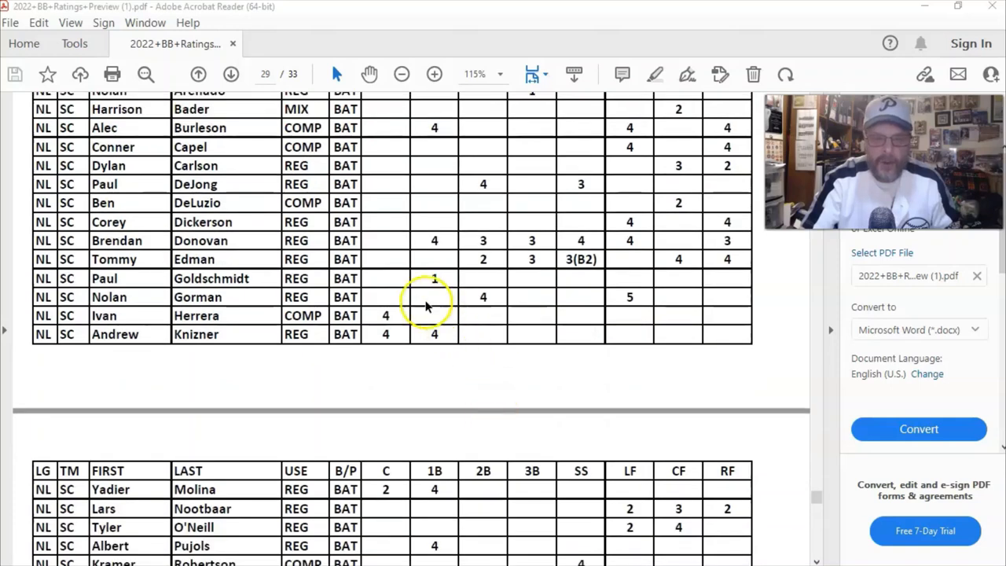
pyautogui.moveTo(488, 369)
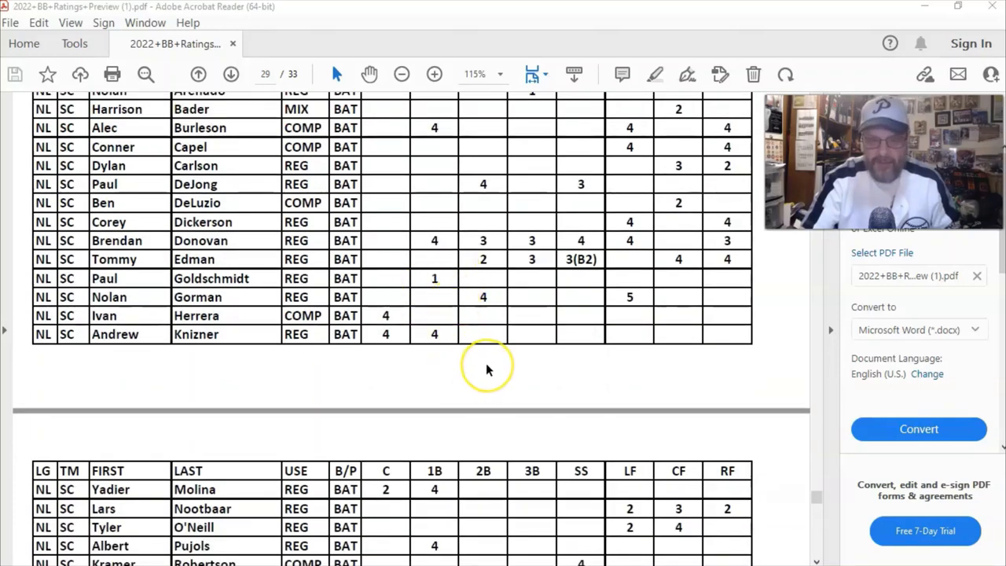
pyautogui.scroll(-3)
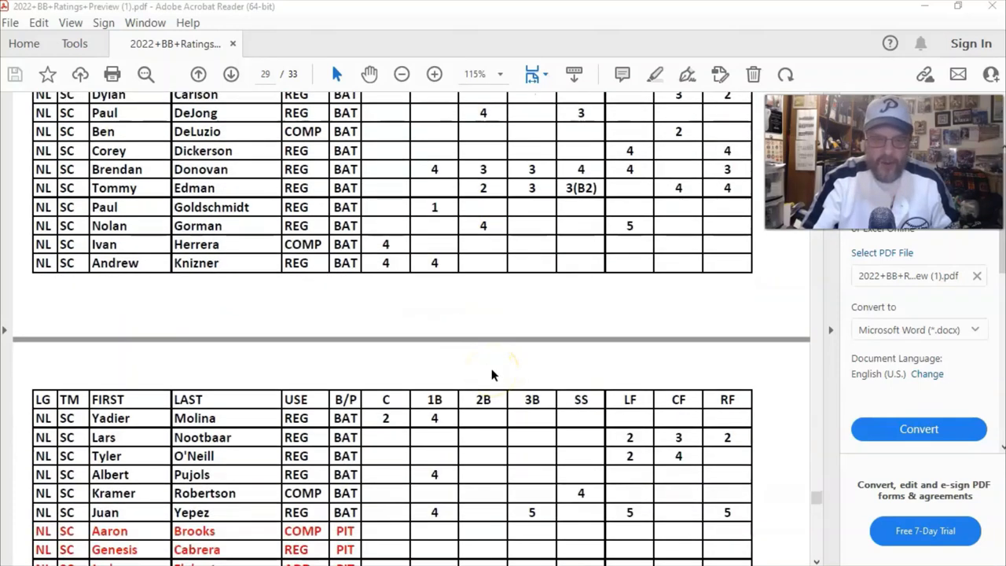
pyautogui.scroll(-3)
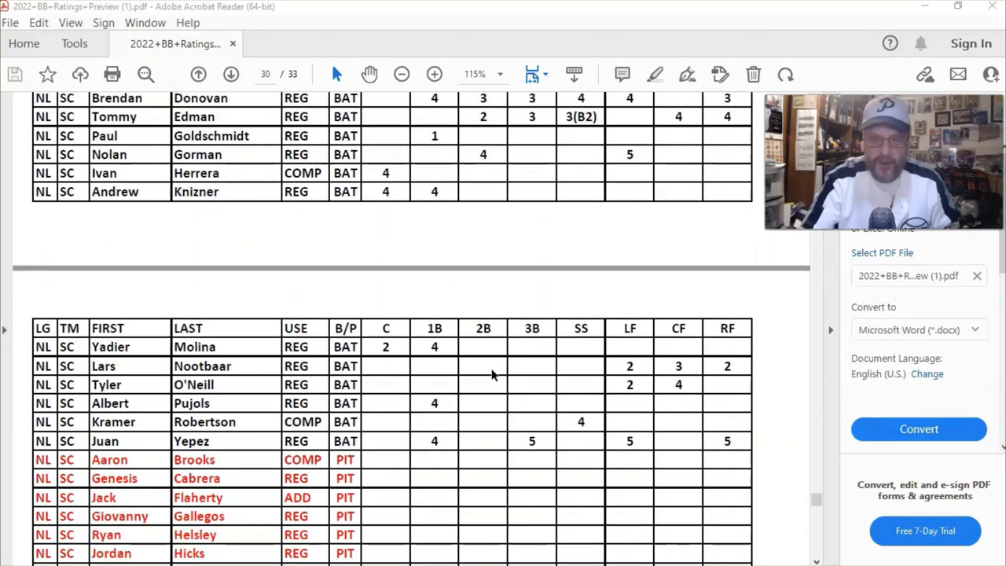
pyautogui.scroll(-3)
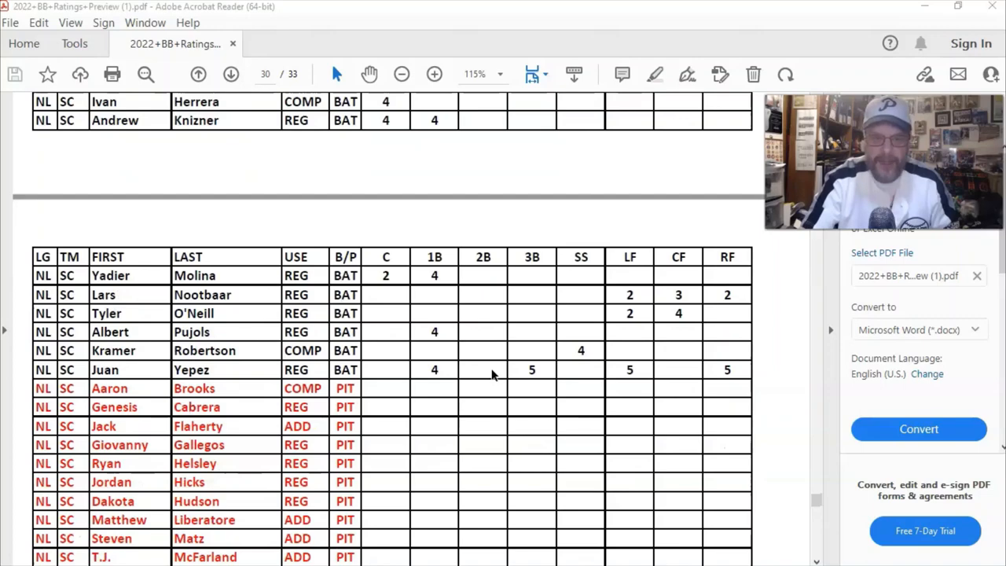
pyautogui.scroll(-3)
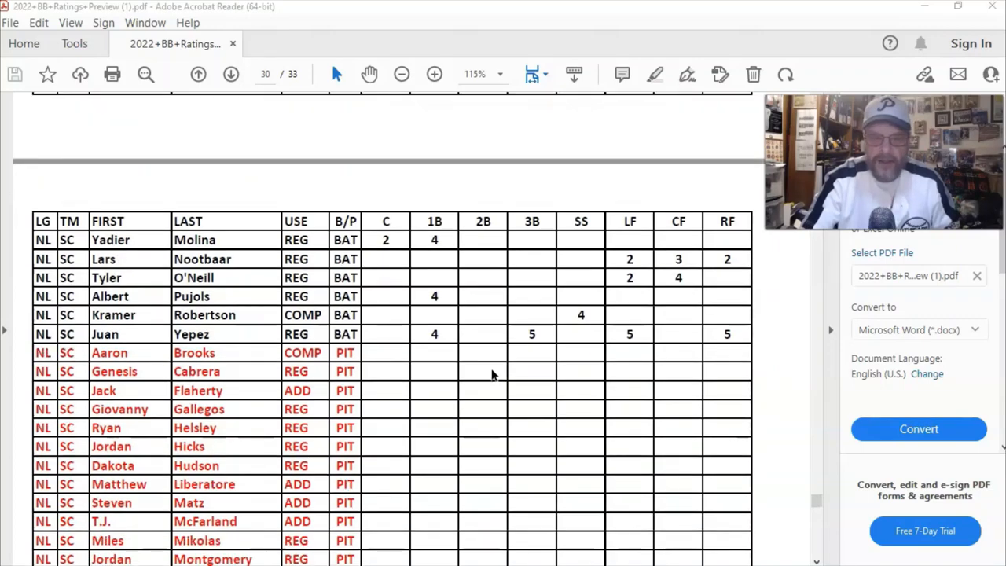
pyautogui.scroll(-3)
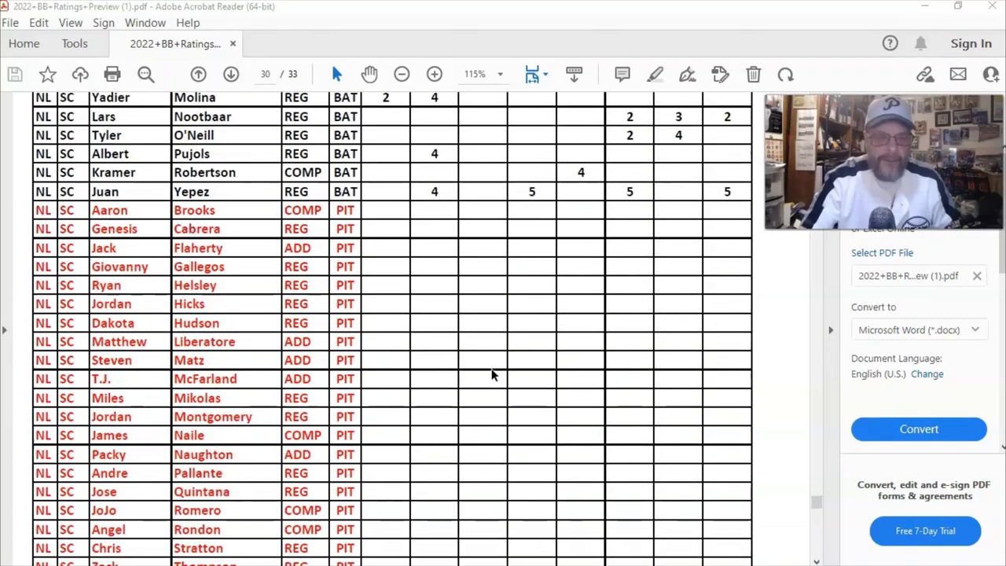
# Step: Scroll down through pages 30–32 past the SD and SF batters to the SF pitcher list
pyautogui.scroll(-3)
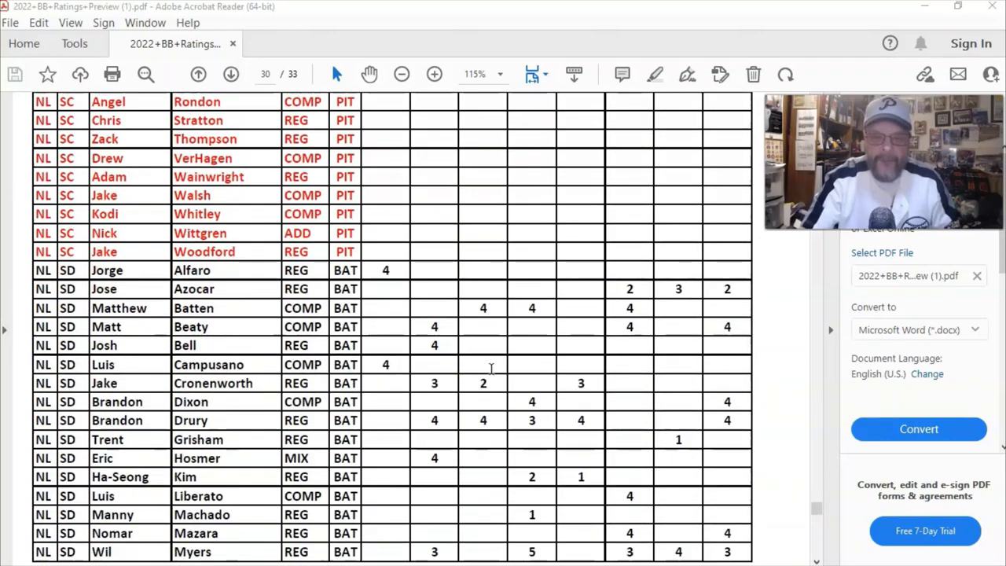
pyautogui.scroll(-3)
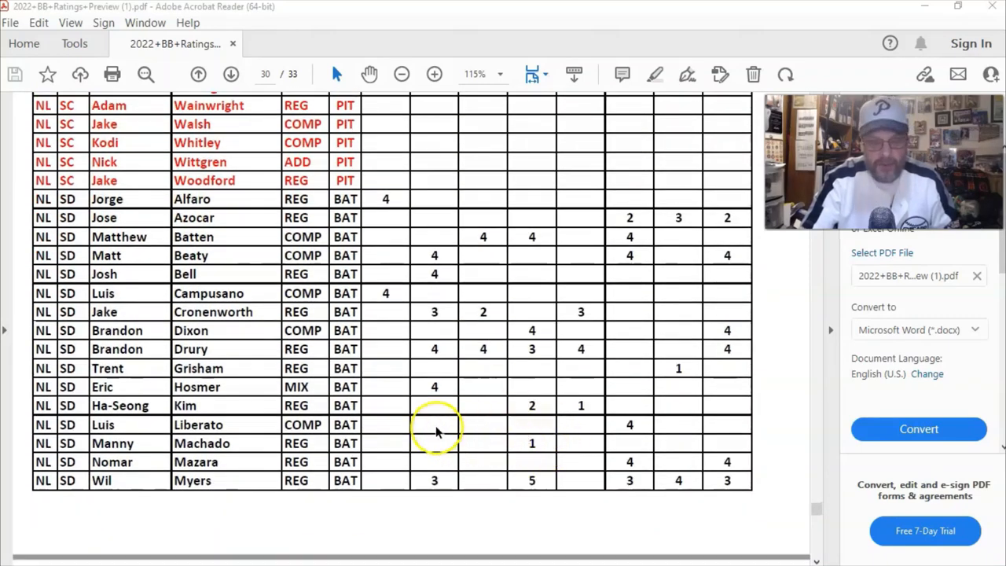
pyautogui.scroll(-3)
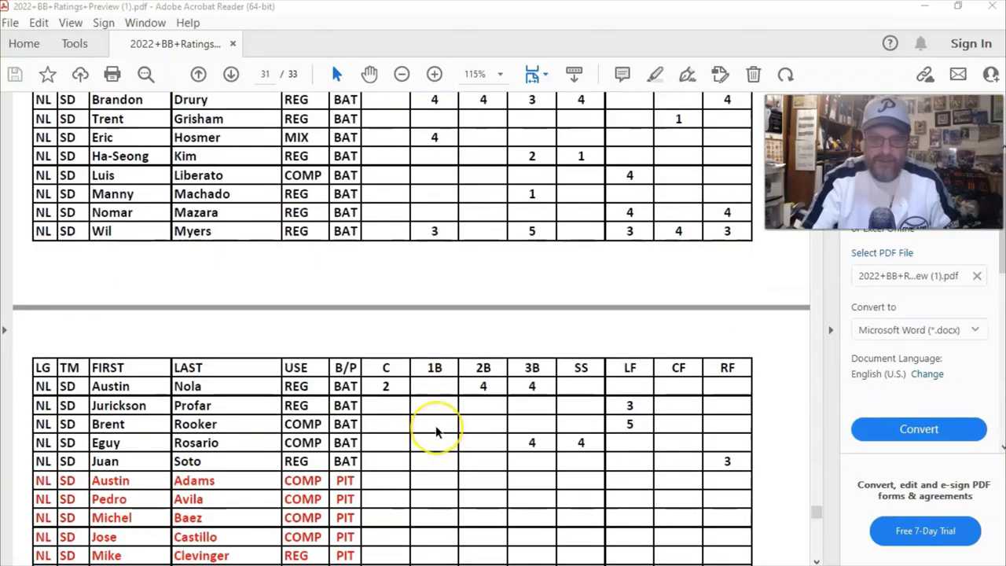
pyautogui.scroll(-3)
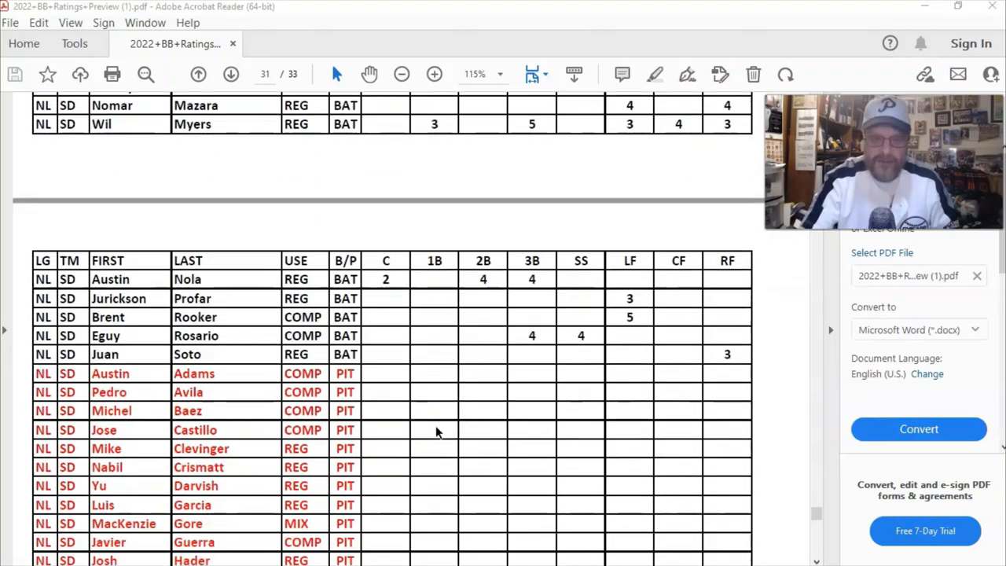
pyautogui.scroll(-3)
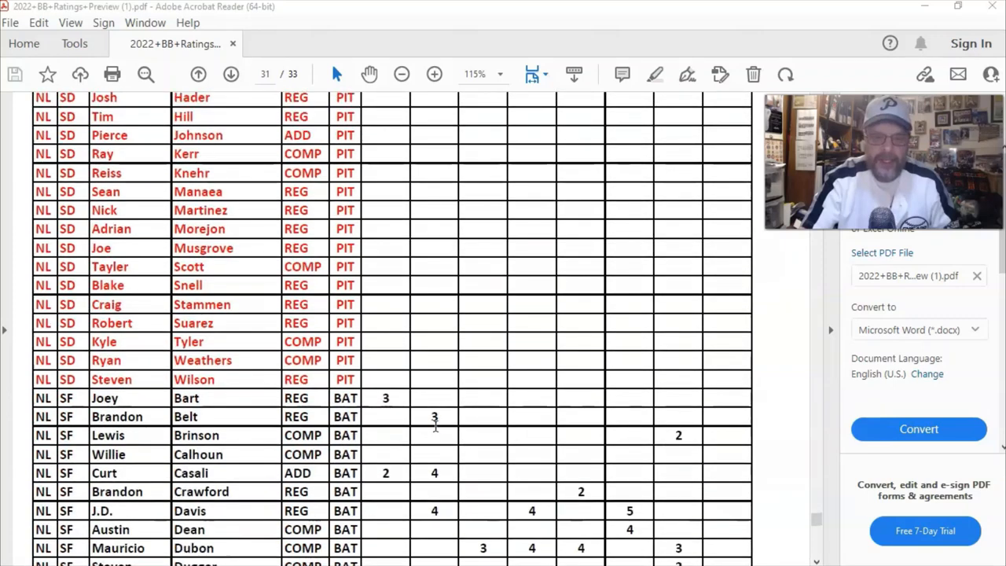
pyautogui.scroll(-3)
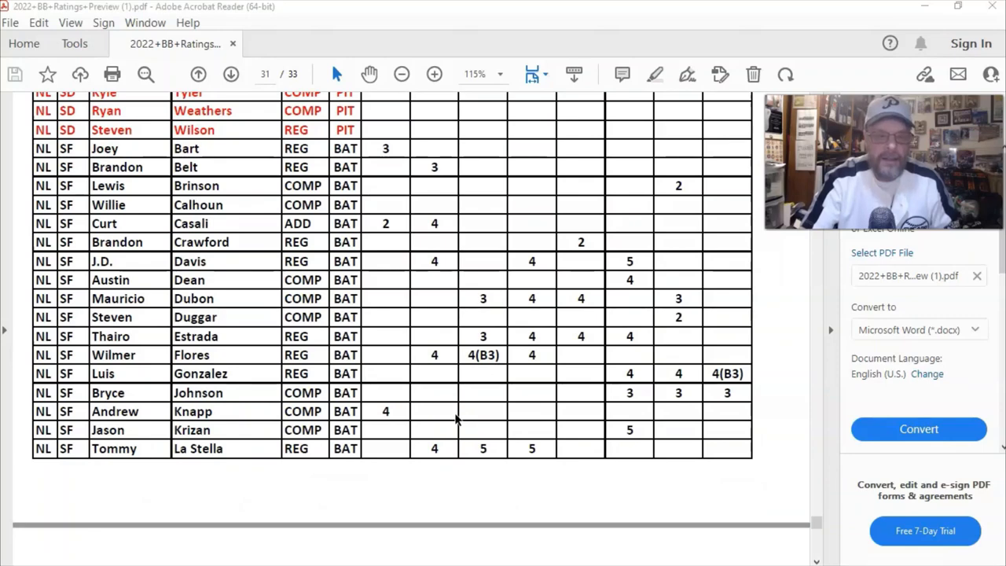
pyautogui.scroll(-3)
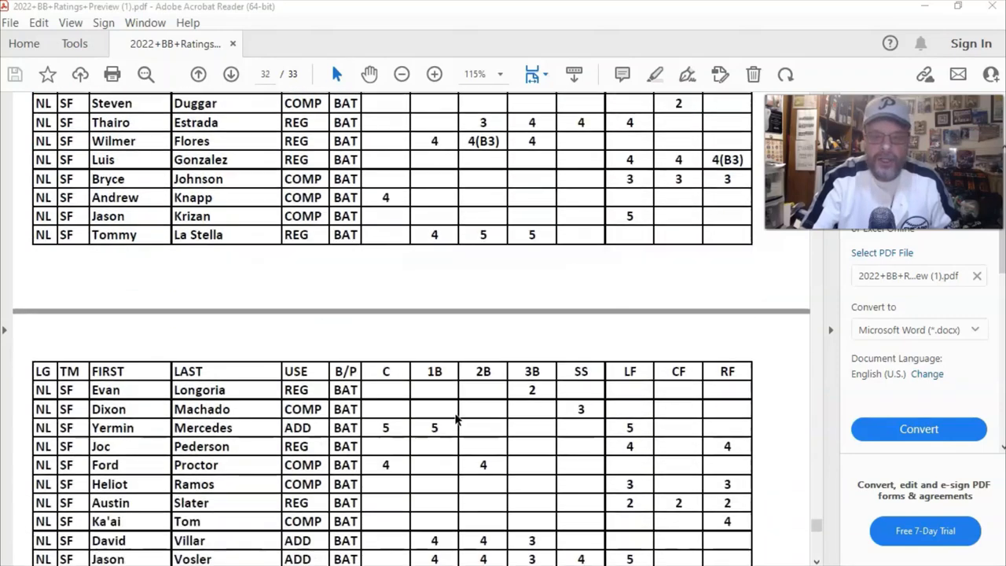
pyautogui.scroll(-3)
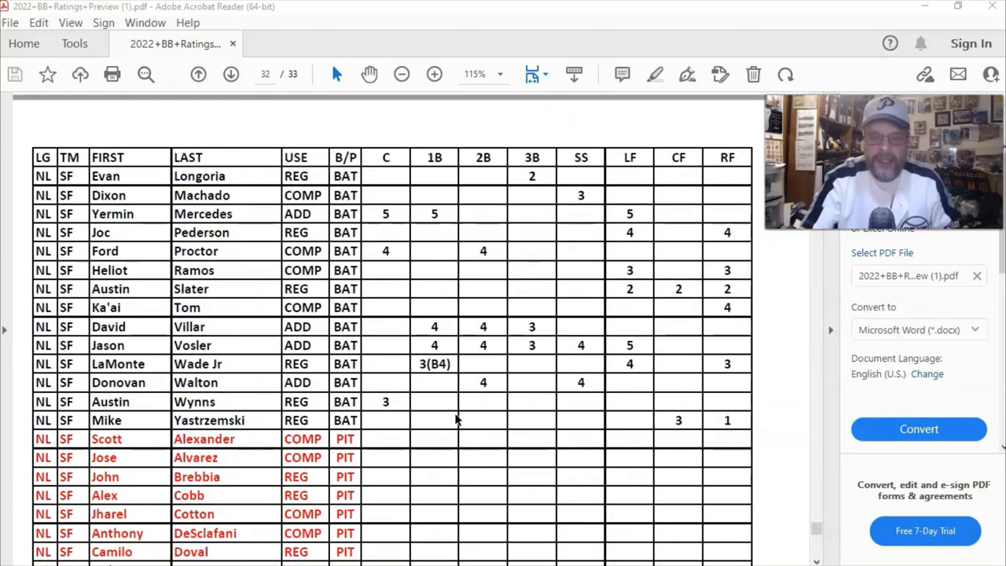
pyautogui.scroll(-3)
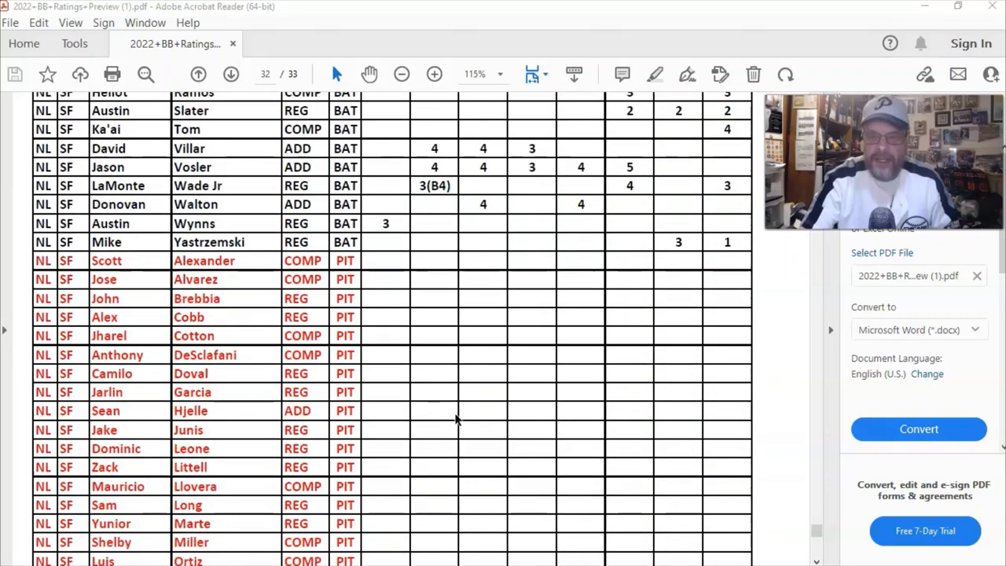
pyautogui.scroll(-3)
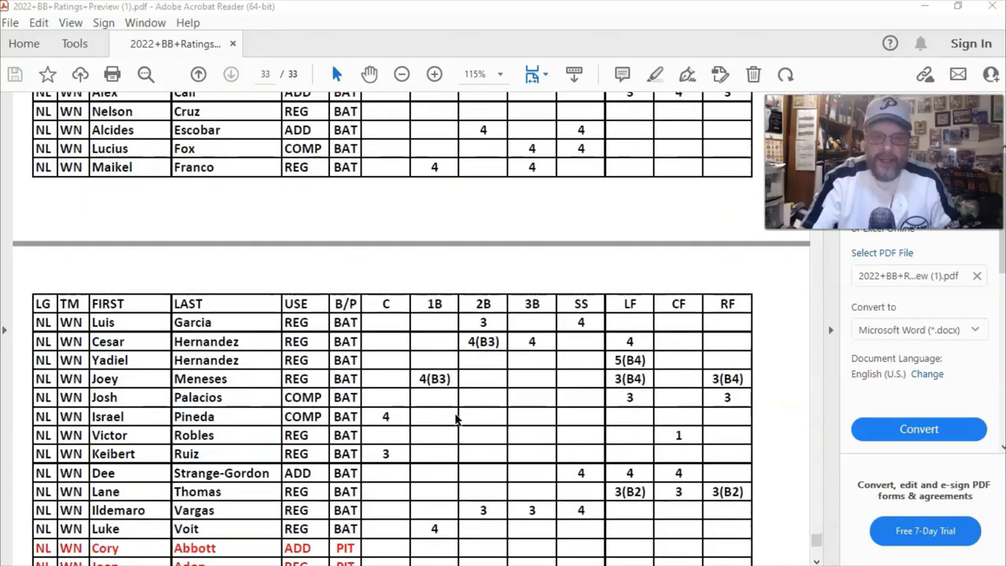
# Step: Scroll to the end of the WN pitchers on page 33, then back up to the WN batters
pyautogui.scroll(-3)
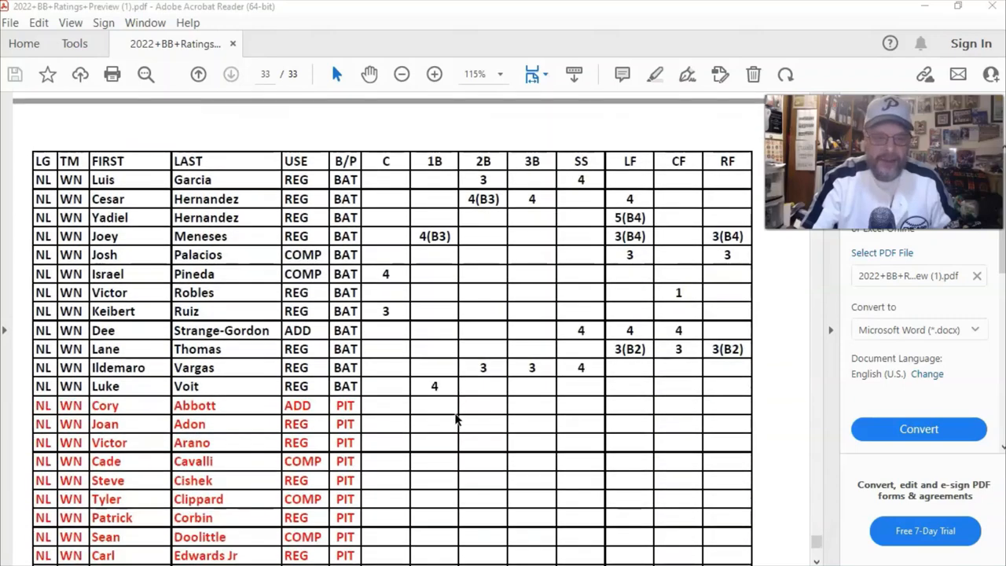
pyautogui.scroll(-3)
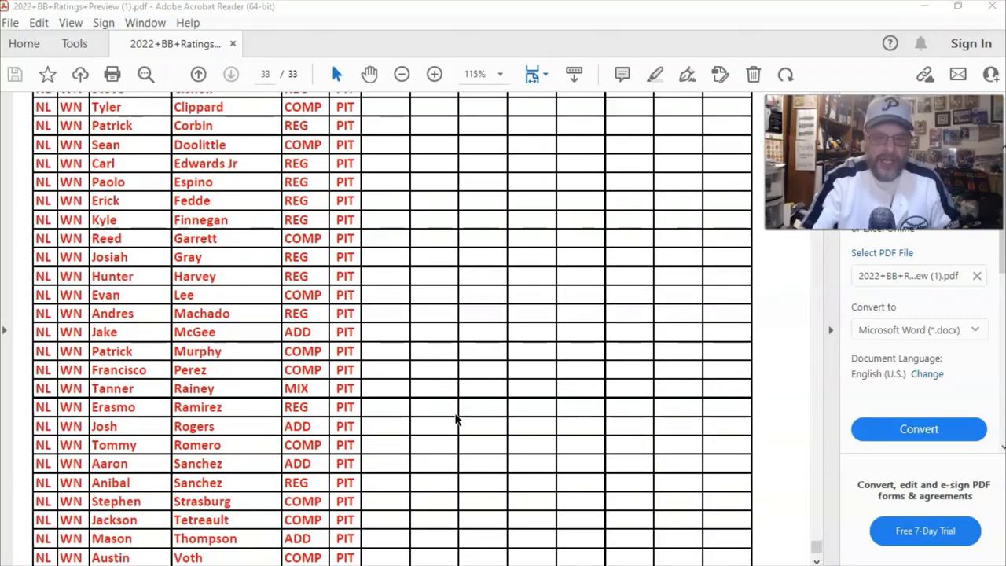
pyautogui.scroll(-3)
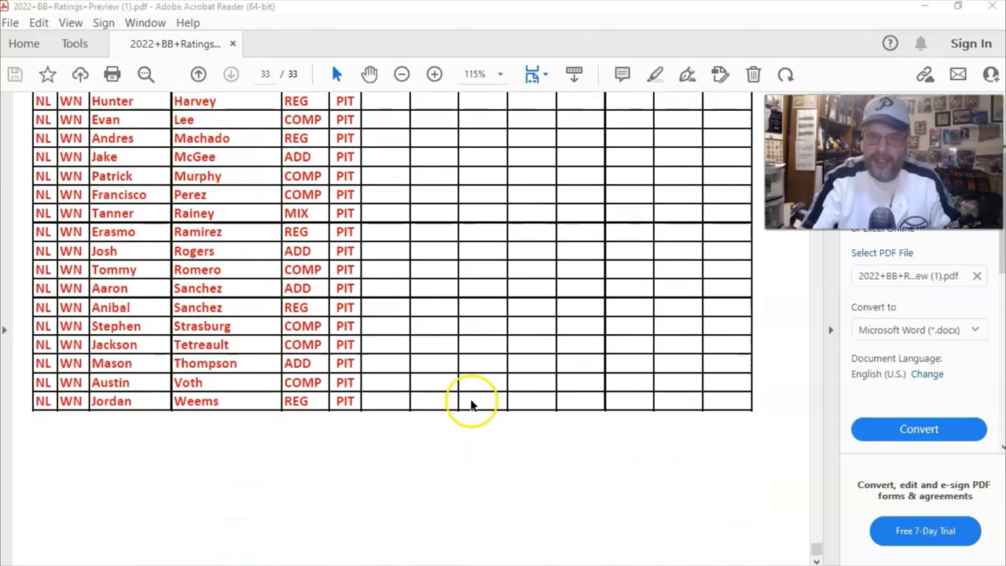
pyautogui.moveTo(622, 342)
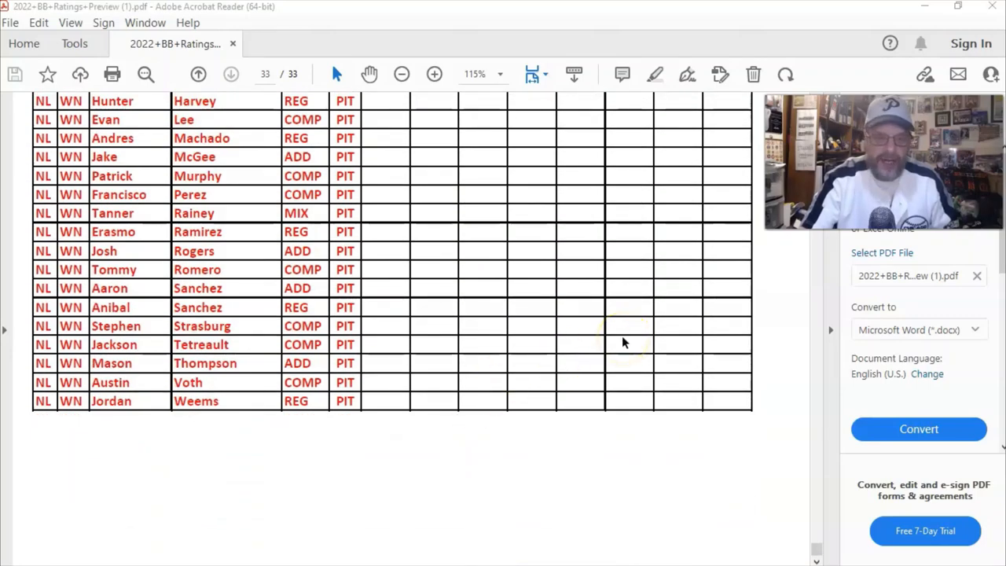
pyautogui.moveTo(280, 471)
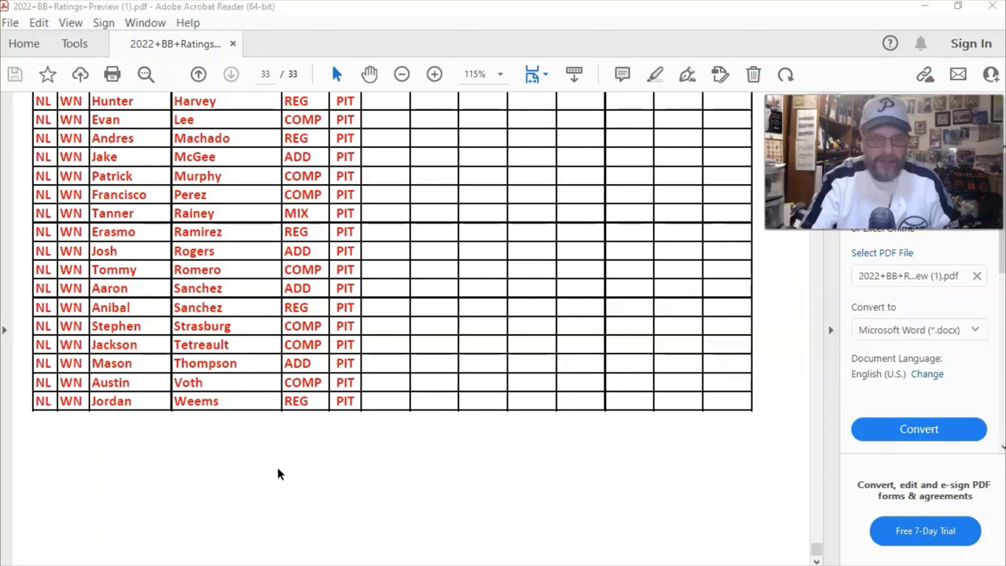
pyautogui.scroll(3)
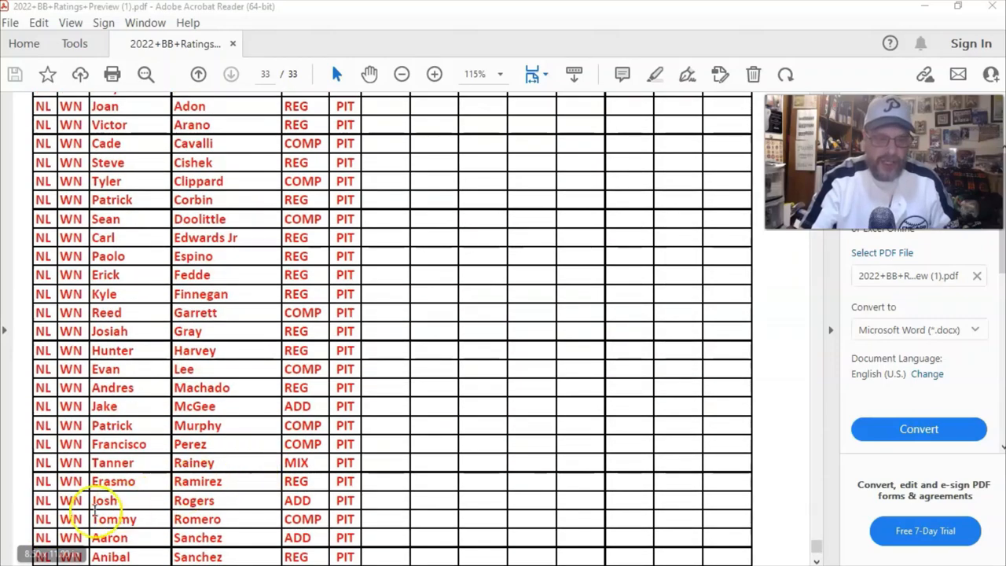
pyautogui.scroll(3)
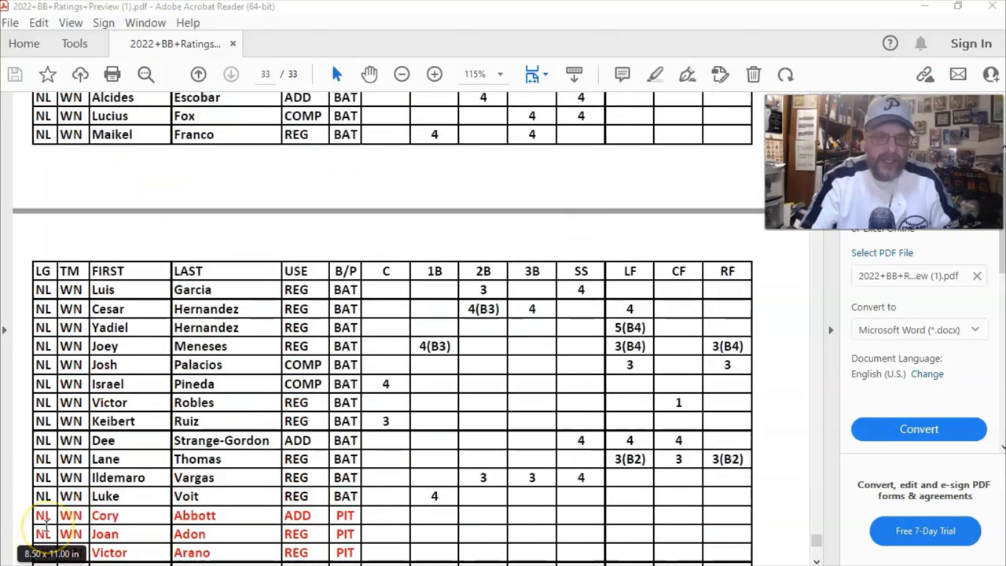